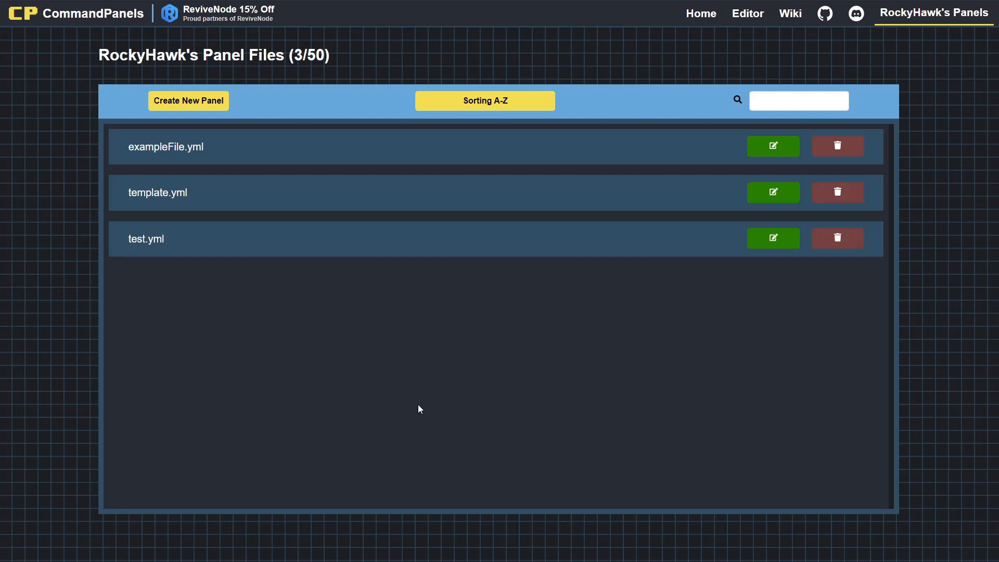
{"action": "mouse_move", "coordinate": [471, 372]}
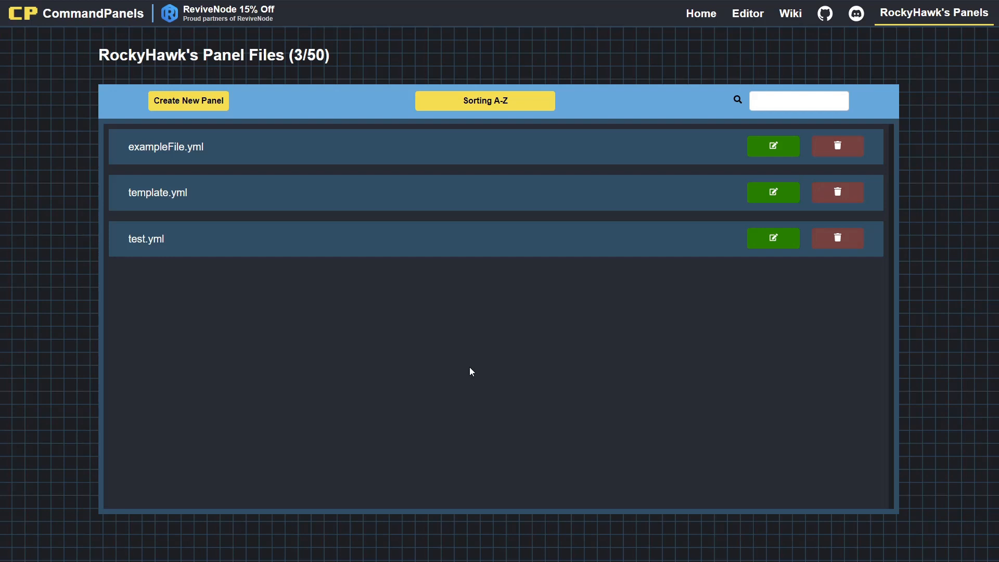
{"action": "mouse_move", "coordinate": [320, 145]}
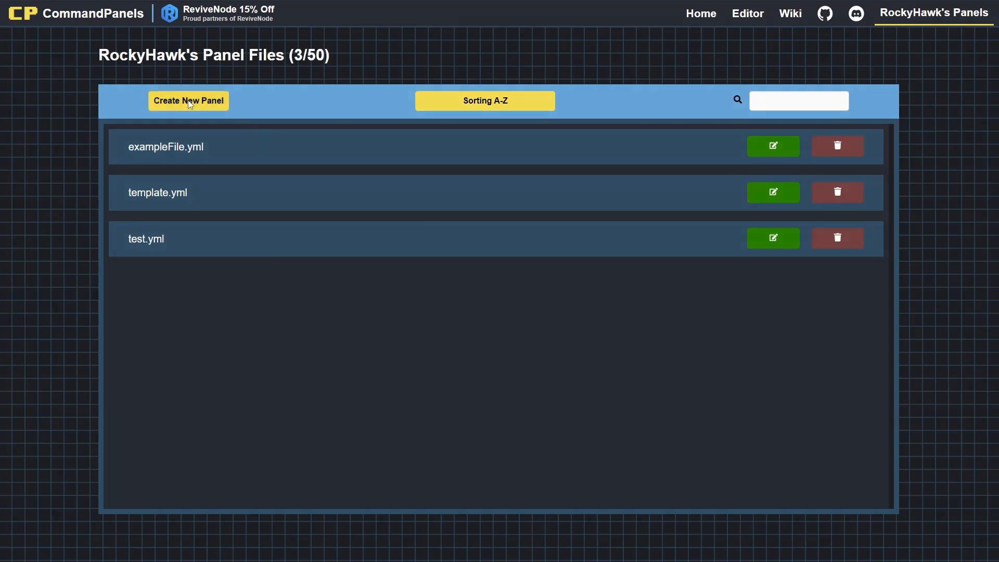
Confirm the new-panel prompt so a blank six-row panel titled '&8New Panel' loads in the editor
{"action": "left_click", "coordinate": [188, 101]}
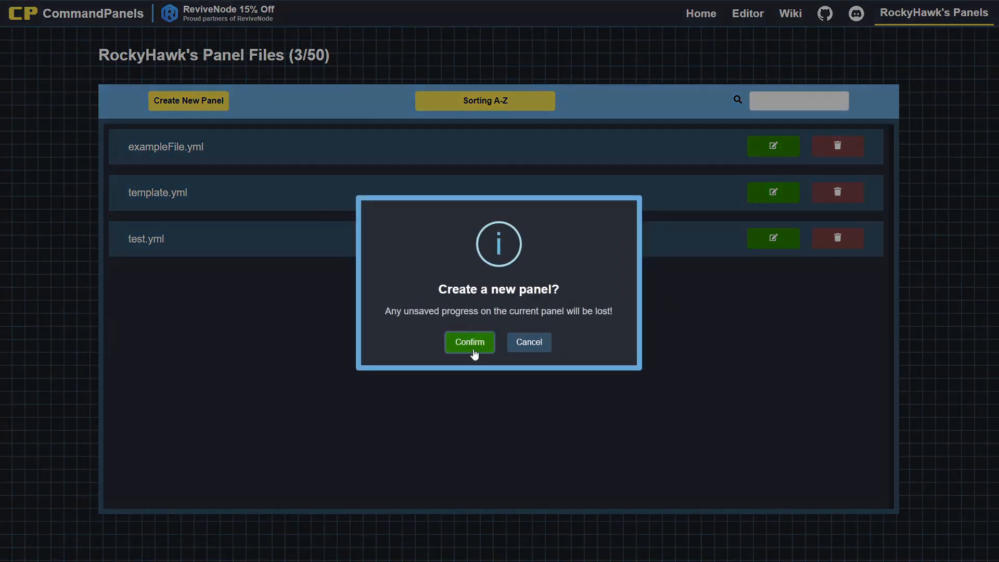
{"action": "left_click", "coordinate": [469, 342]}
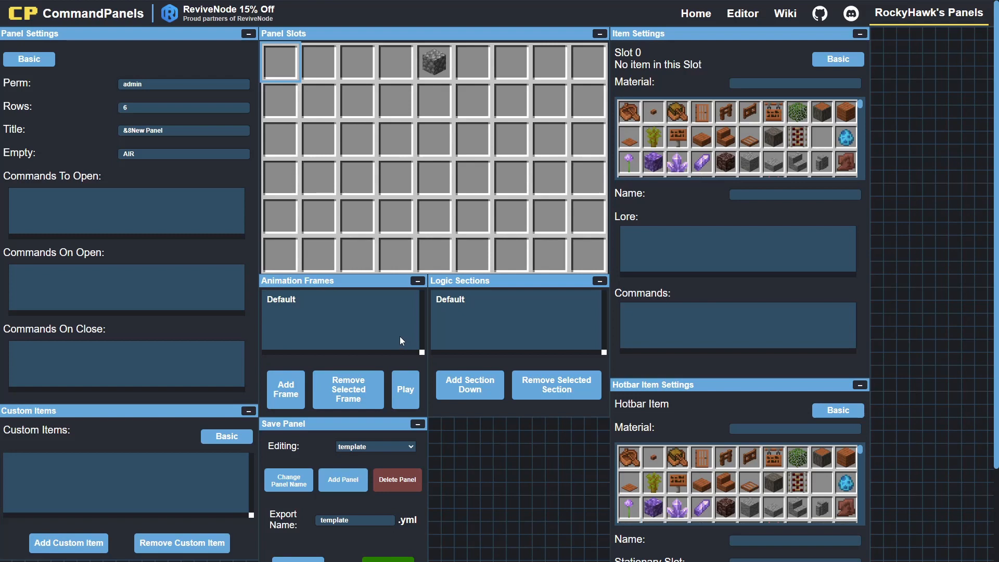
{"action": "scroll", "scroll_direction": "down", "scroll_amount": 3}
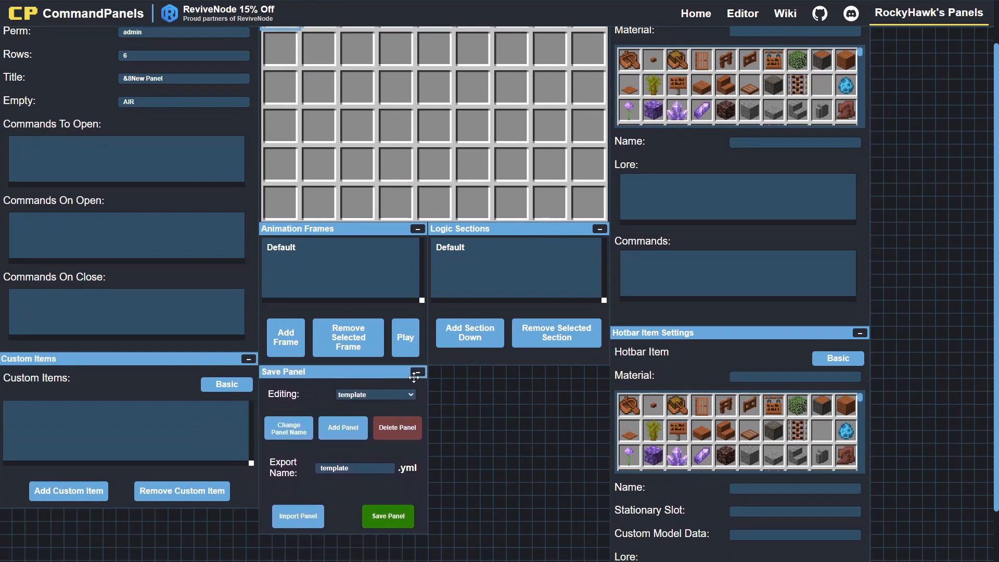
{"action": "scroll", "scroll_direction": "down", "scroll_amount": 3}
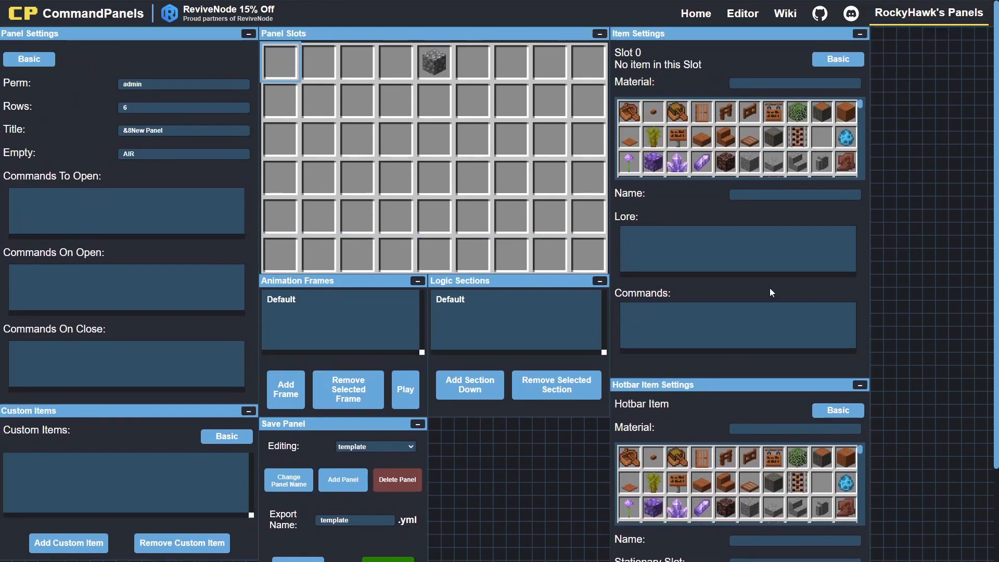
{"action": "scroll", "scroll_direction": "down", "scroll_amount": 3}
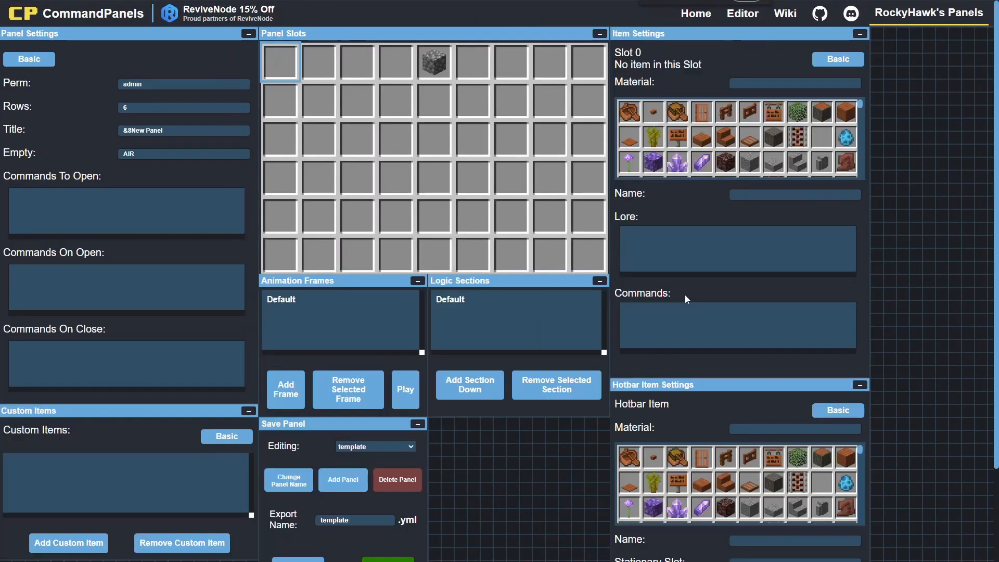
{"action": "scroll", "scroll_direction": "down", "scroll_amount": 3}
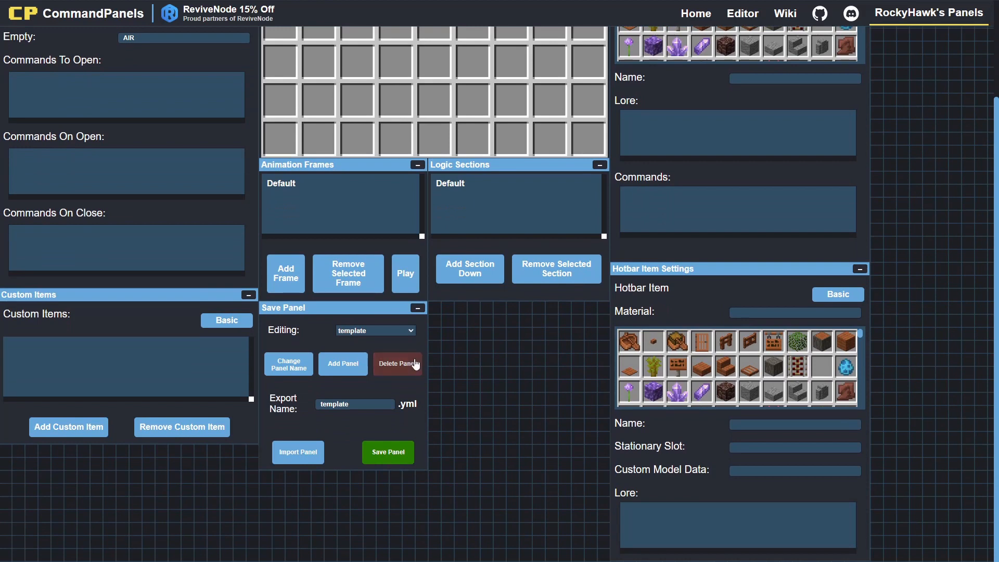
Rename the current panel to 'example'
{"action": "left_click", "coordinate": [373, 330]}
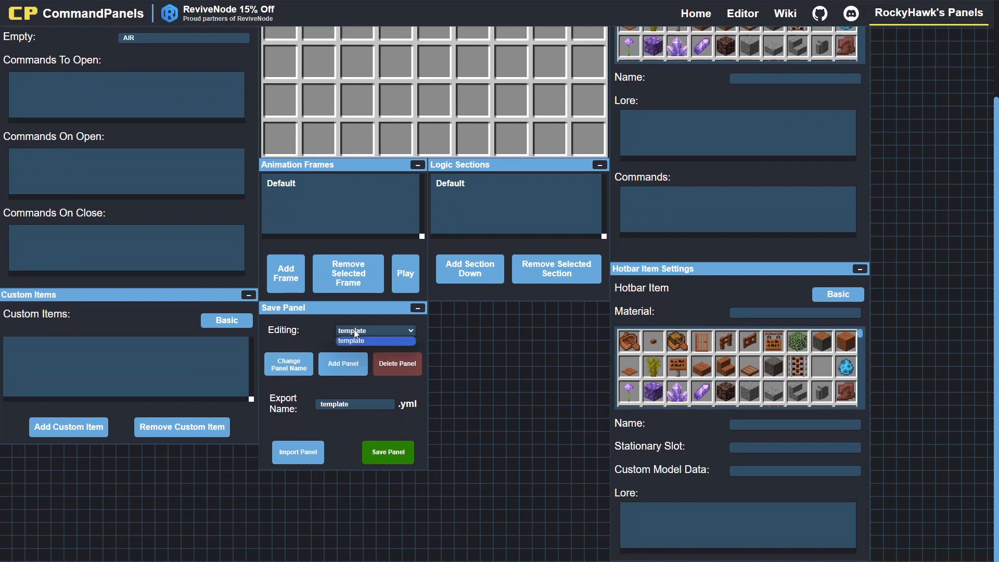
{"action": "left_click", "coordinate": [376, 330]}
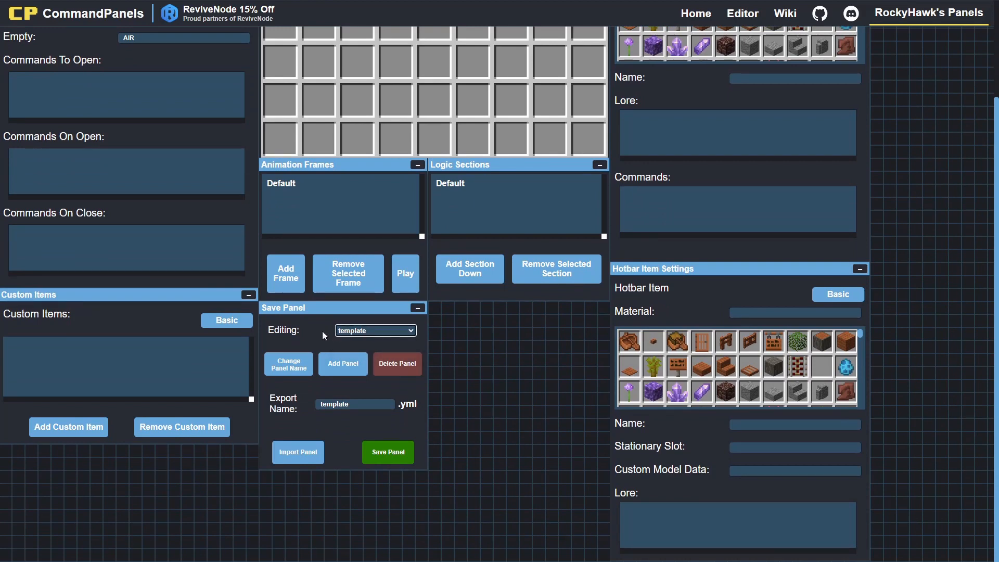
{"action": "left_click", "coordinate": [288, 364]}
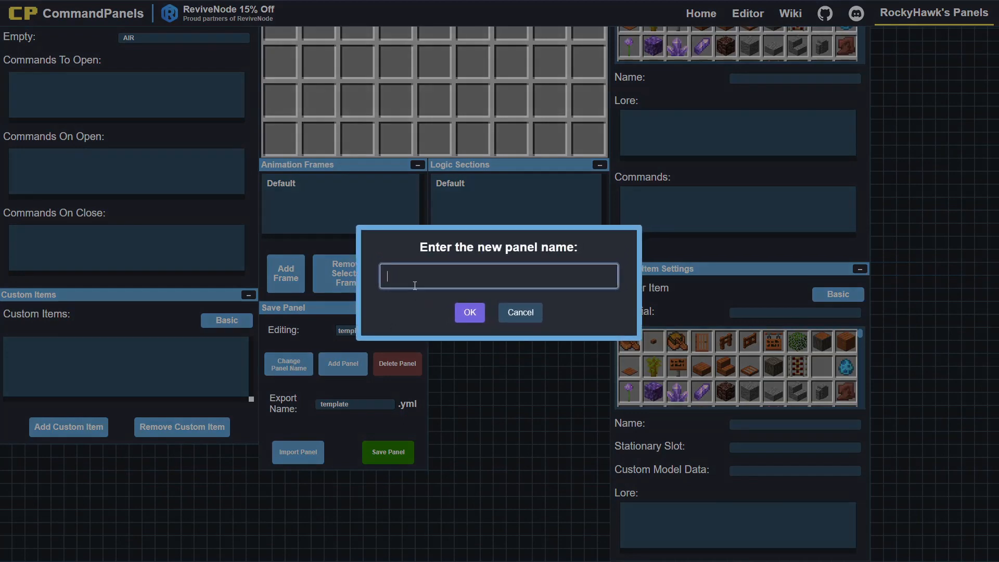
{"action": "type", "text": "example"}
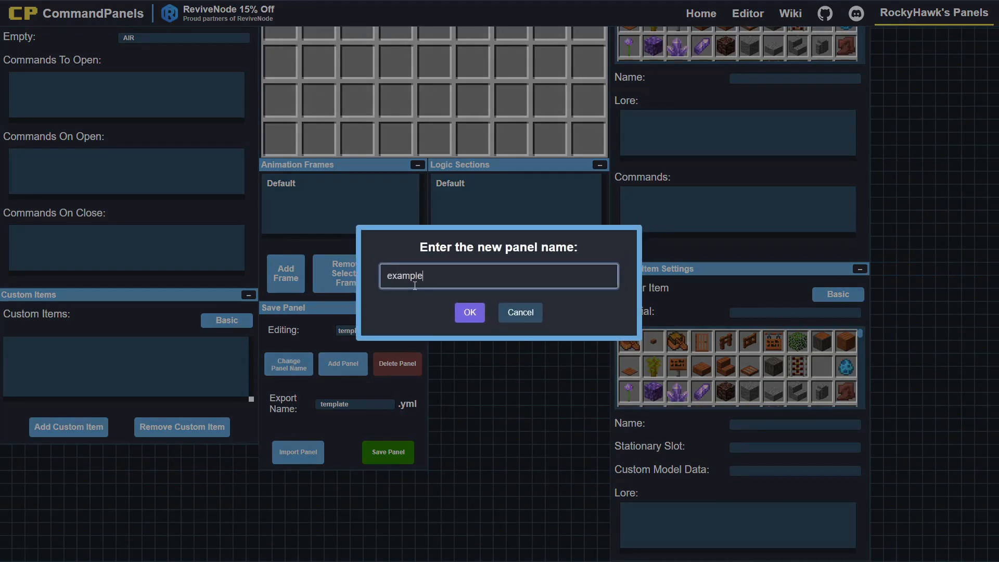
{"action": "left_click", "coordinate": [469, 312]}
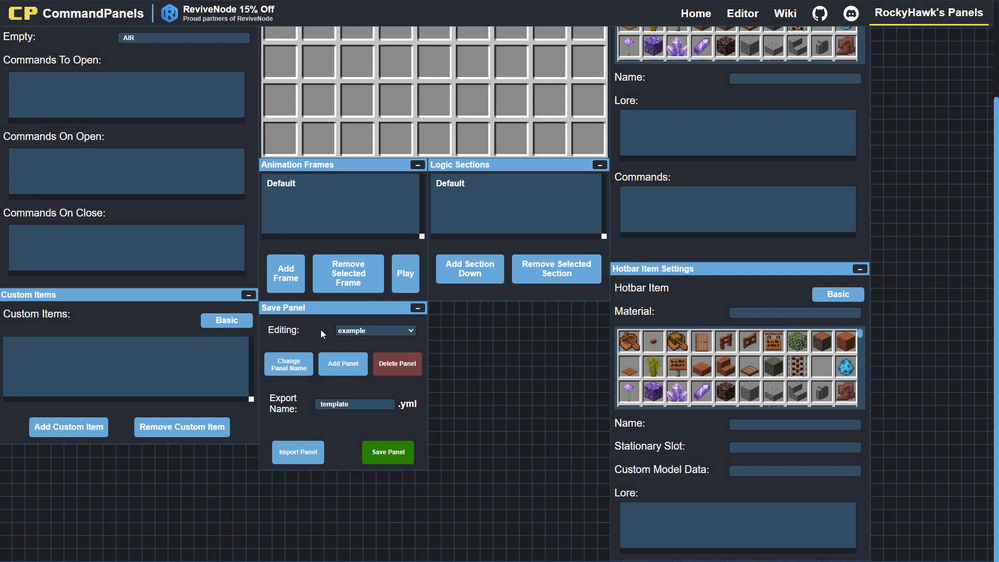
Set the panel's export file name to 'examplefile'
{"action": "left_click", "coordinate": [354, 403]}
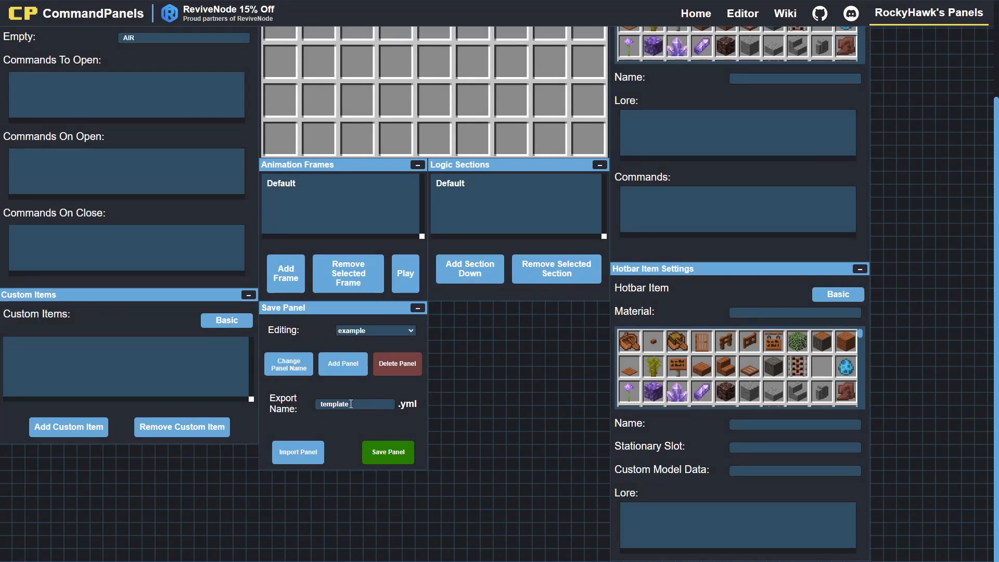
{"action": "left_click", "coordinate": [353, 404]}
{"action": "type", "text": "example"}
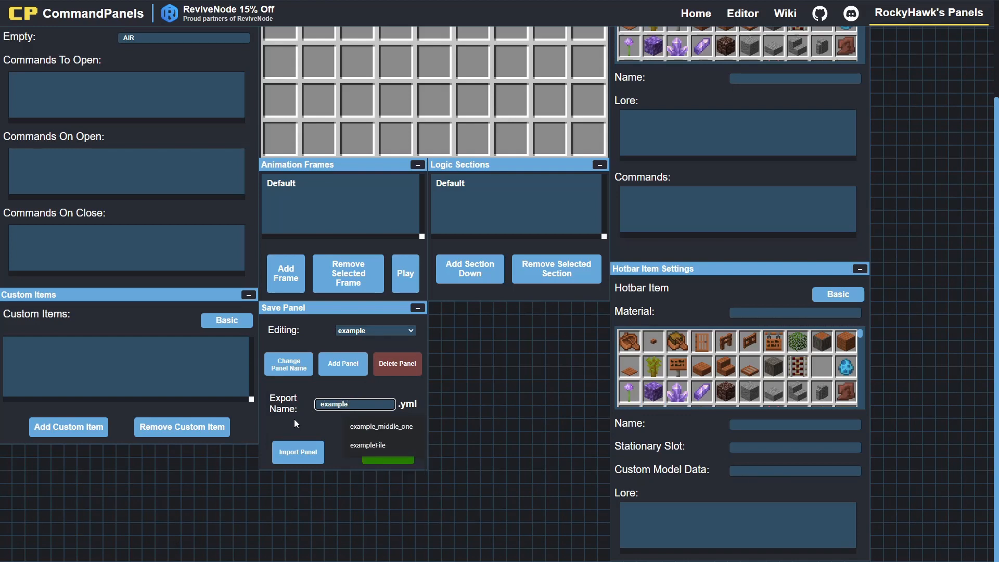
{"action": "left_click", "coordinate": [367, 444]}
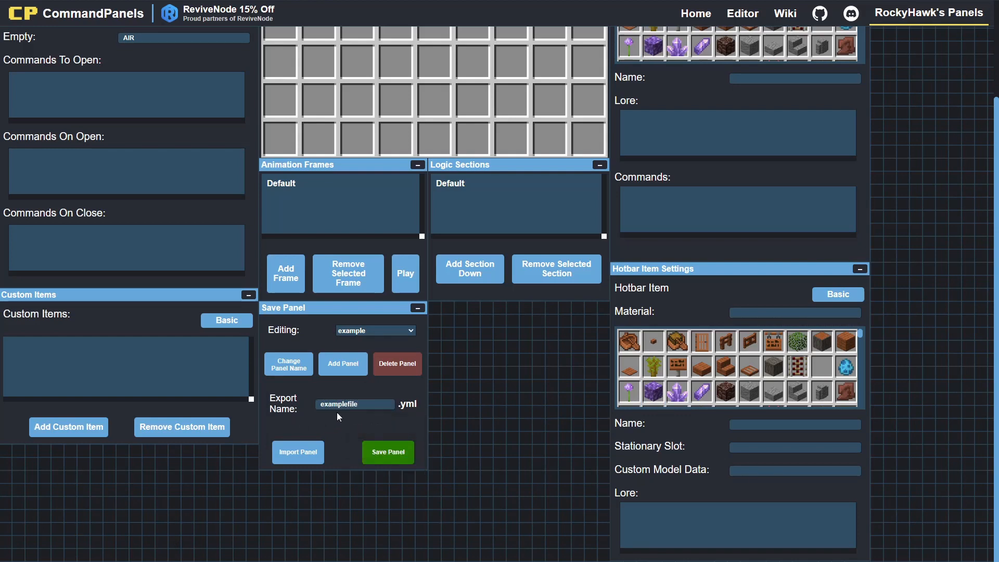
{"action": "mouse_move", "coordinate": [492, 411]}
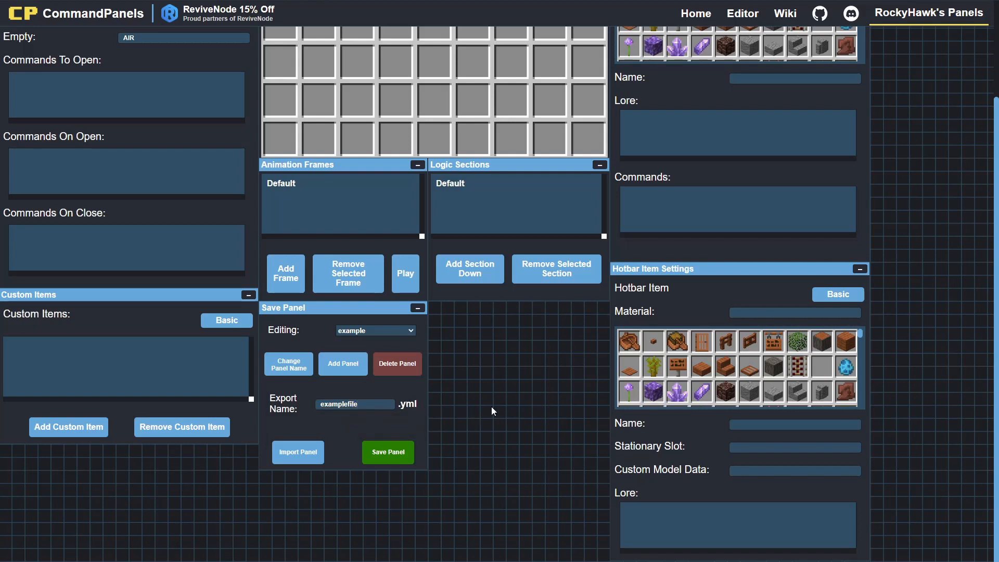
{"action": "mouse_move", "coordinate": [422, 408]}
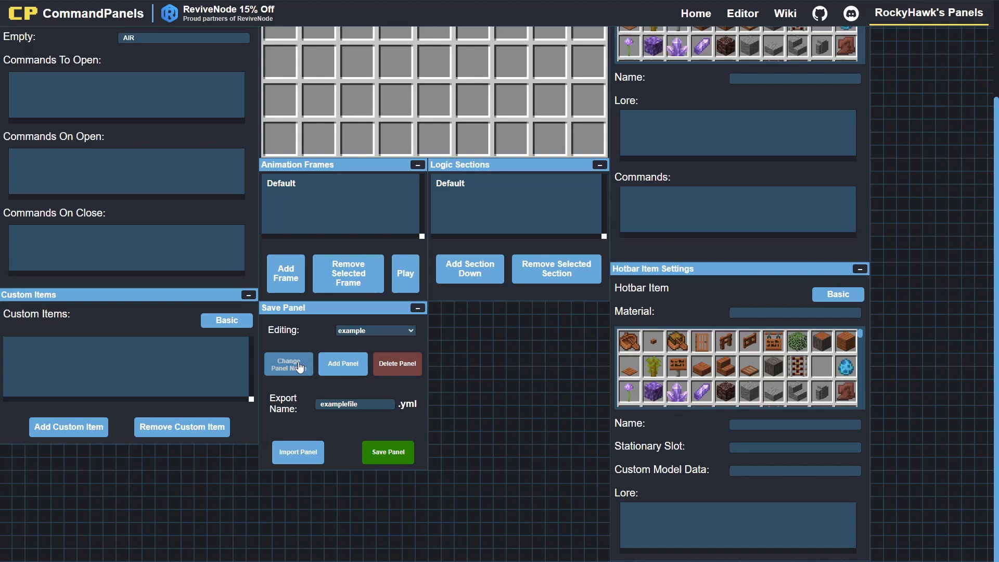
Add a second panel named 'example1' and switch the editor to it
{"action": "left_click", "coordinate": [288, 363]}
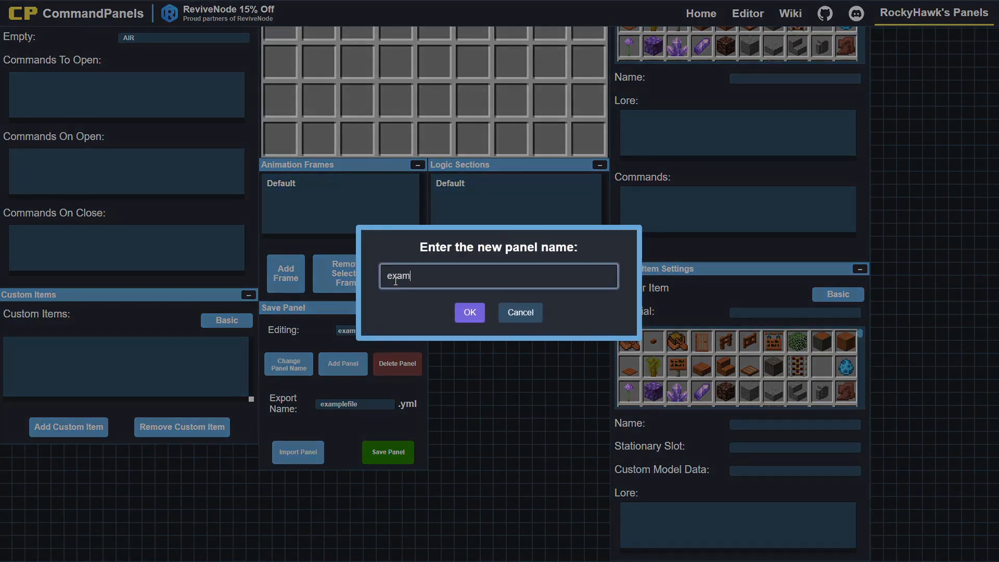
{"action": "left_click", "coordinate": [469, 313]}
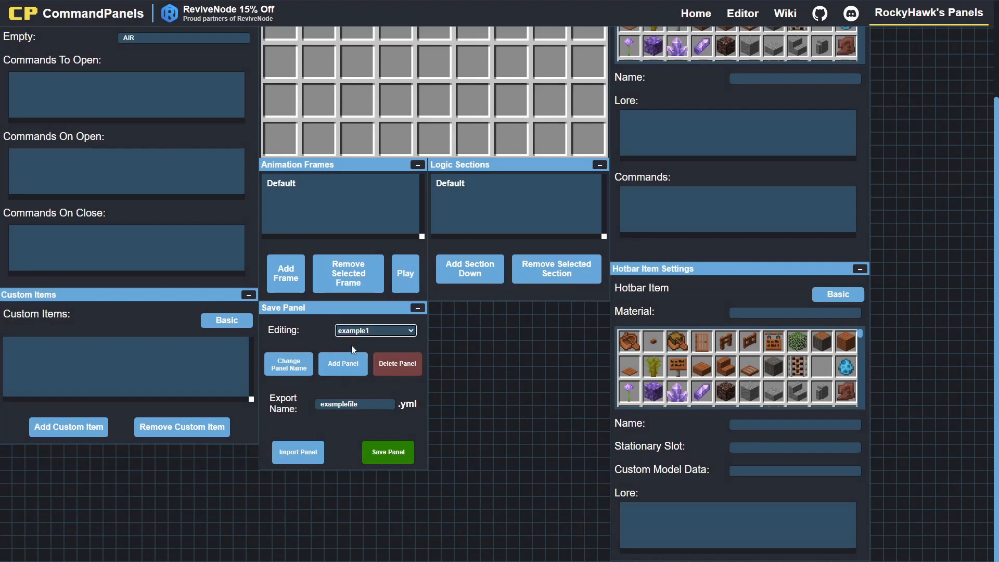
{"action": "left_click", "coordinate": [374, 330]}
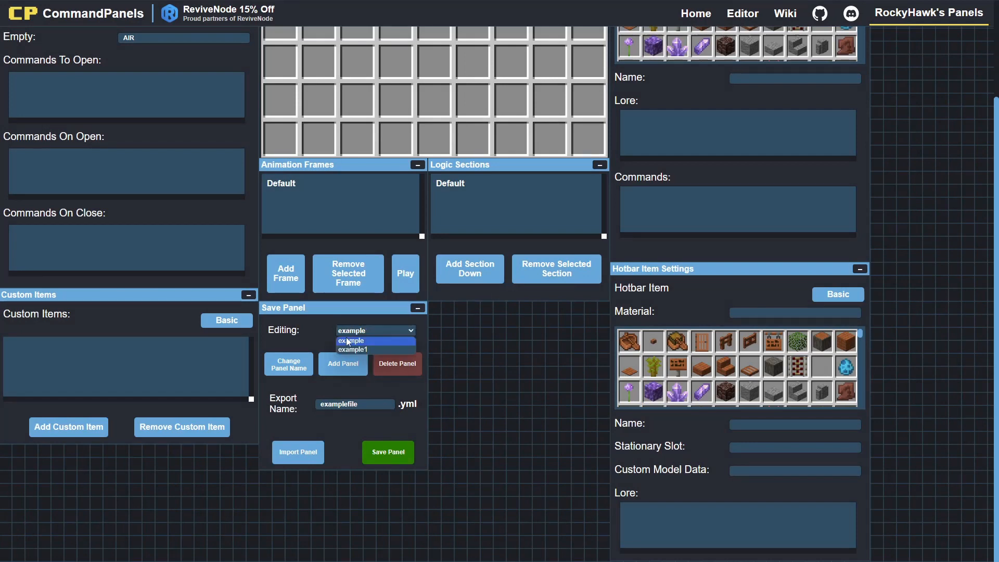
{"action": "left_click", "coordinate": [375, 330]}
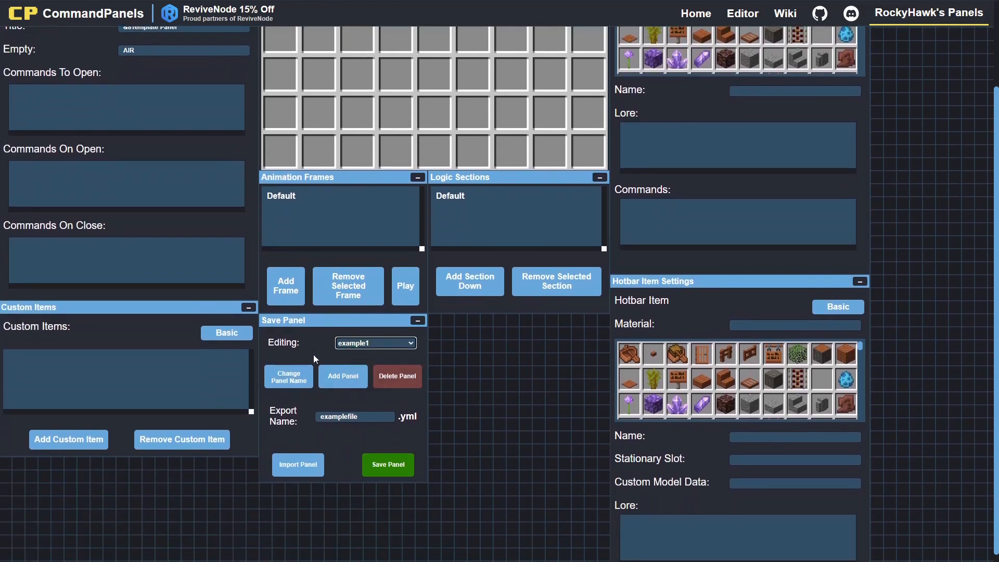
{"action": "left_click", "coordinate": [374, 342]}
{"action": "type", "text": "admin"}
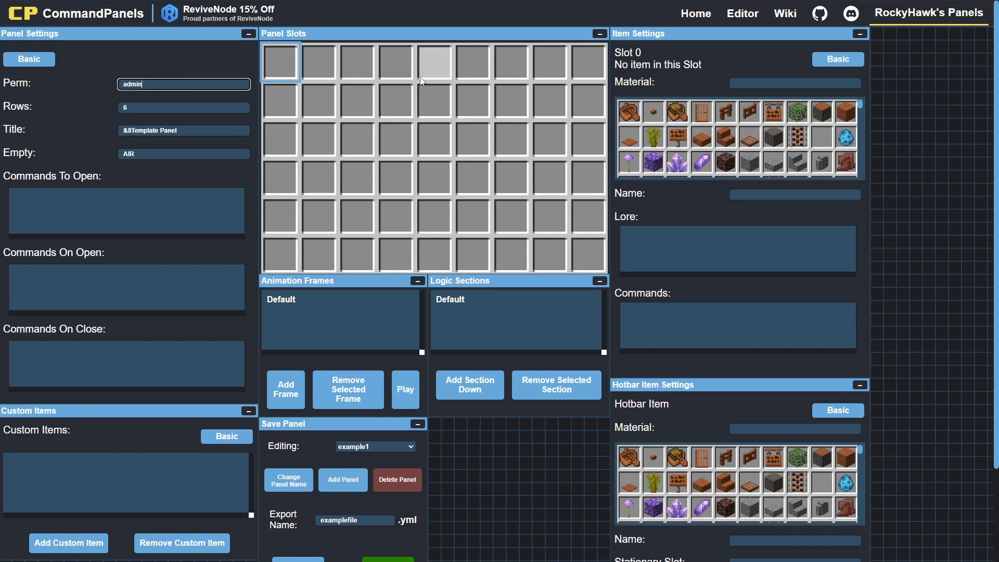
Place an acacia_log in slot 4 and begin its name with '&cM'
{"action": "left_click", "coordinate": [434, 100]}
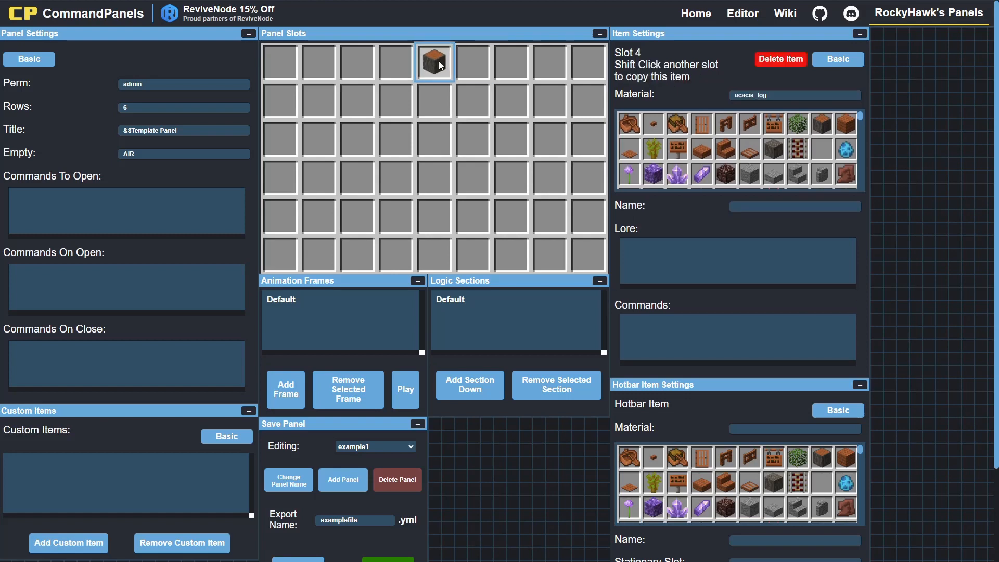
{"action": "left_click", "coordinate": [794, 206]}
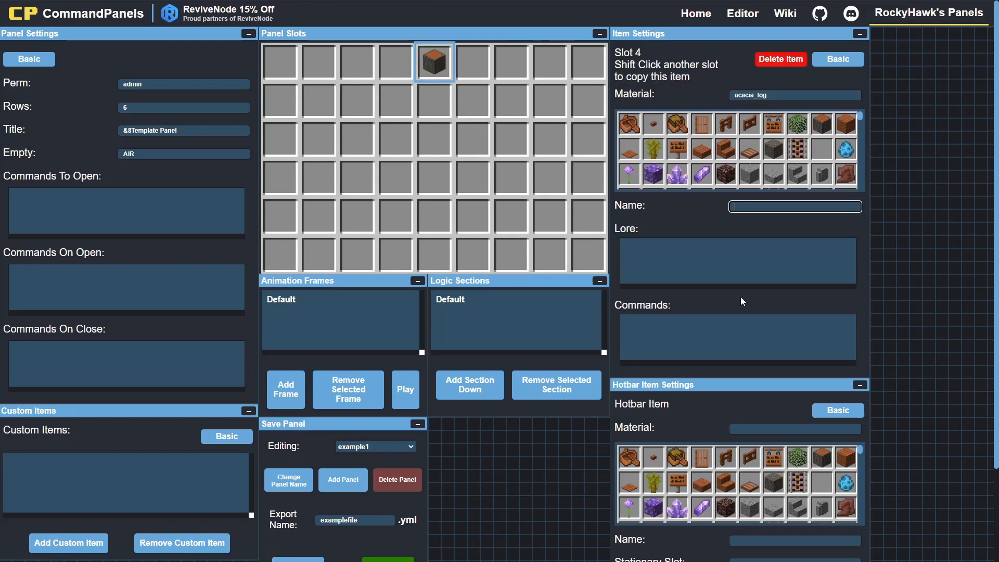
{"action": "type", "text": "&c"}
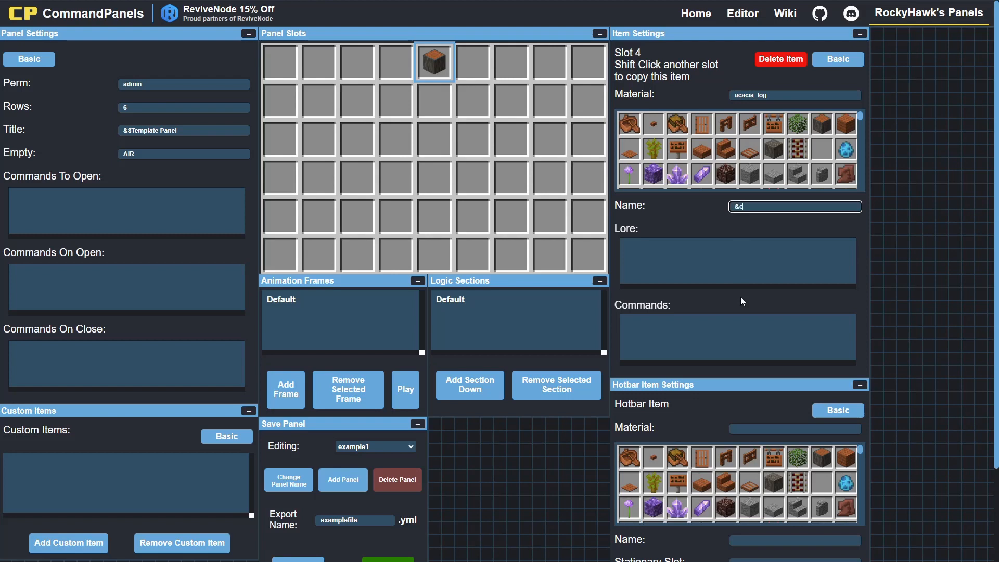
{"action": "type", "text": "Minecraft Log"}
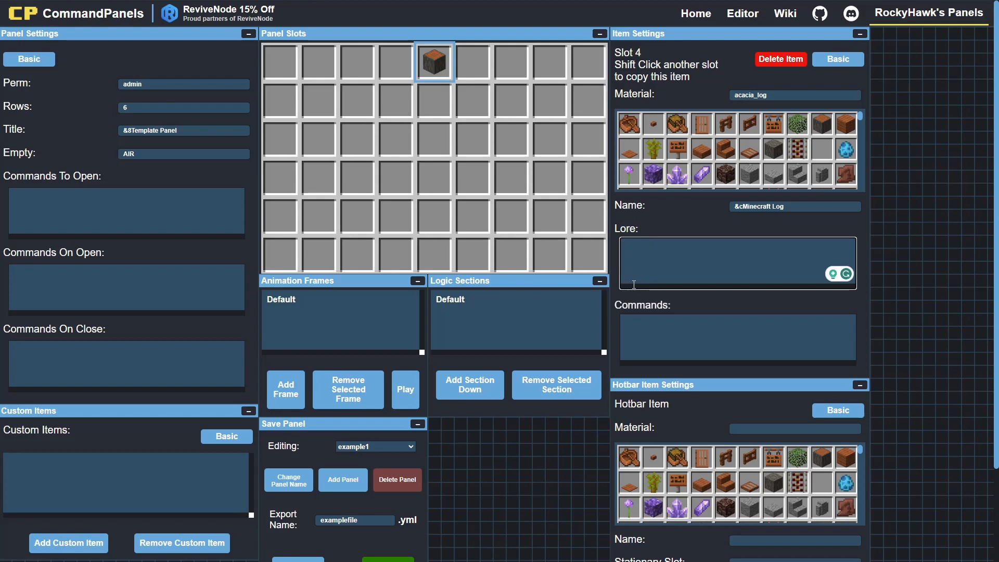
Give the log item the lore 'This is a Minecraft Log'
{"action": "type", "text": "rhugie"}
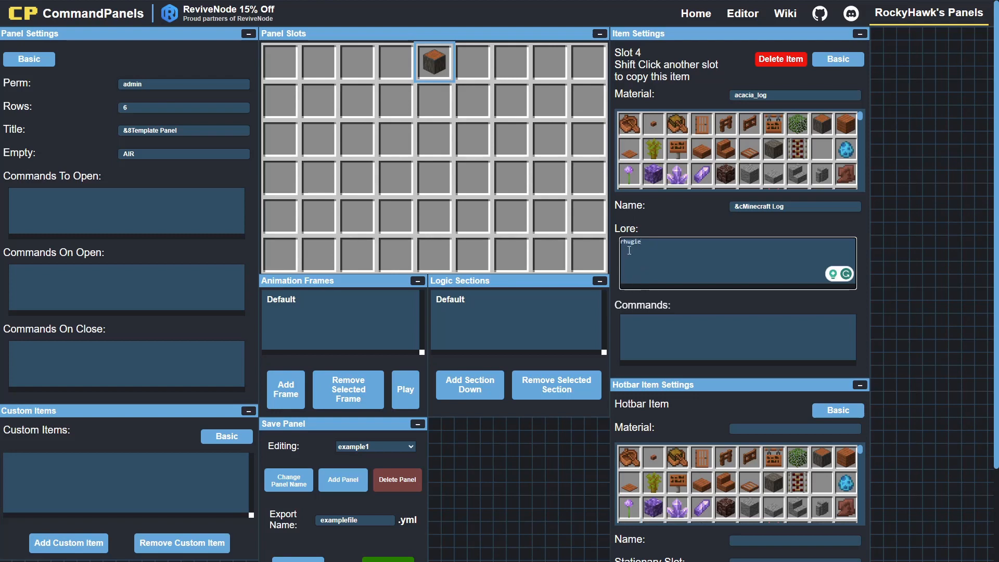
{"action": "type", "text": "ghrueghiue"}
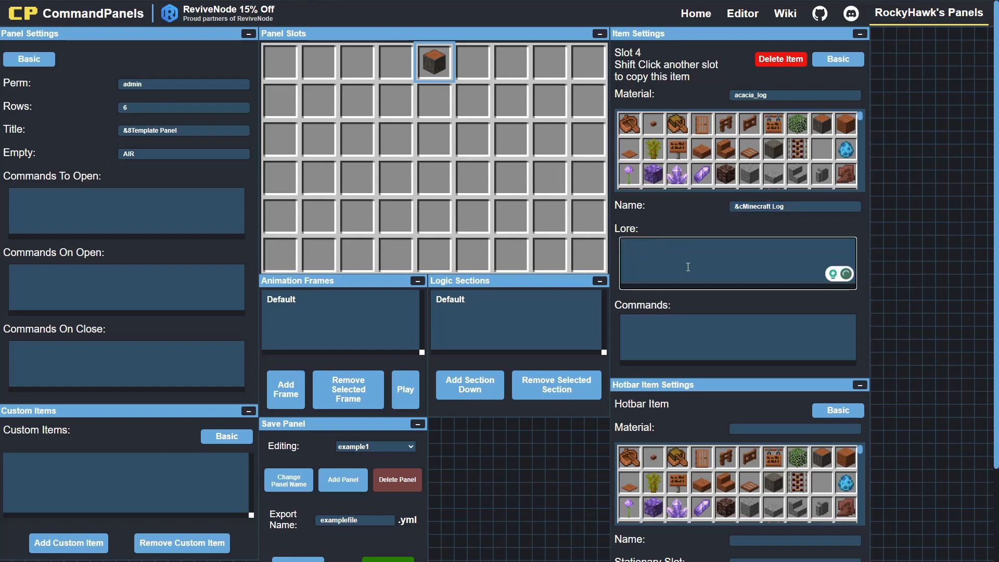
{"action": "type", "text": "Th"}
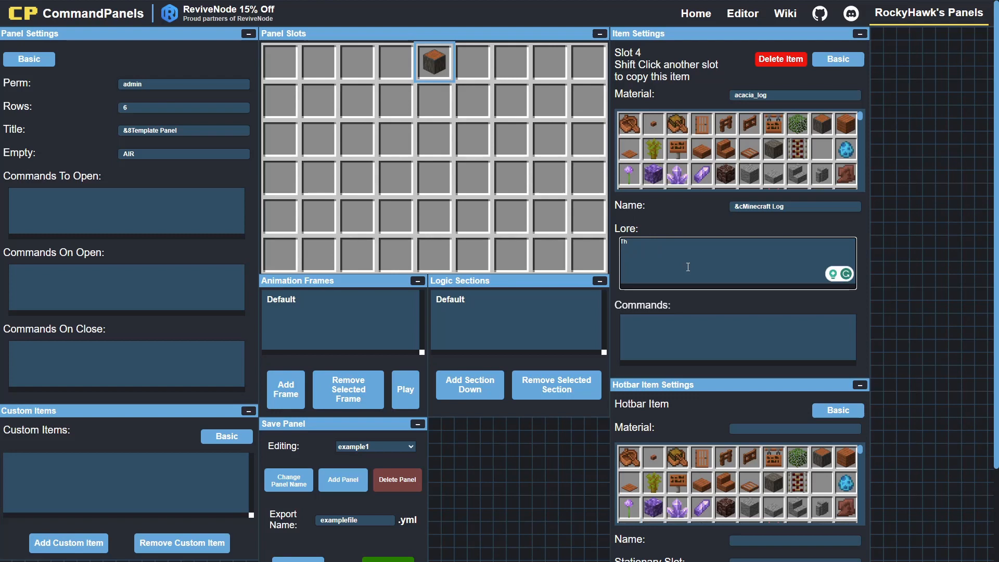
{"action": "type", "text": "This is a"}
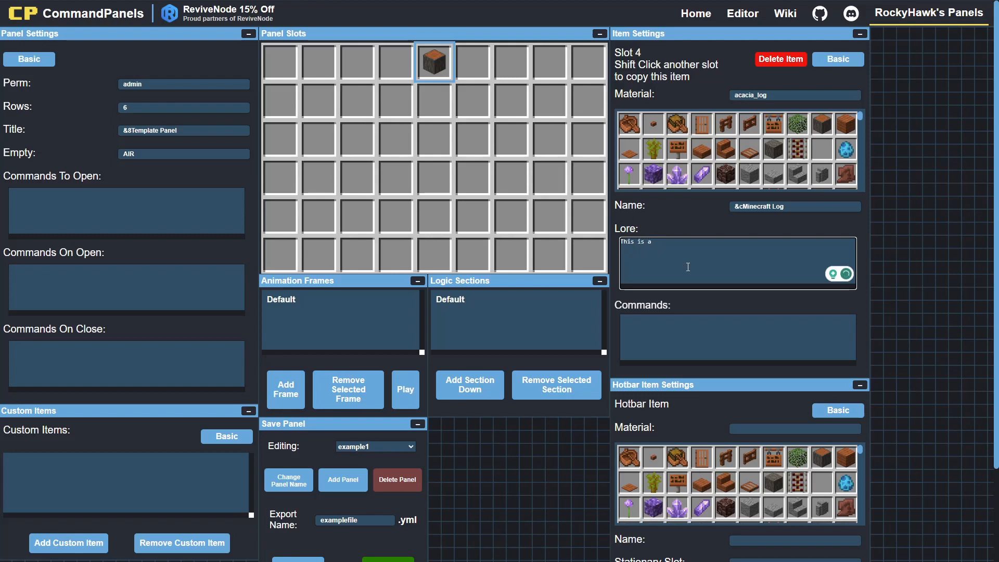
{"action": "type", "text": "Minecraft Log"}
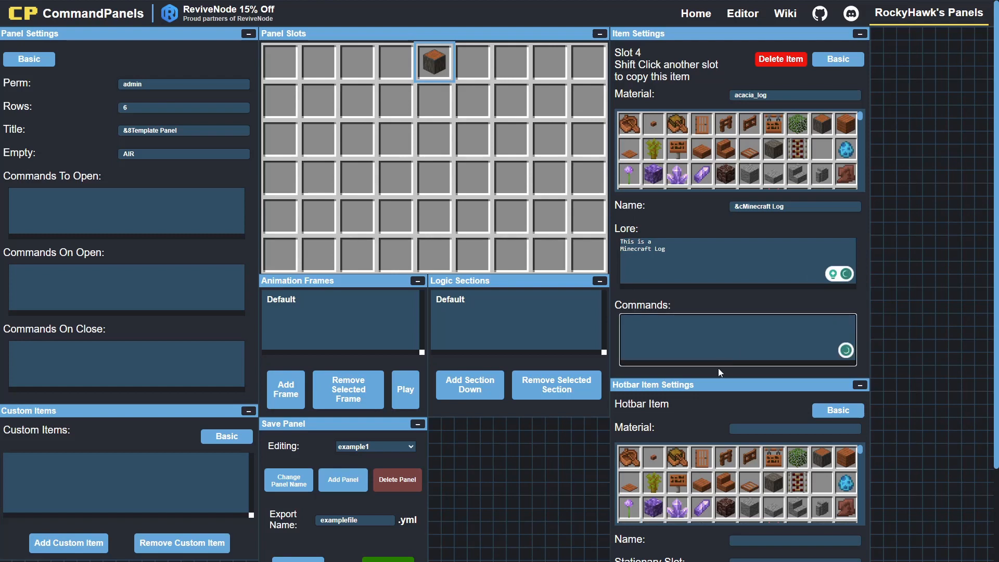
Add the commands 'msg= This is a message' and 'cpc' to the log item
{"action": "left_click", "coordinate": [732, 340]}
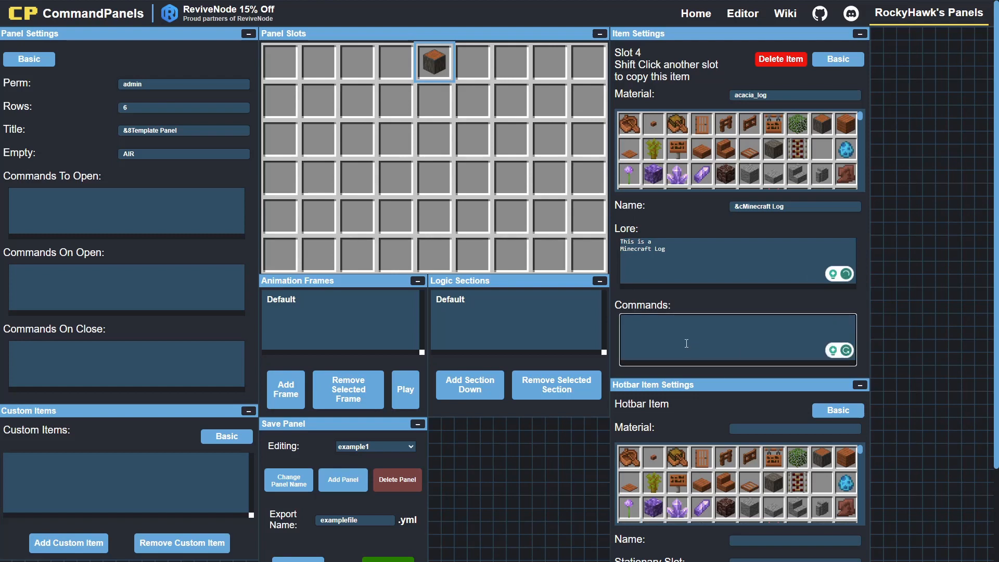
{"action": "type", "text": "msg="}
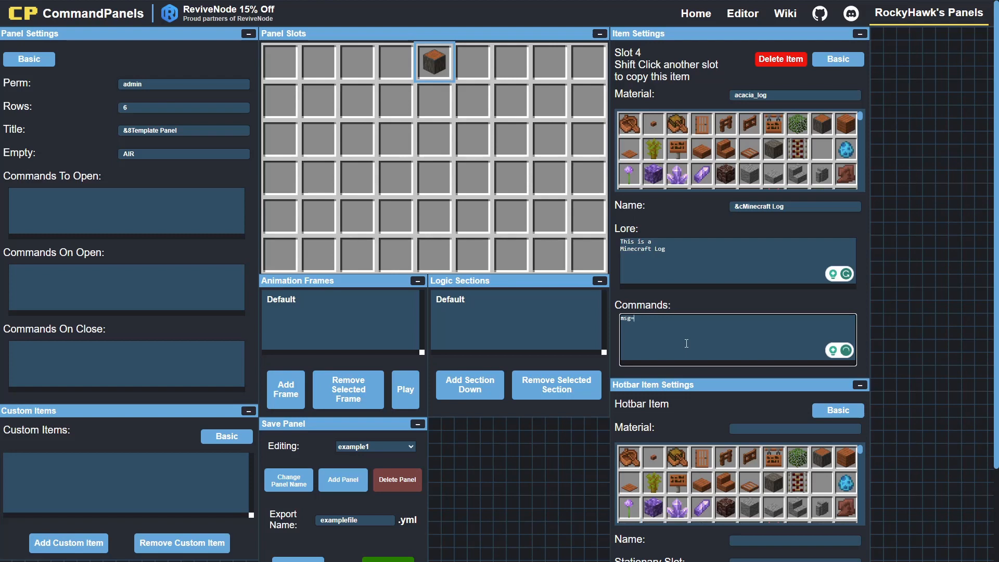
{"action": "type", "text": "This is a message"}
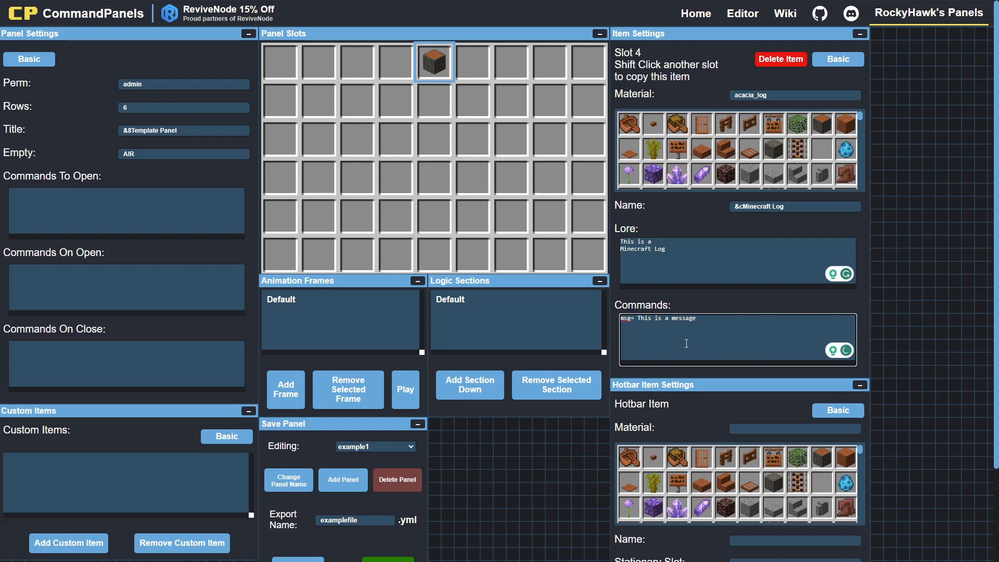
{"action": "type", "text": "cpc"}
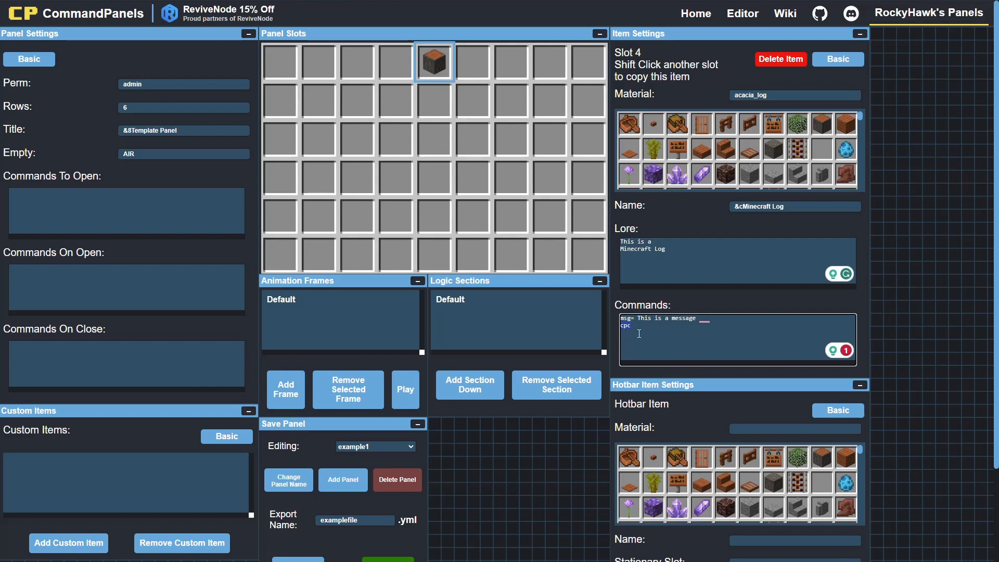
Review the wiki's General Tags page, then return to the editor
{"action": "left_click", "coordinate": [784, 13]}
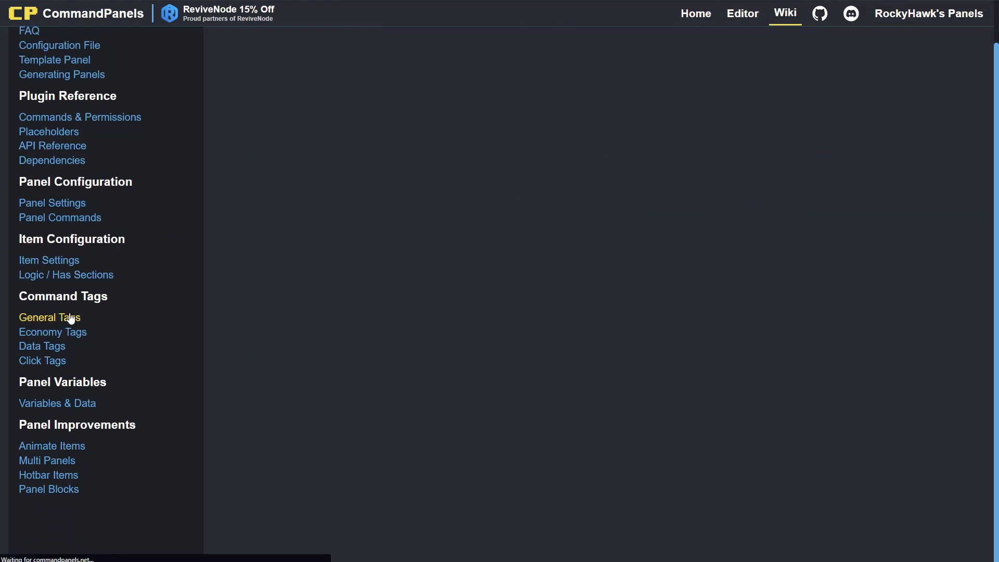
{"action": "left_click", "coordinate": [49, 316]}
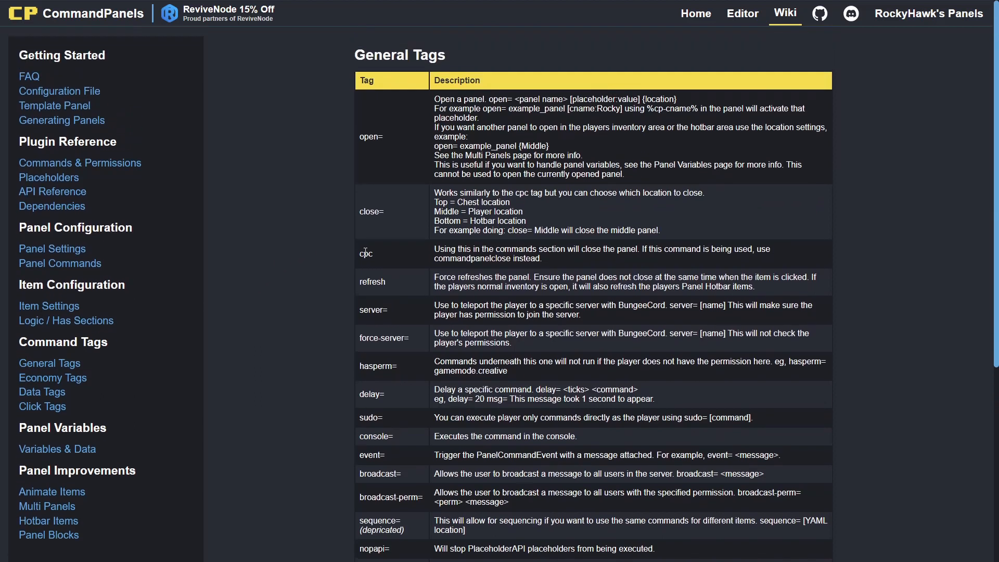
{"action": "left_click_drag", "start_coordinate": [434, 248], "coordinate": [633, 249]}
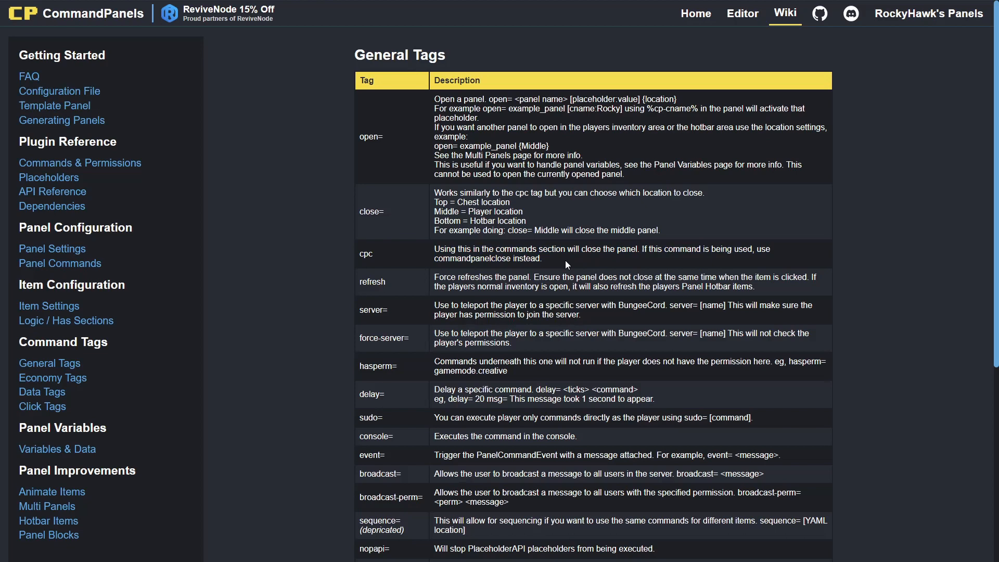
{"action": "left_click", "coordinate": [742, 13]}
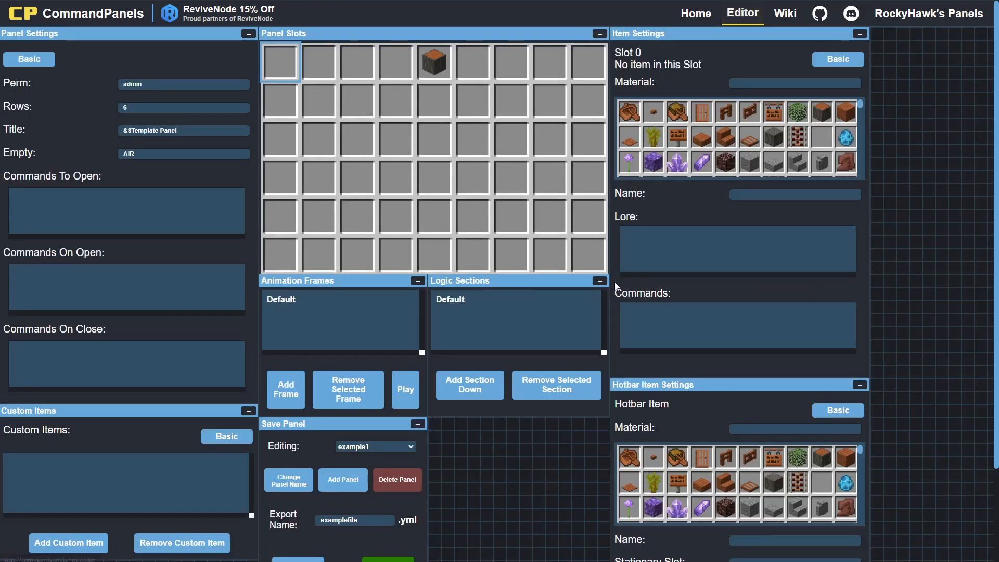
{"action": "mouse_move", "coordinate": [343, 362]}
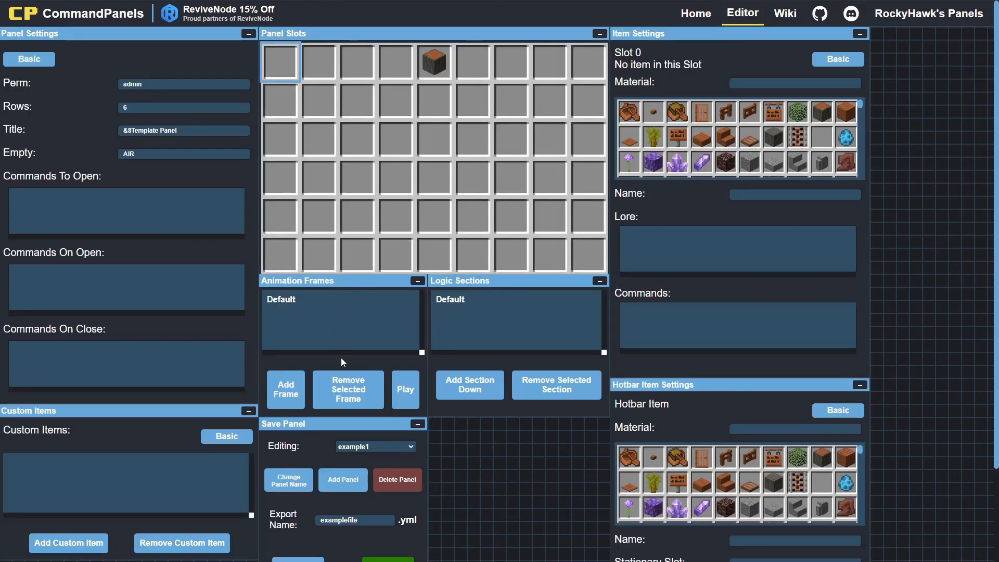
Switch the Minecraft Log item to Advanced settings and set its stack to 5
{"action": "left_click", "coordinate": [434, 62]}
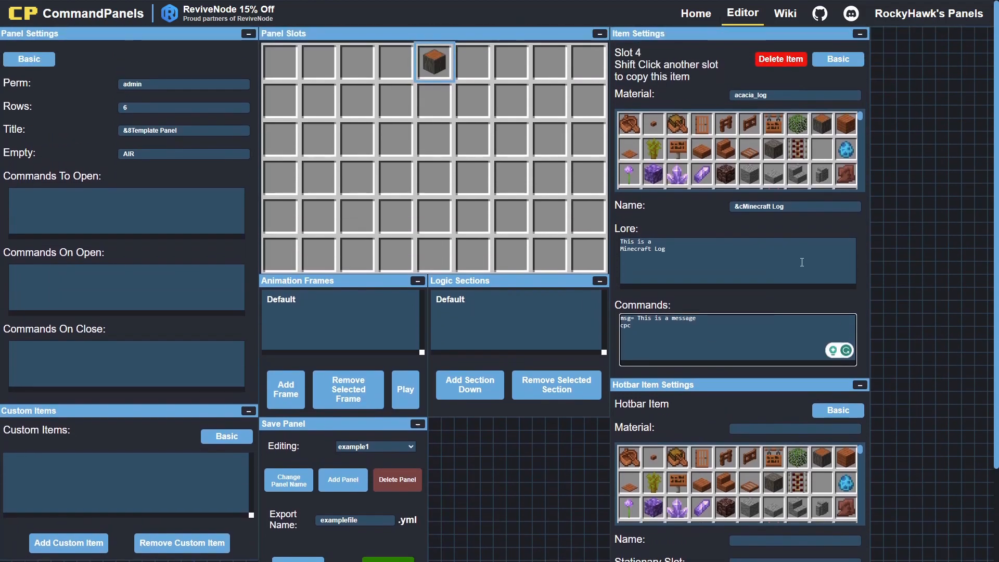
{"action": "left_click", "coordinate": [838, 58]}
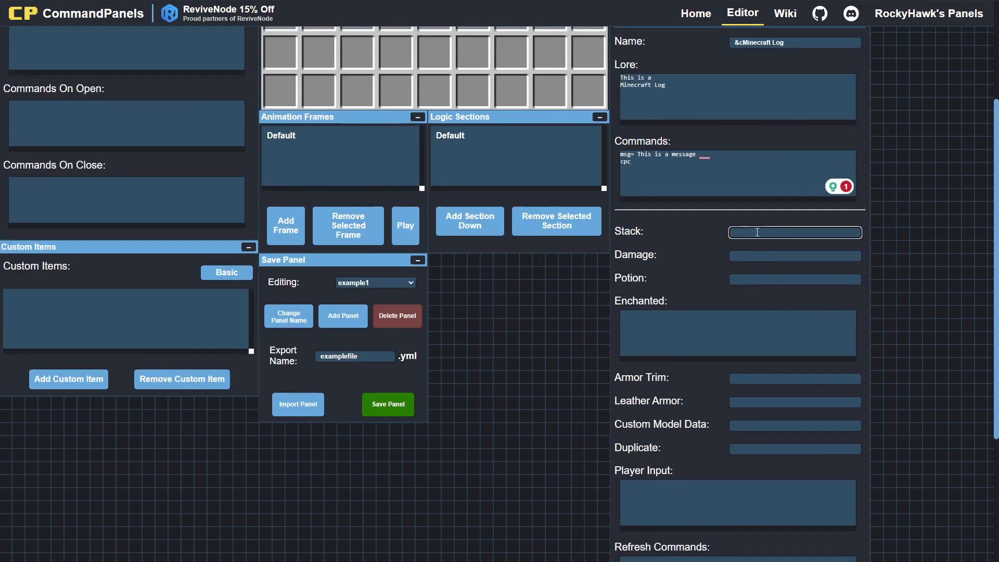
{"action": "type", "text": "5"}
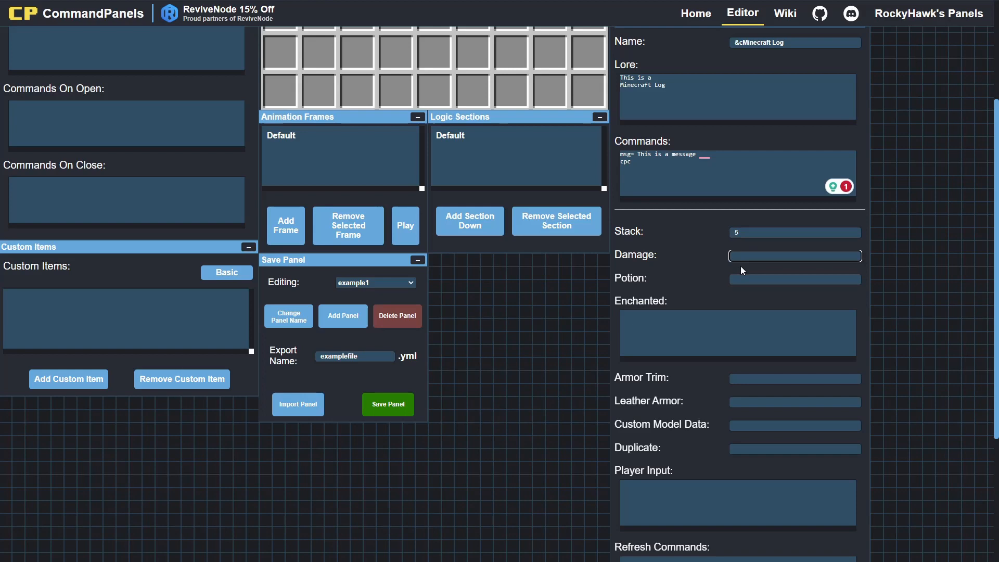
{"action": "left_click", "coordinate": [794, 279]}
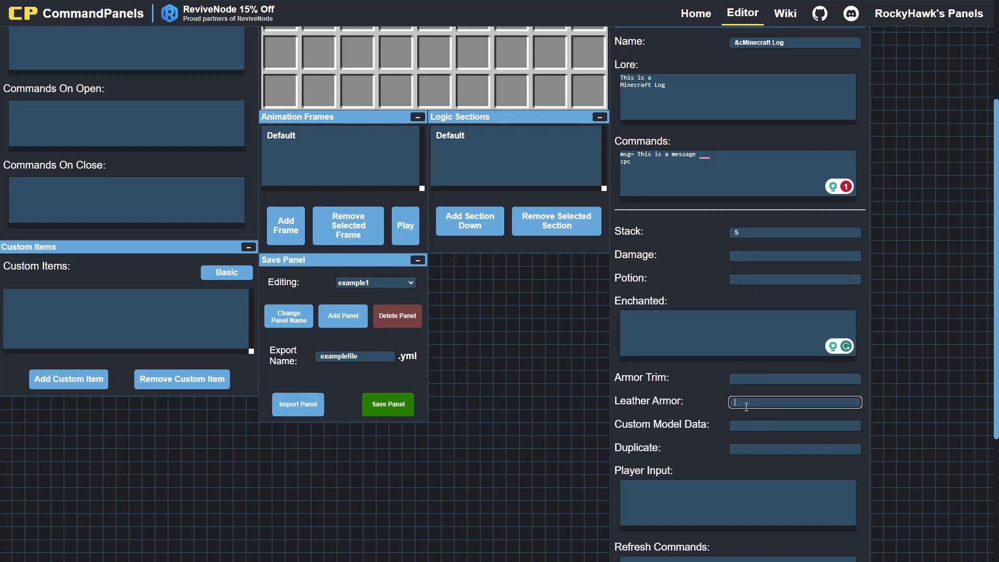
Set the item's enchanted field to 'true' and bring up the item settings wiki
{"action": "left_click", "coordinate": [794, 425]}
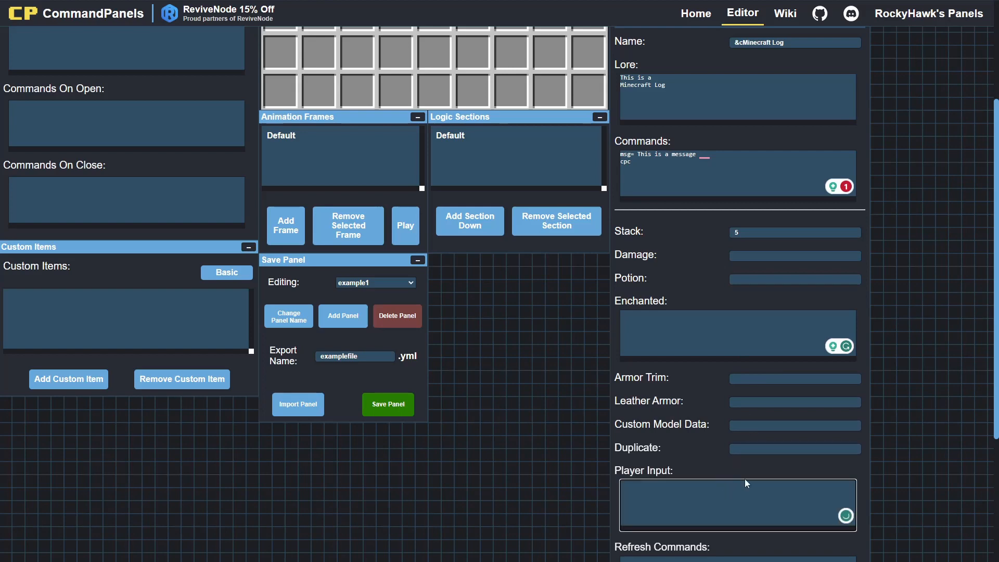
{"action": "scroll", "scroll_direction": "down", "scroll_amount": 3}
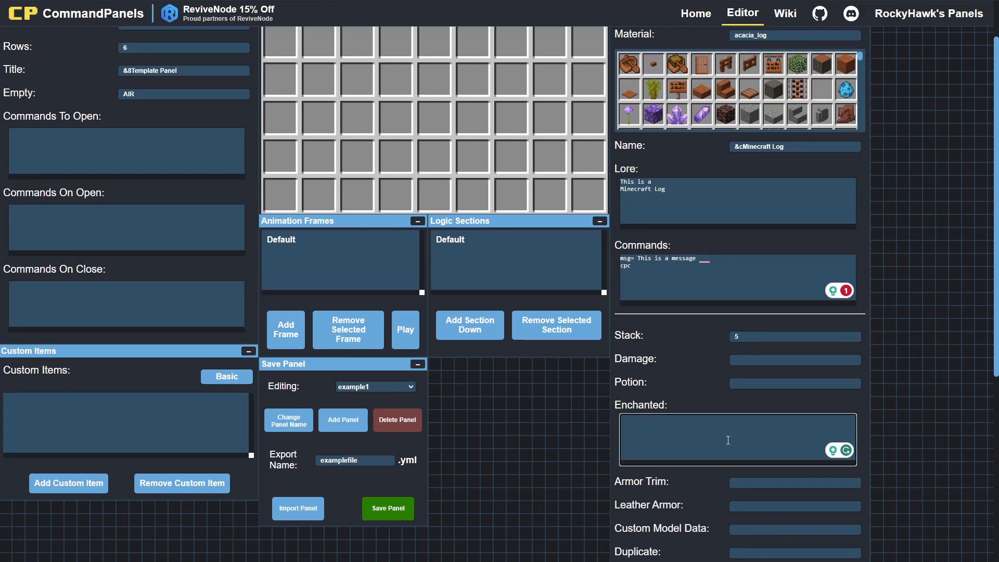
{"action": "type", "text": "true"}
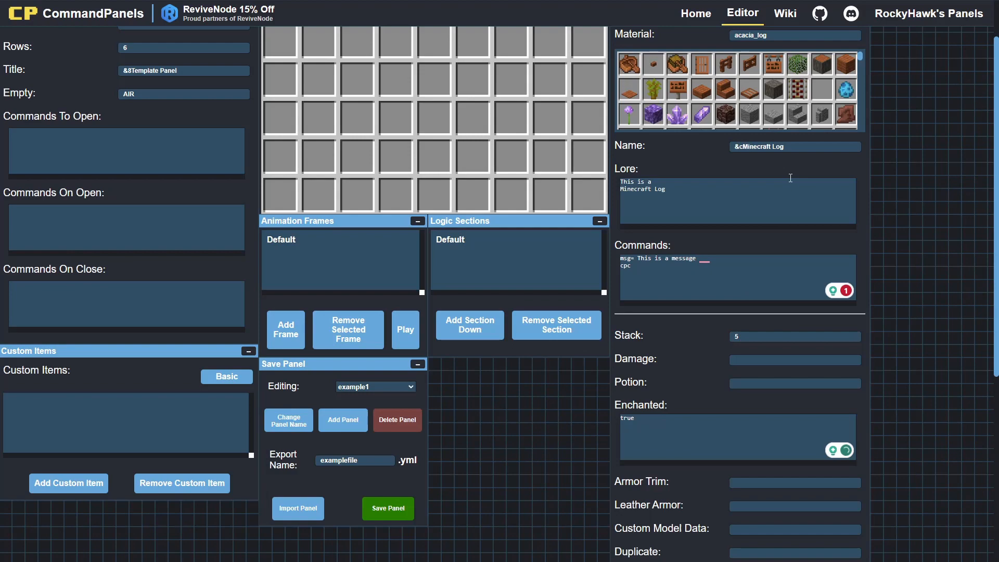
{"action": "left_click", "coordinate": [784, 12]}
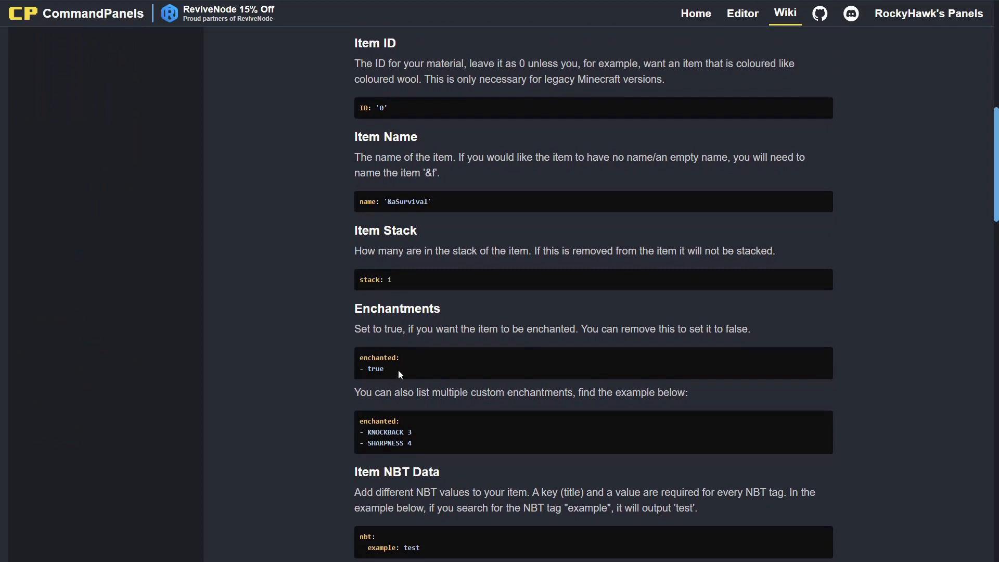
Check the wiki's enchantments example value, then return to the editor
{"action": "double_click", "coordinate": [376, 368]}
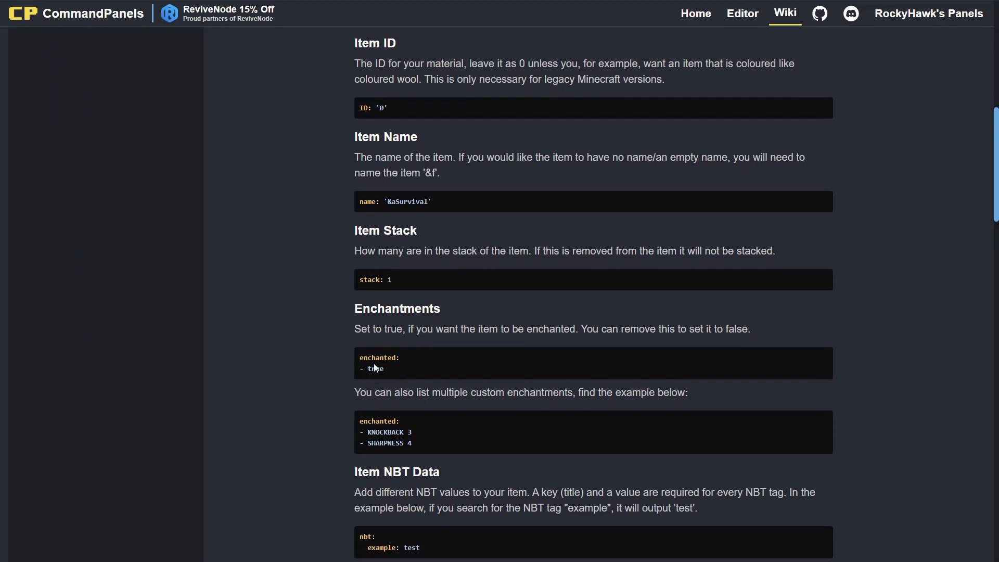
{"action": "left_click", "coordinate": [742, 12]}
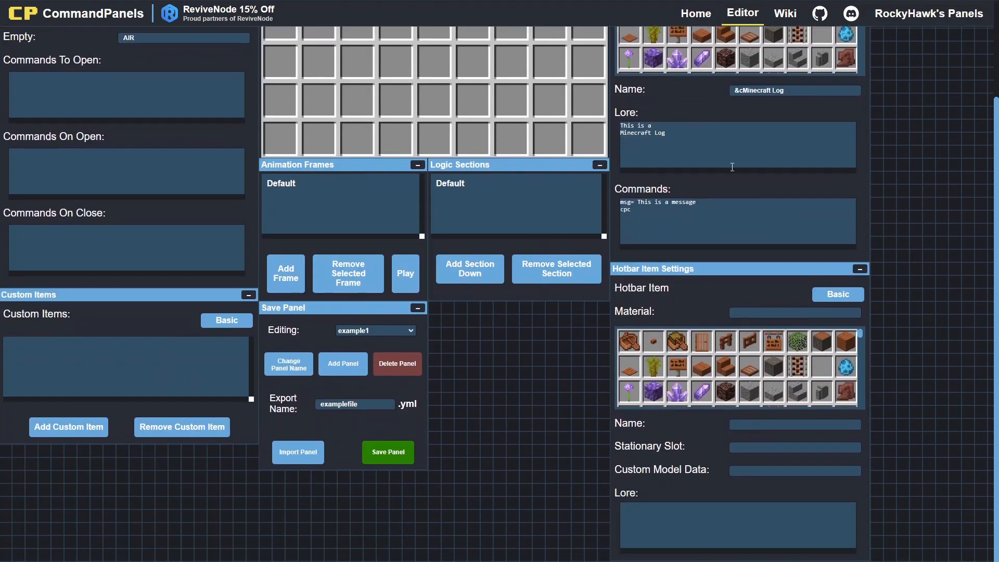
Collapse the item settings back to Basic and list the panels available to edit
{"action": "scroll", "scroll_direction": "down", "scroll_amount": 3}
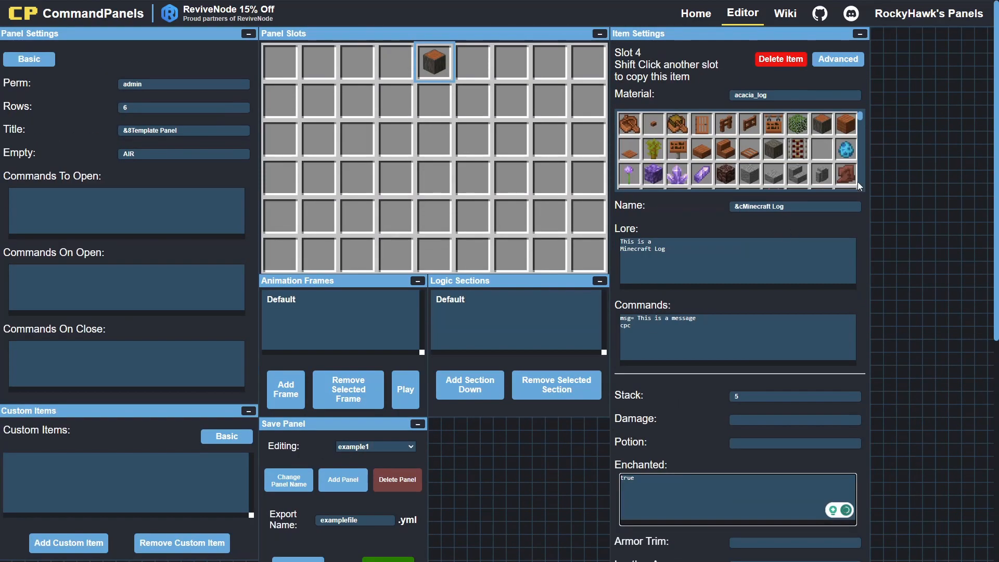
{"action": "left_click", "coordinate": [837, 58]}
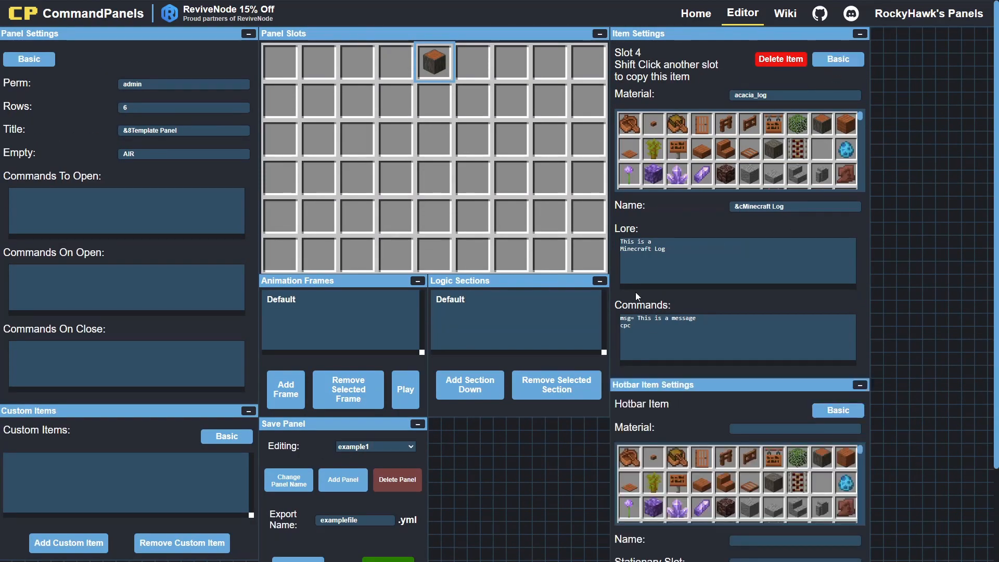
{"action": "left_click", "coordinate": [395, 61]}
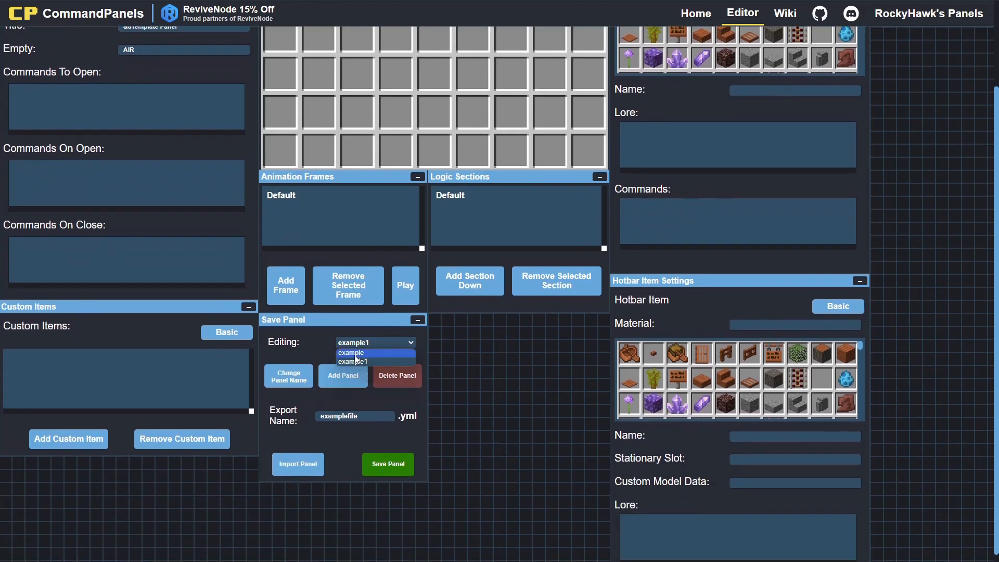
Load the 'example' panel and remove its extra cobblestone items, keeping one in the top row
{"action": "left_click", "coordinate": [350, 353]}
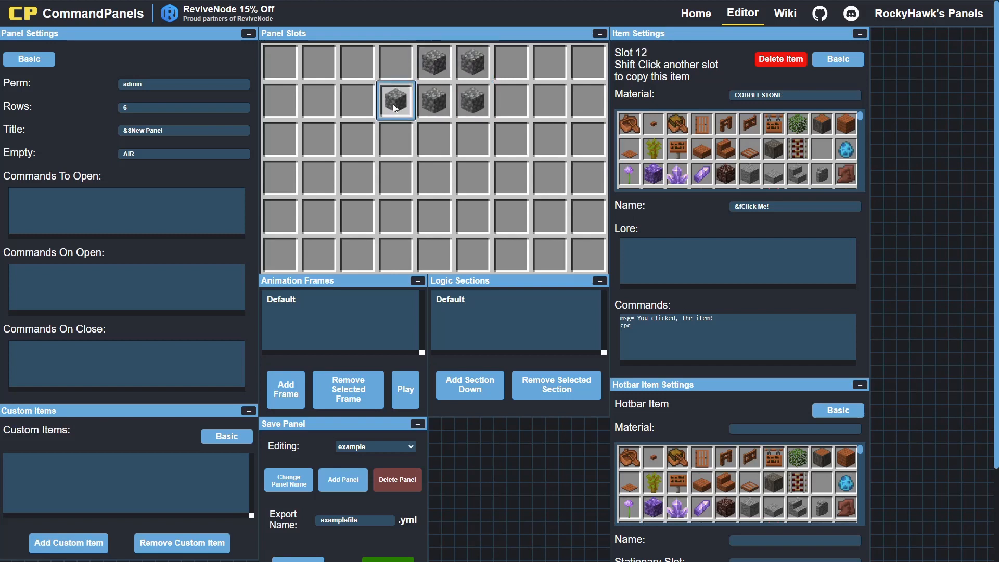
{"action": "left_click", "coordinate": [396, 61]}
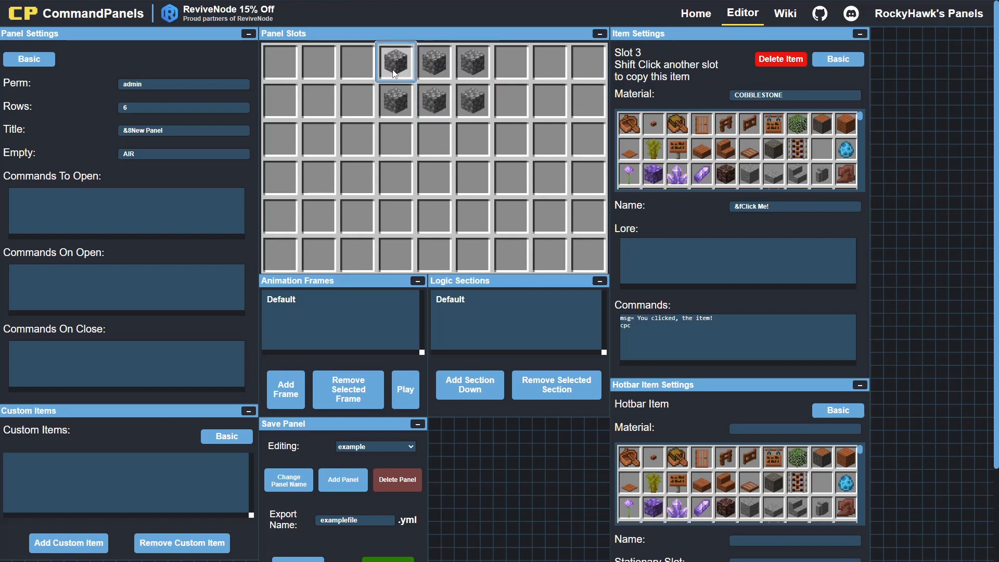
{"action": "left_click", "coordinate": [395, 100]}
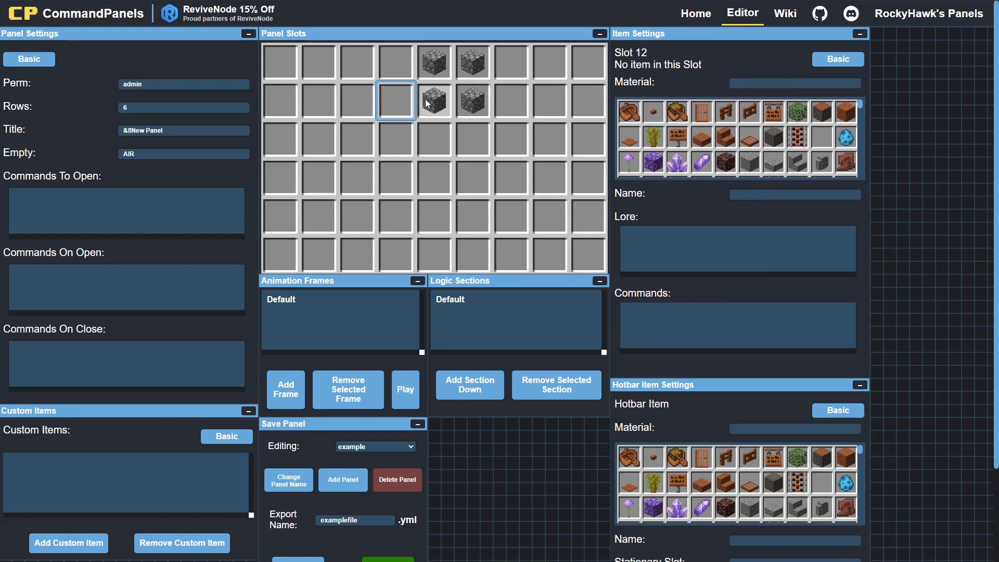
{"action": "left_click", "coordinate": [472, 62]}
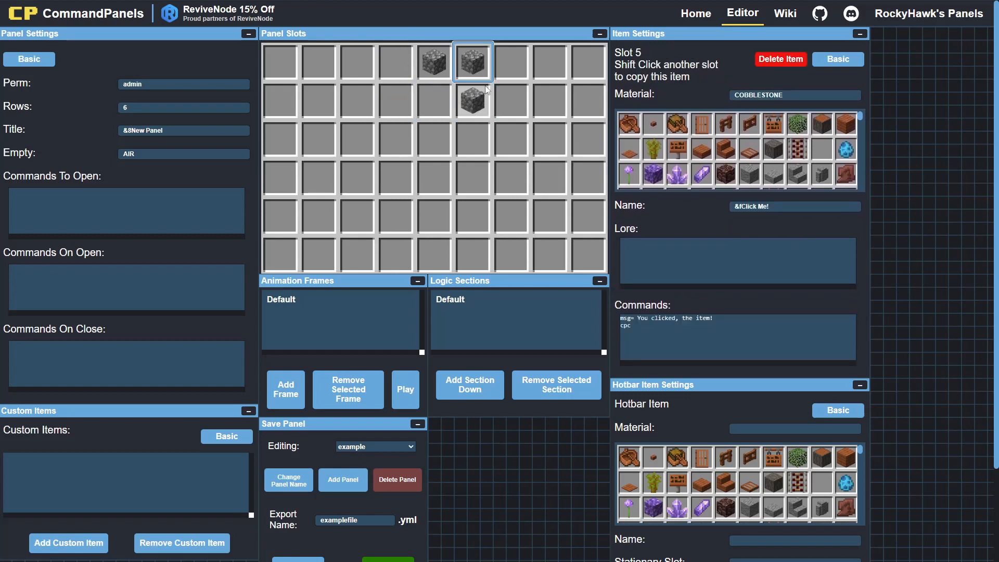
{"action": "left_click", "coordinate": [472, 99]}
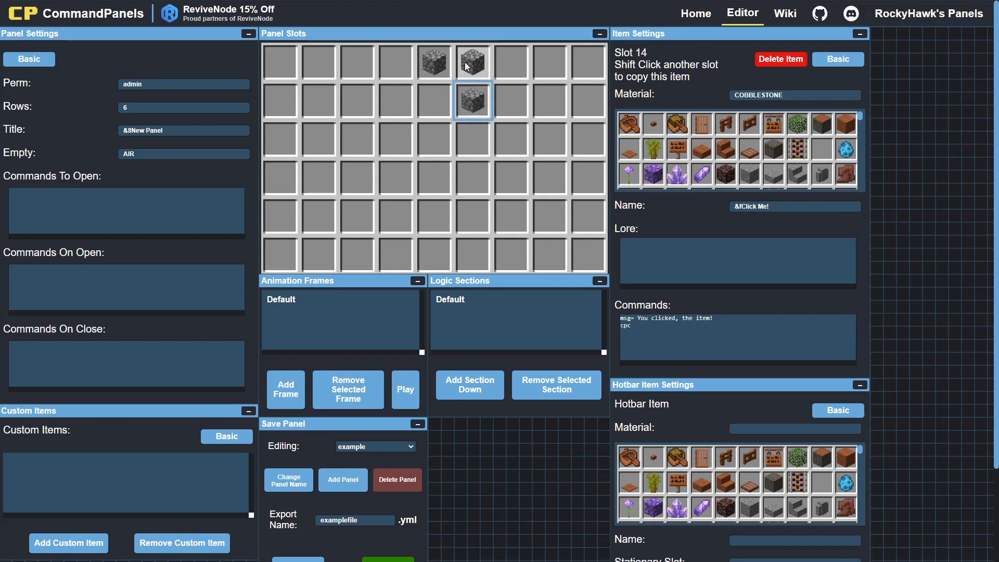
{"action": "left_click", "coordinate": [779, 58]}
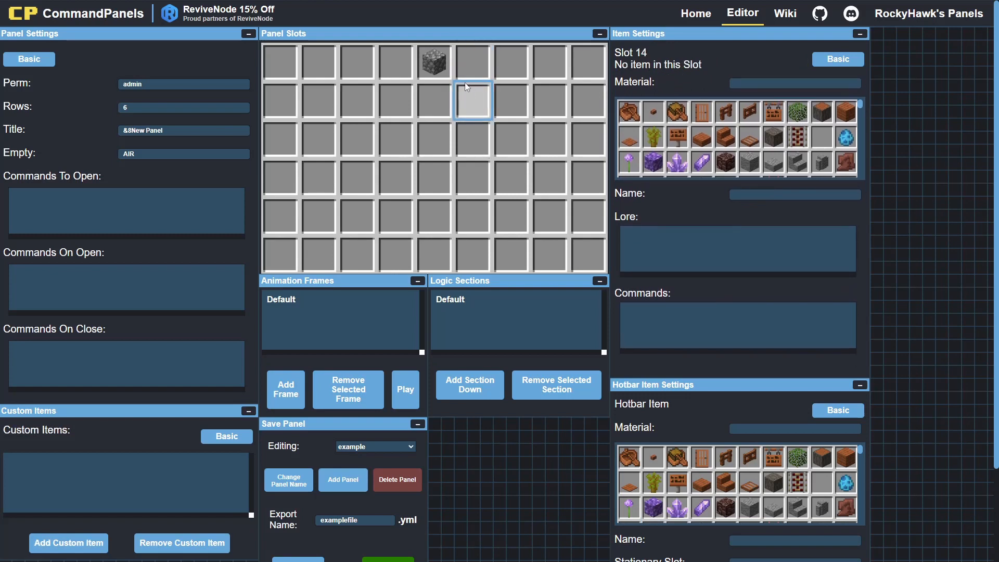
{"action": "left_click", "coordinate": [472, 61]}
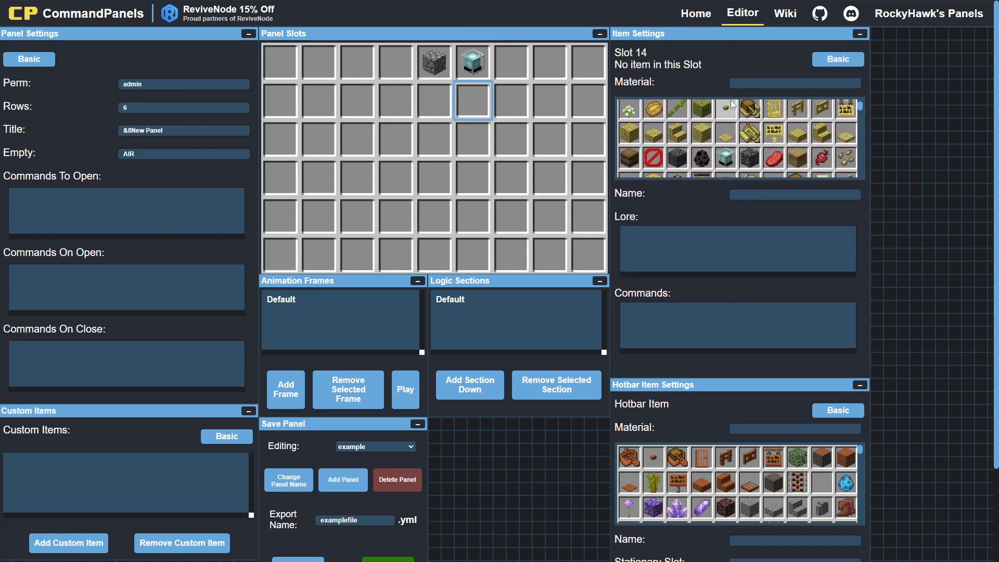
Make slot 14 a diamond and reduce the panel to 2 rows
{"action": "type", "text": "diam"}
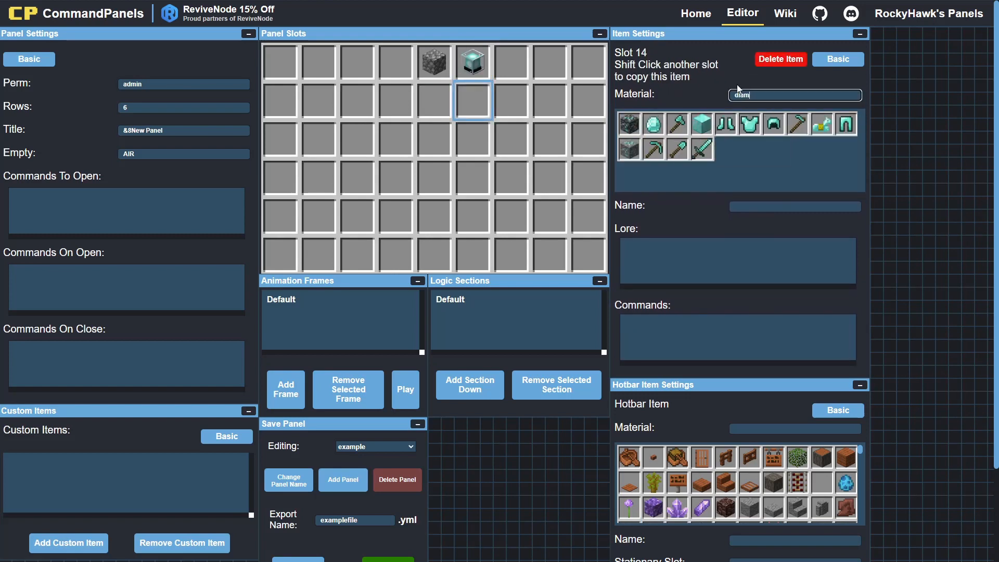
{"action": "left_click", "coordinate": [433, 101]}
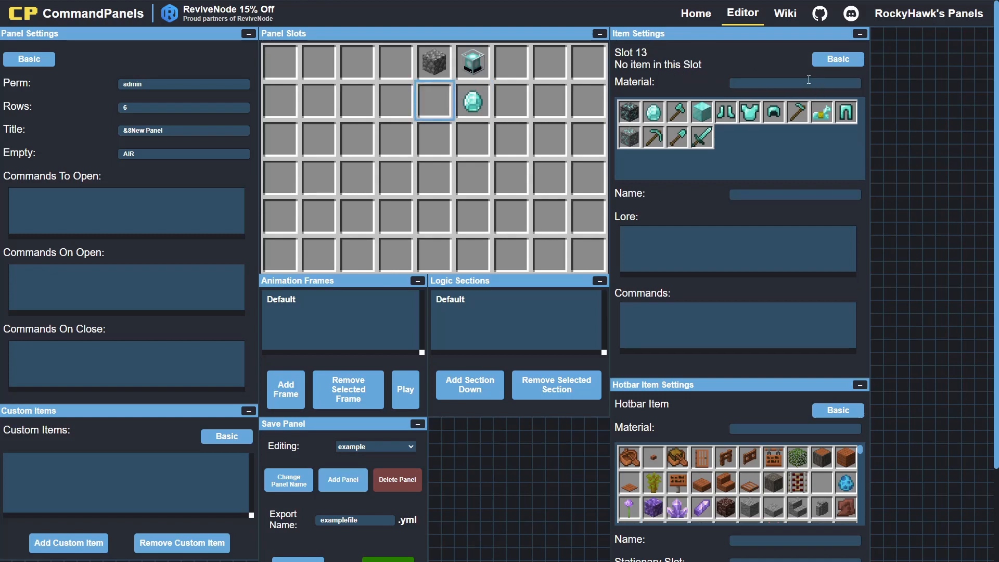
{"action": "left_click", "coordinate": [794, 82]}
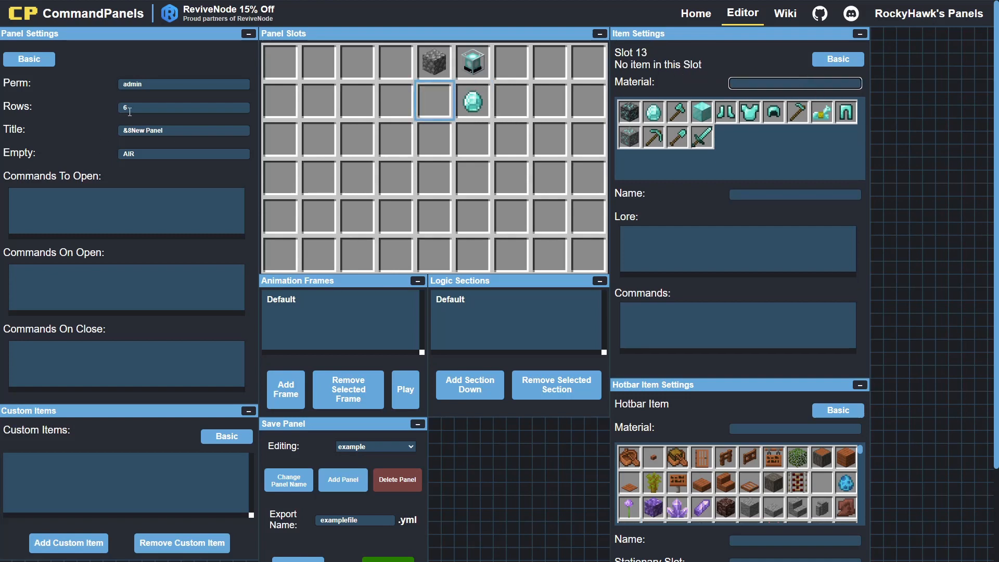
{"action": "type", "text": "2"}
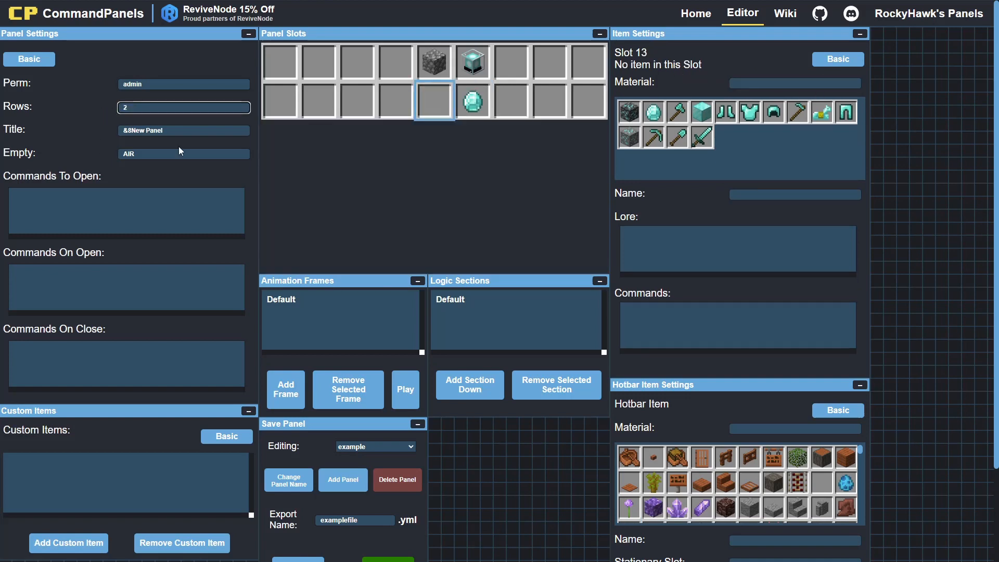
Give the diamond the command 'open= example1' and the name 'Diamond Button'
{"action": "left_click", "coordinate": [434, 101]}
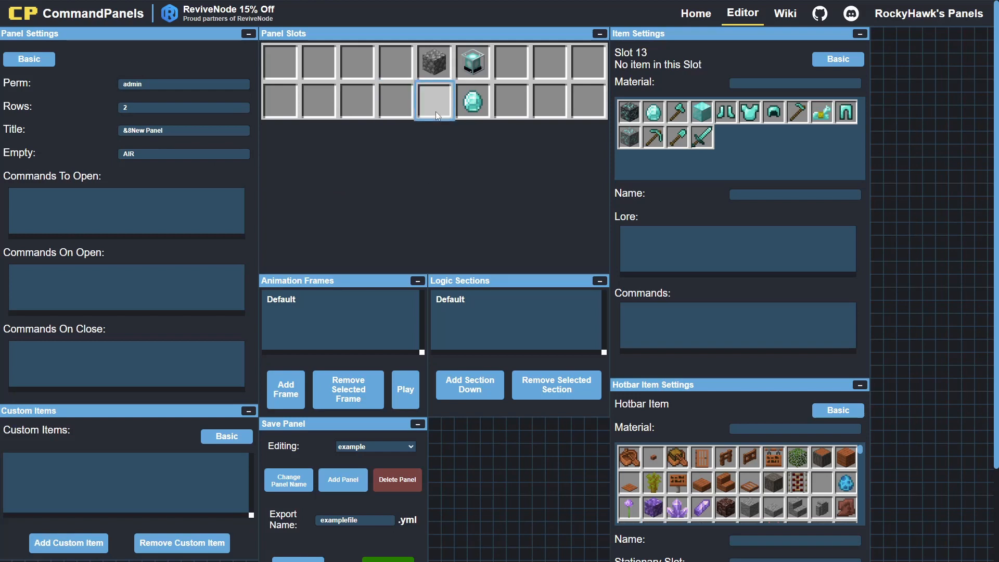
{"action": "left_click", "coordinate": [473, 101]}
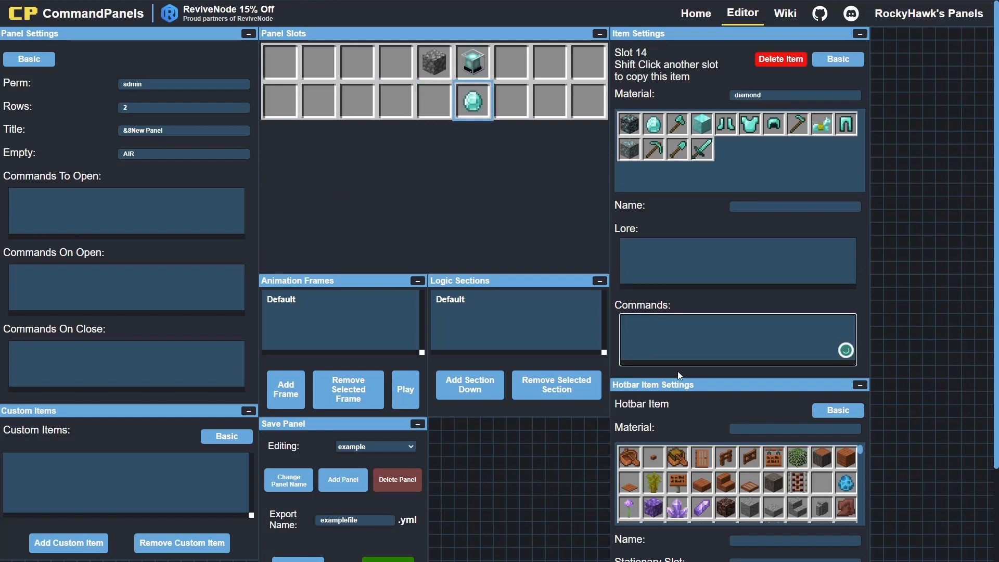
{"action": "type", "text": "open= example1"}
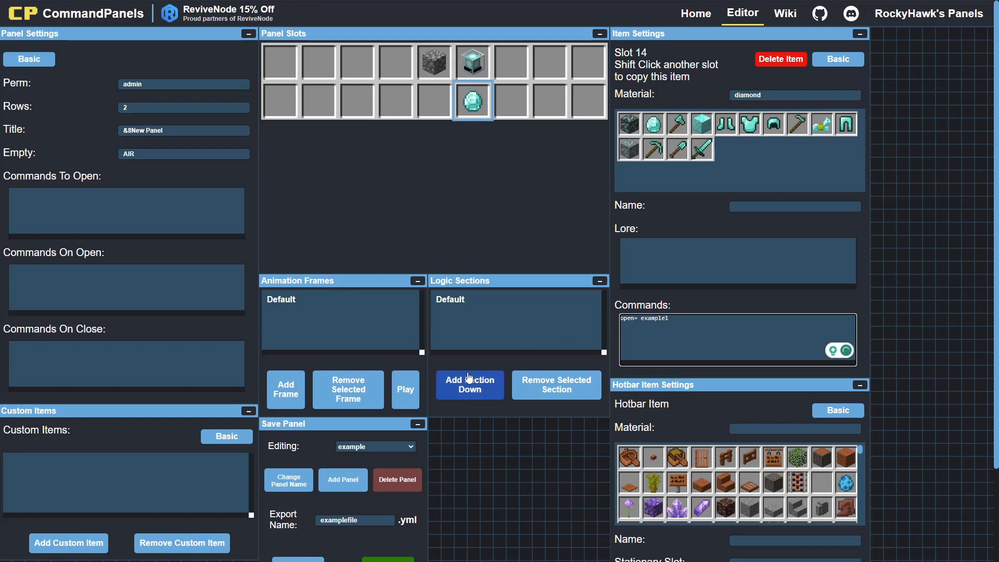
{"action": "scroll", "scroll_direction": "down", "scroll_amount": 3}
{"action": "type", "text": "&"}
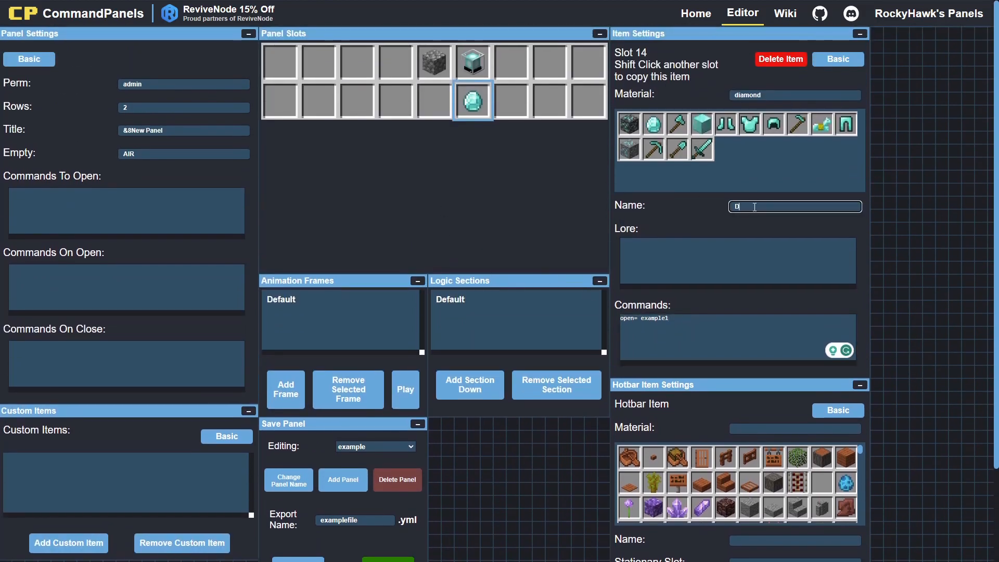
{"action": "type", "text": "Diamond Button"}
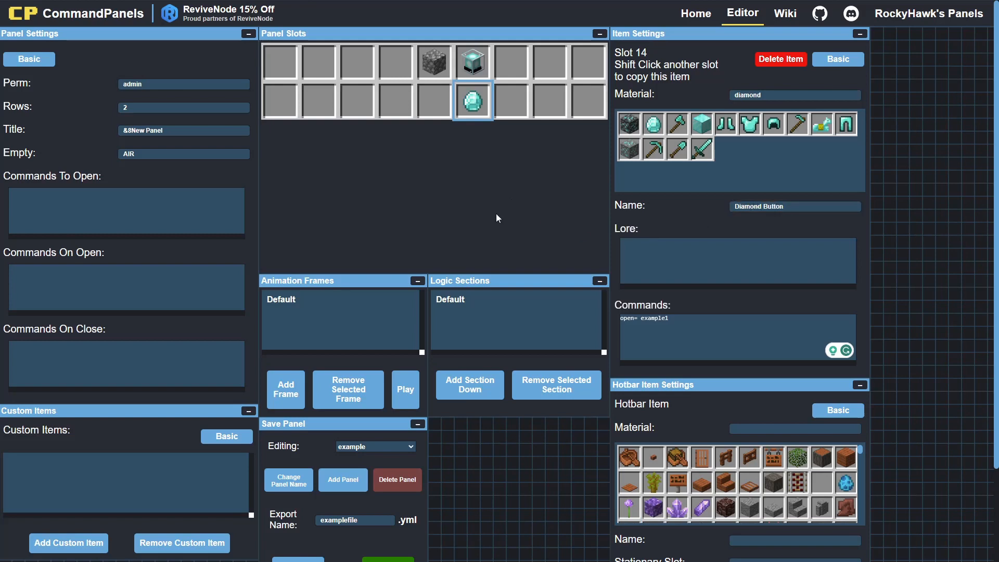
Make the hotbar item an acacia_sign with Stationary Slot 0 in the advanced hotbar settings
{"action": "scroll", "scroll_direction": "down", "scroll_amount": 3}
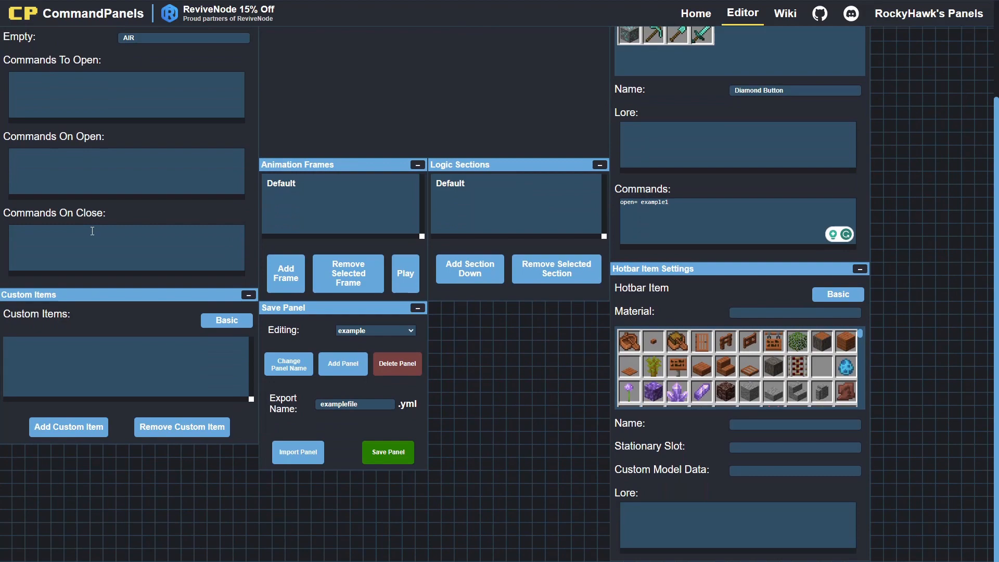
{"action": "left_click", "coordinate": [837, 295]}
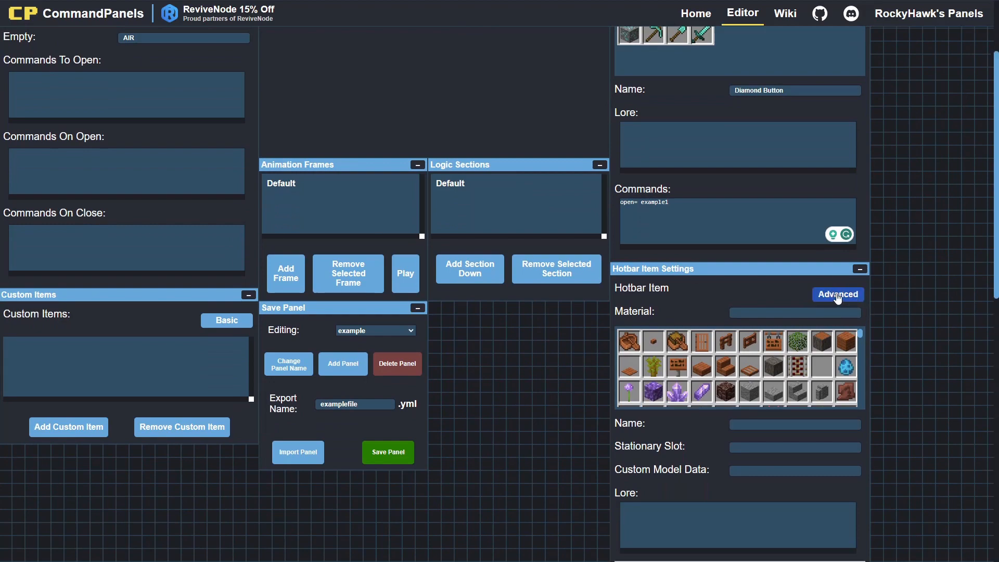
{"action": "scroll", "scroll_direction": "down", "scroll_amount": 3}
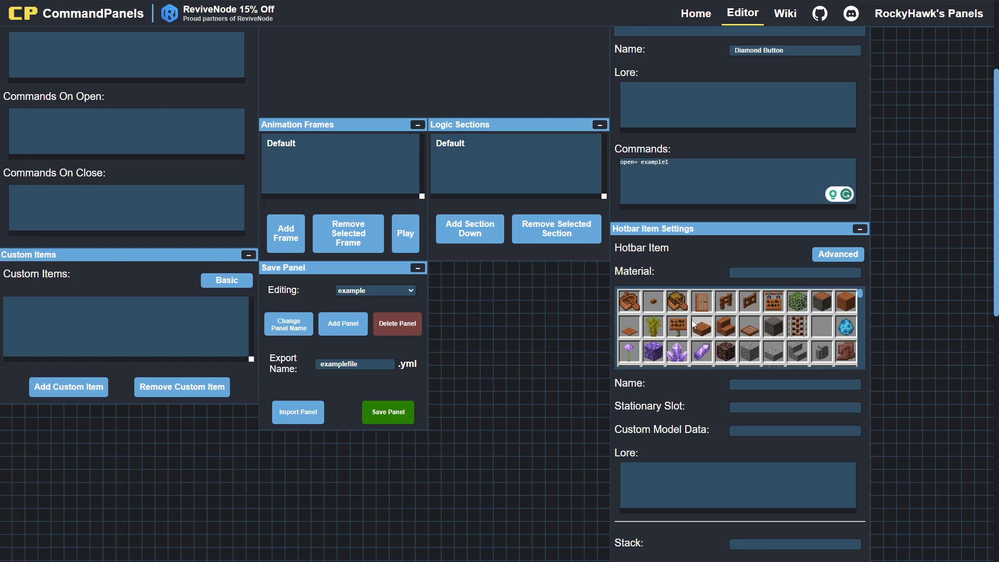
{"action": "left_click", "coordinate": [794, 272]}
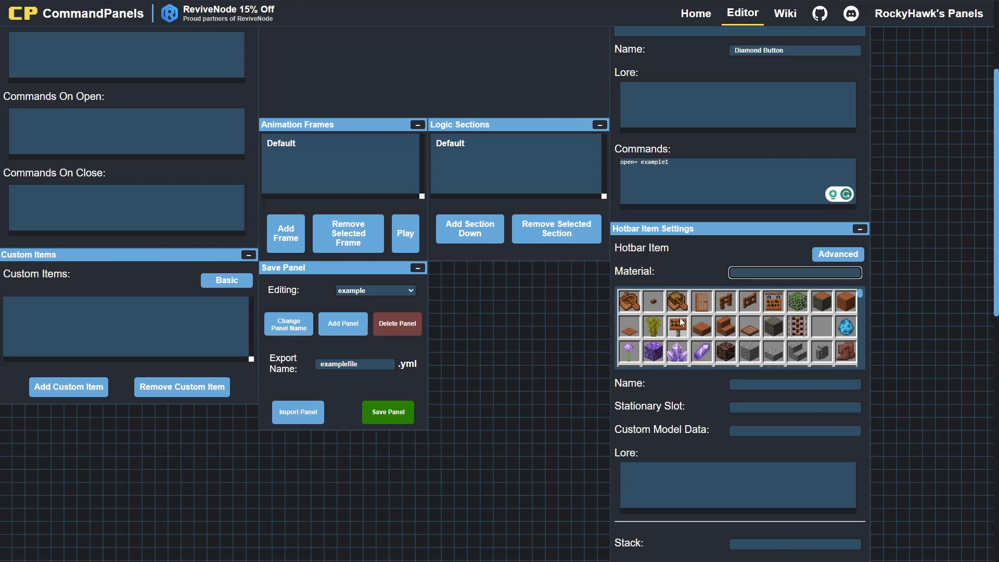
{"action": "left_click", "coordinate": [652, 327]}
{"action": "type", "text": "1"}
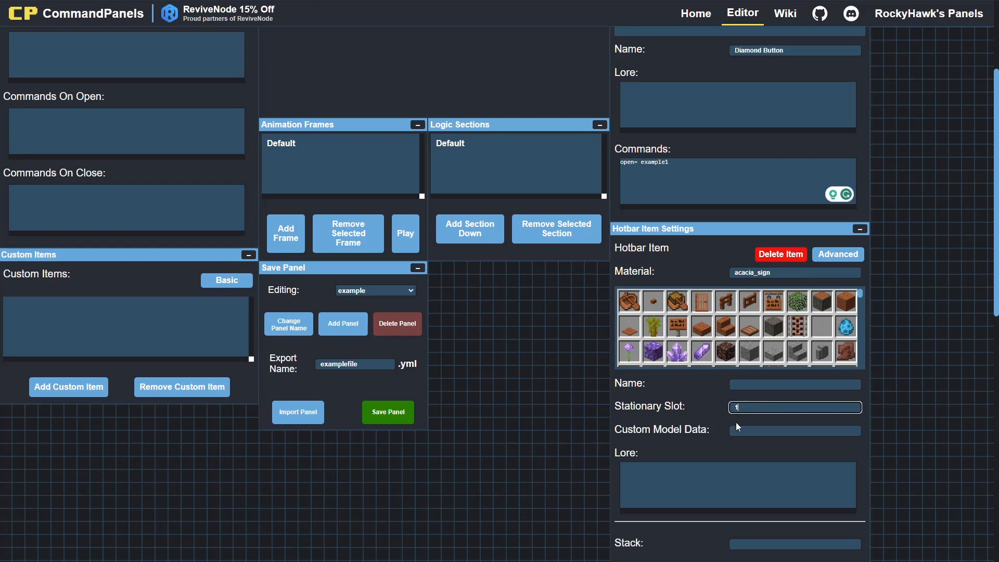
{"action": "type", "text": "0"}
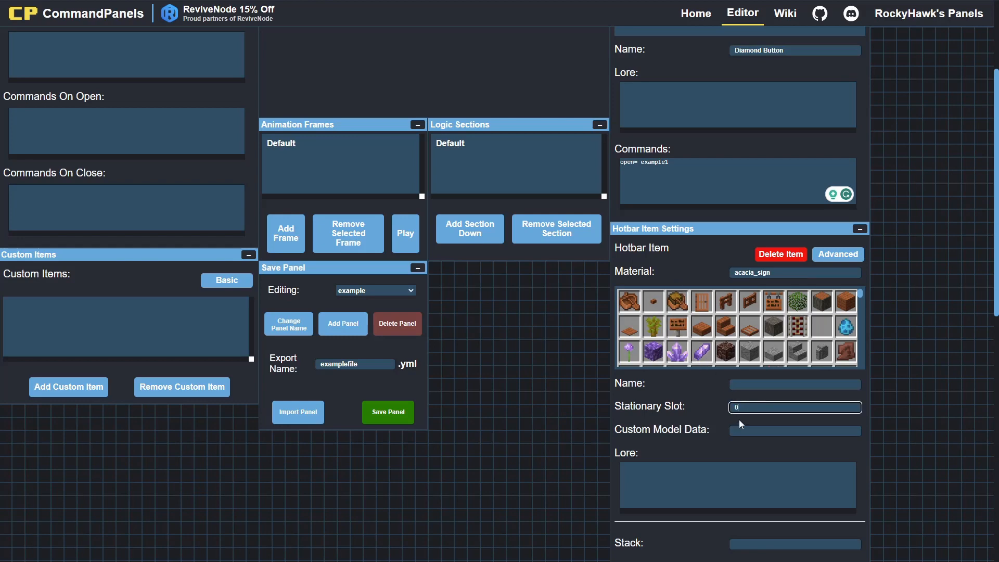
{"action": "mouse_move", "coordinate": [697, 411]}
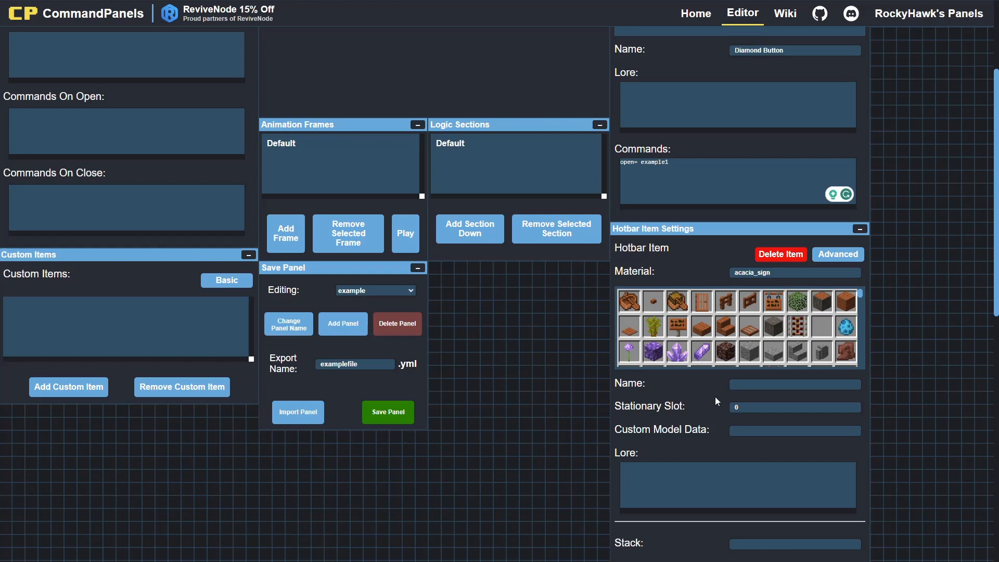
Name the hotbar item 'Open the Panel'
{"action": "left_click", "coordinate": [794, 384]}
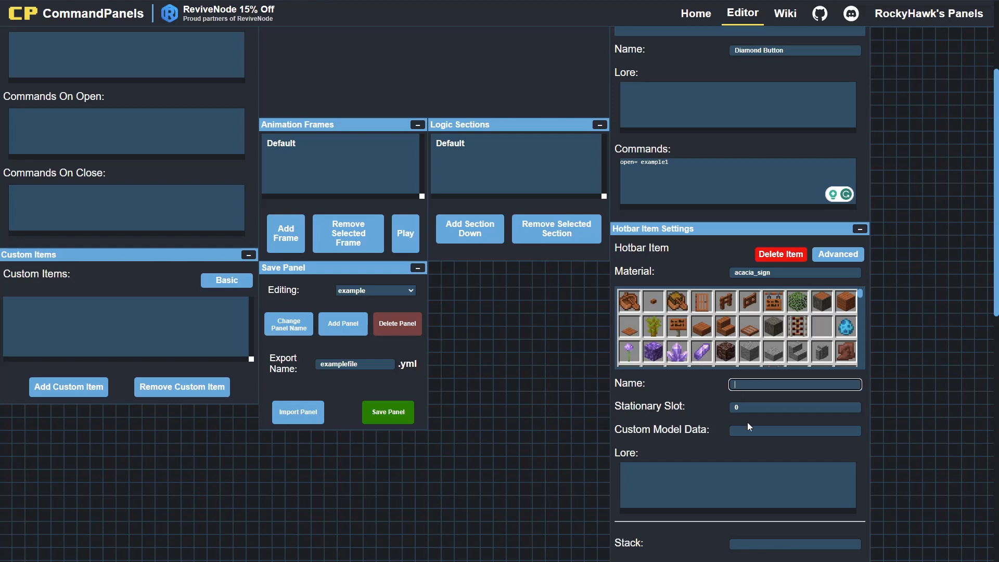
{"action": "type", "text": "Open the Panel"}
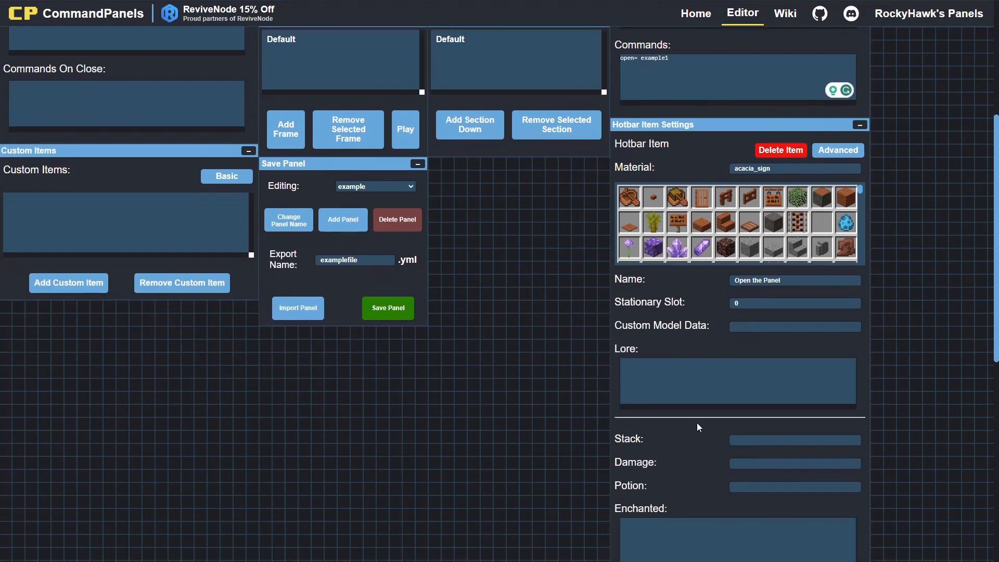
{"action": "scroll", "scroll_direction": "down", "scroll_amount": 3}
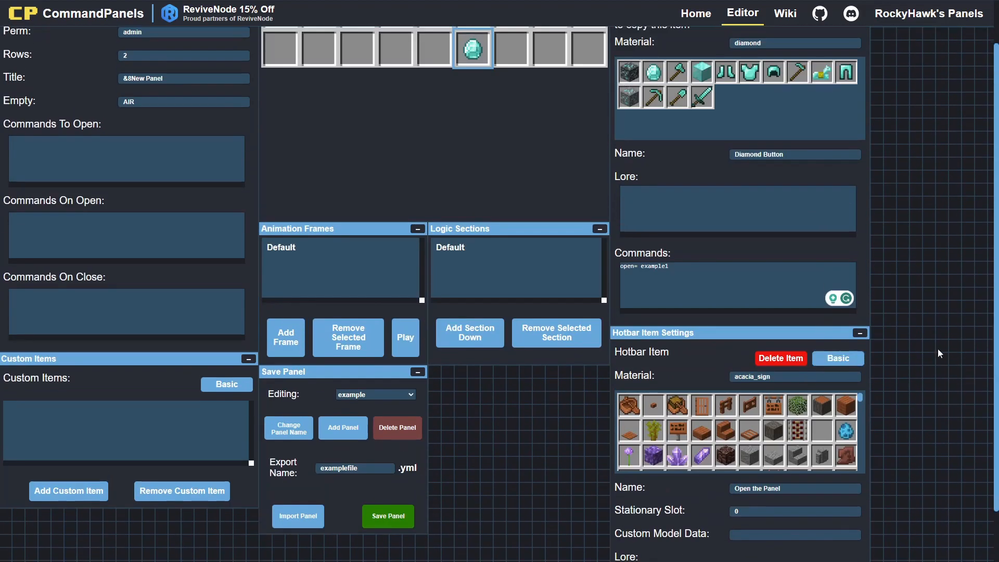
{"action": "scroll", "scroll_direction": "down", "scroll_amount": 3}
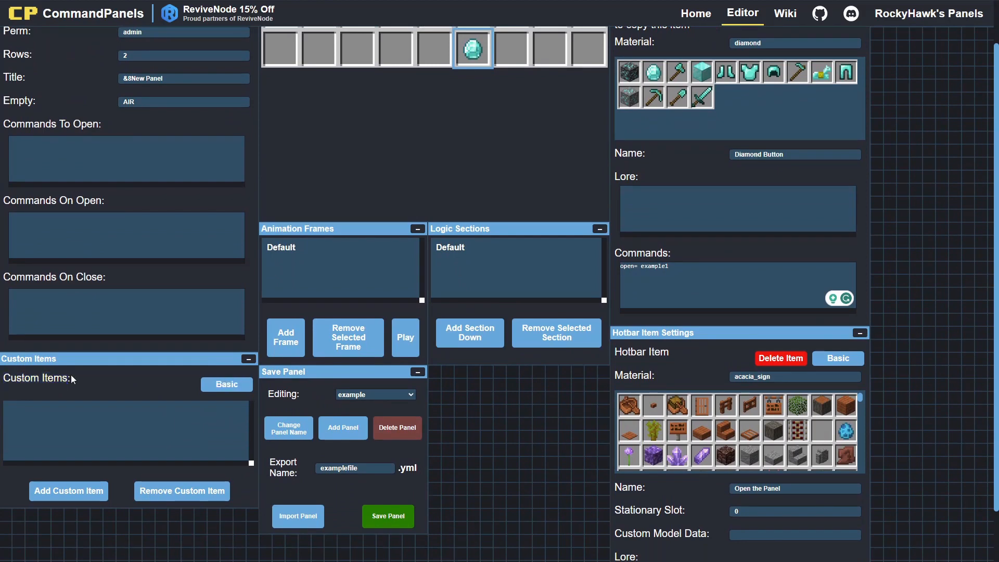
{"action": "mouse_move", "coordinate": [78, 384]}
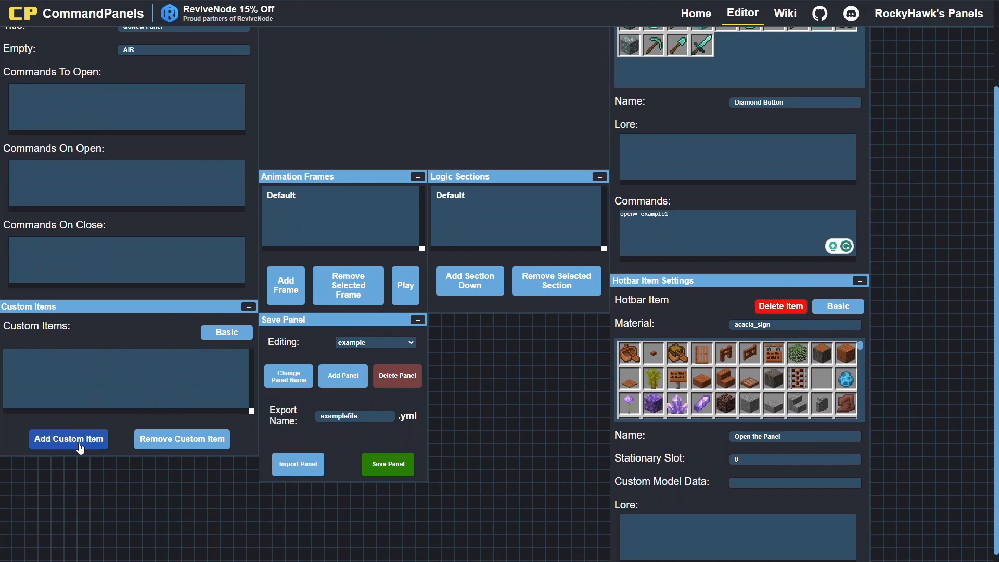
{"action": "left_click", "coordinate": [68, 438]}
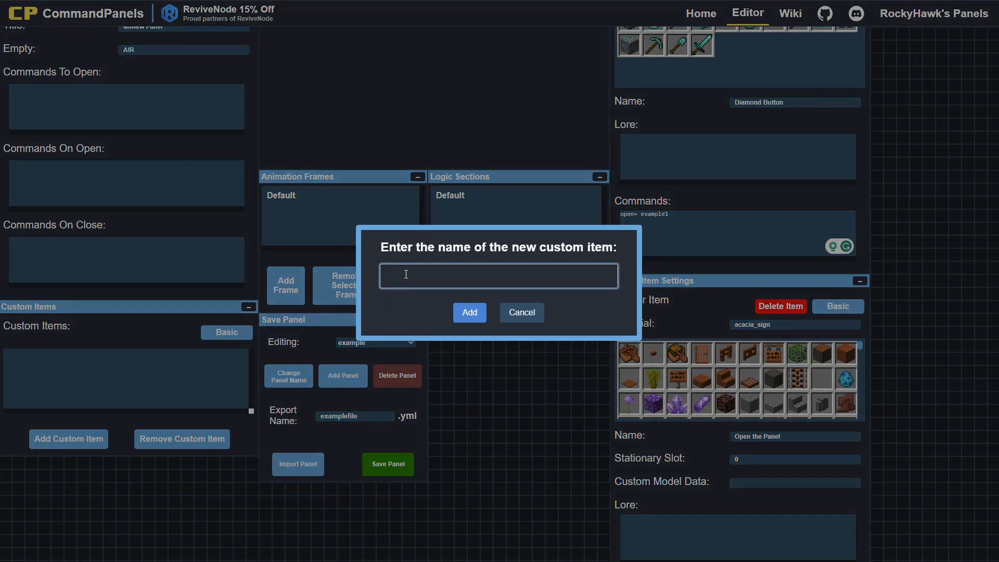
{"action": "type", "text": "ex"}
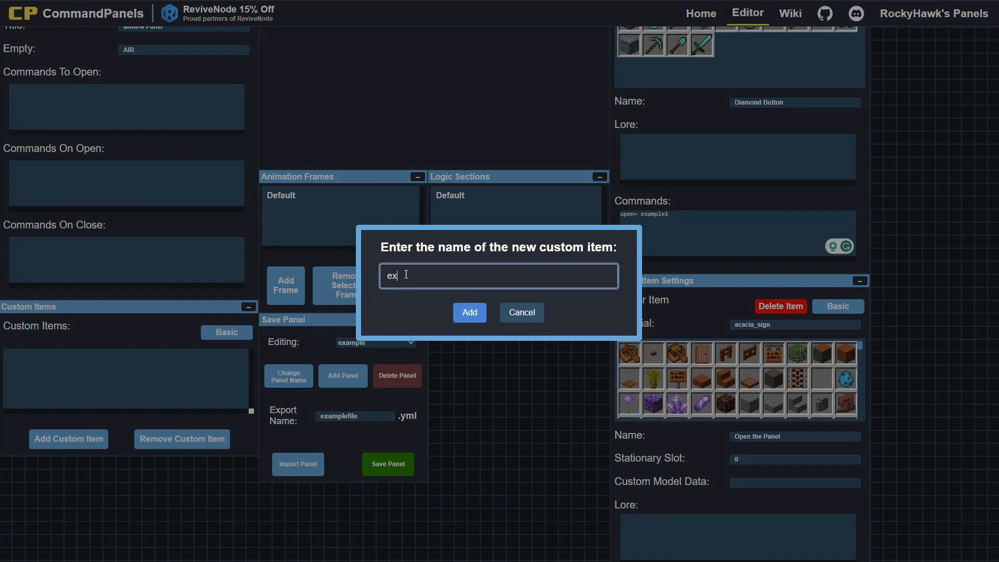
{"action": "type", "text": "customIte"}
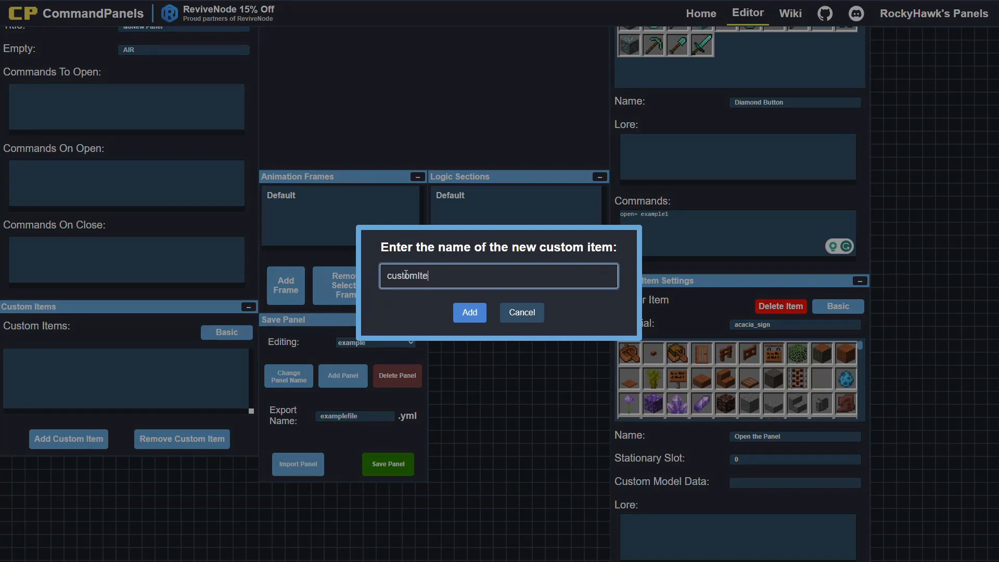
{"action": "left_click", "coordinate": [469, 312]}
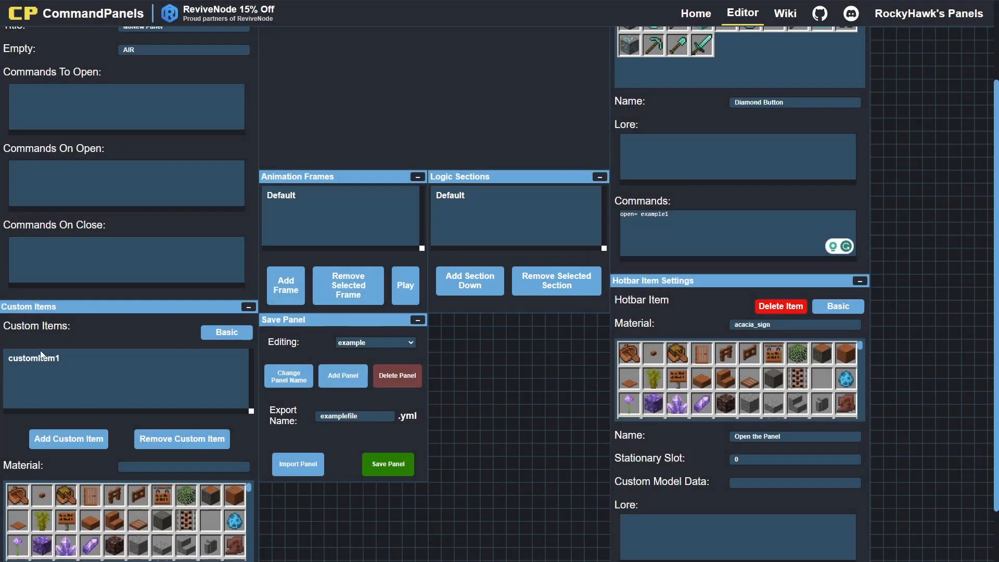
{"action": "scroll", "scroll_direction": "down", "scroll_amount": 3}
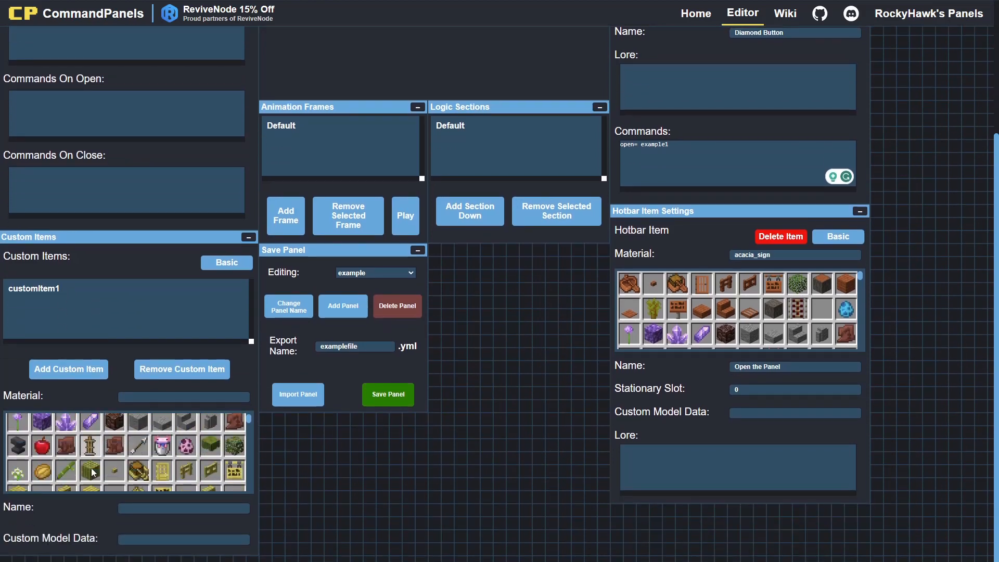
{"action": "scroll", "scroll_direction": "down", "scroll_amount": 3}
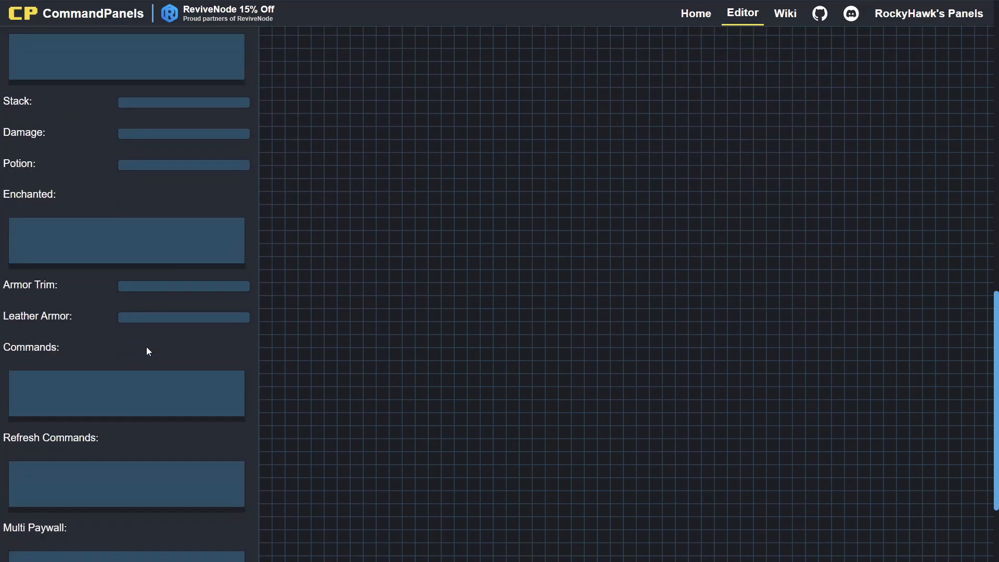
{"action": "scroll", "scroll_direction": "down", "scroll_amount": 3}
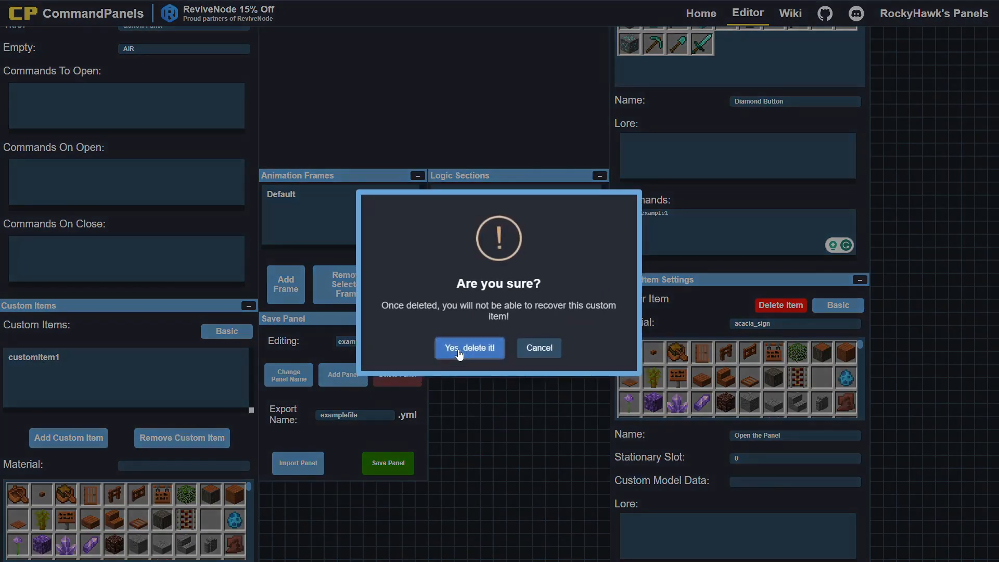
{"action": "left_click", "coordinate": [469, 347]}
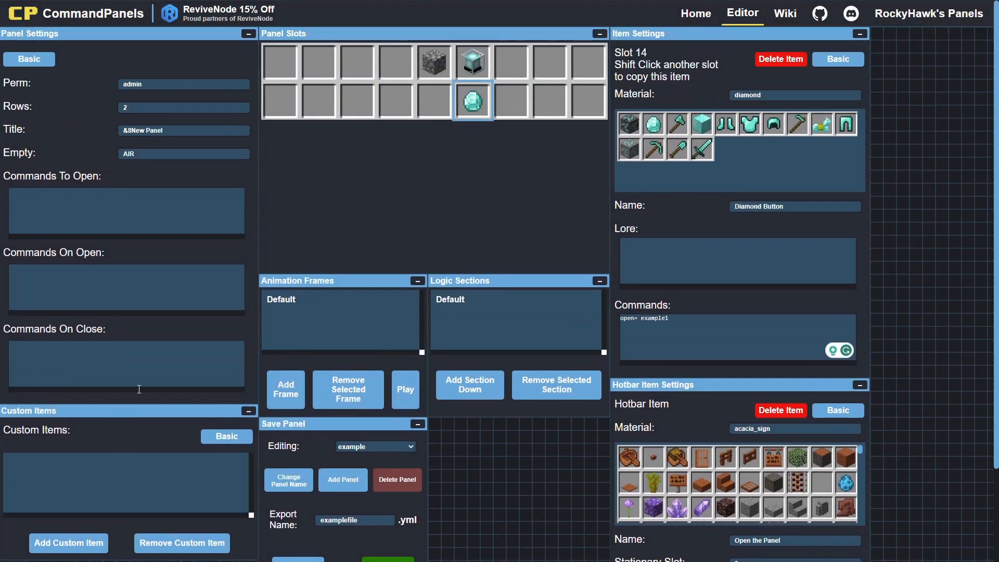
{"action": "mouse_move", "coordinate": [303, 308]}
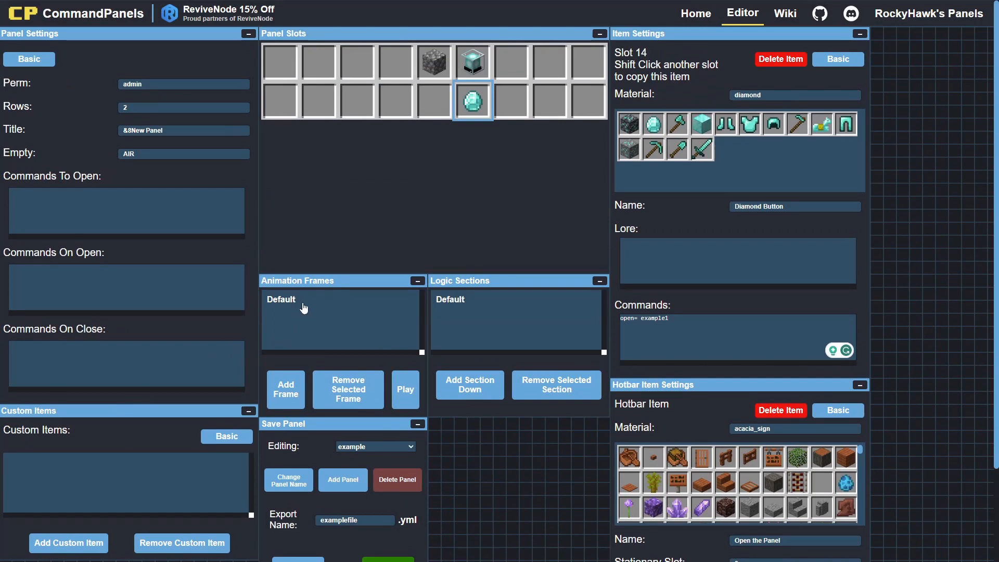
{"action": "mouse_move", "coordinate": [291, 300]}
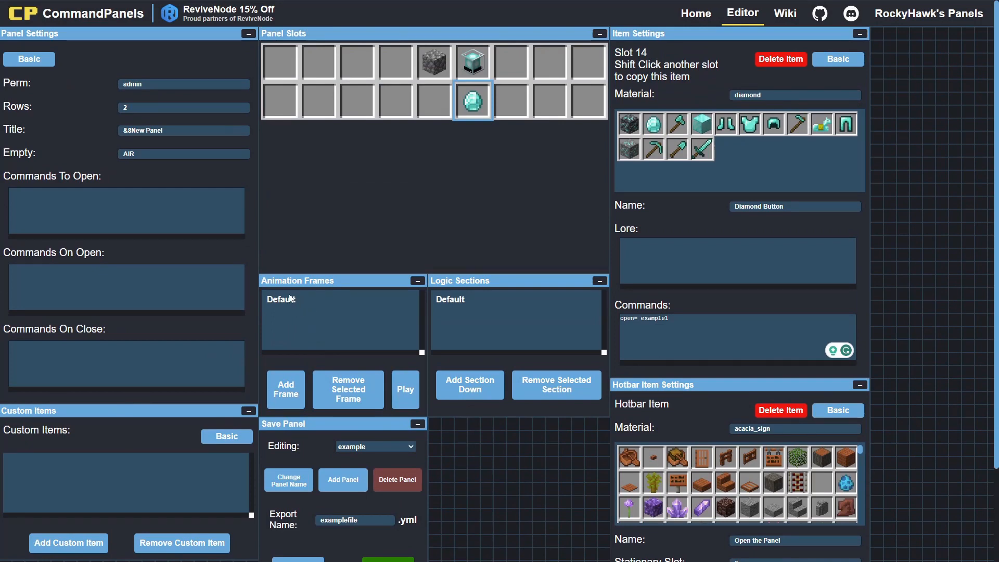
Add animation frames so Frames 0–3 exist, confirm the frame number and select Frame 0
{"action": "left_click", "coordinate": [433, 61]}
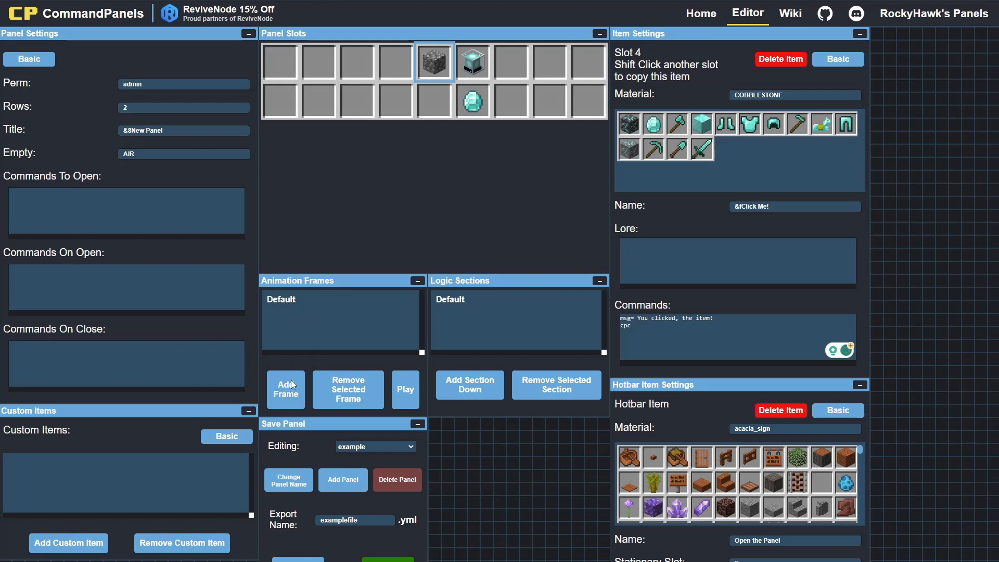
{"action": "left_click", "coordinate": [285, 389]}
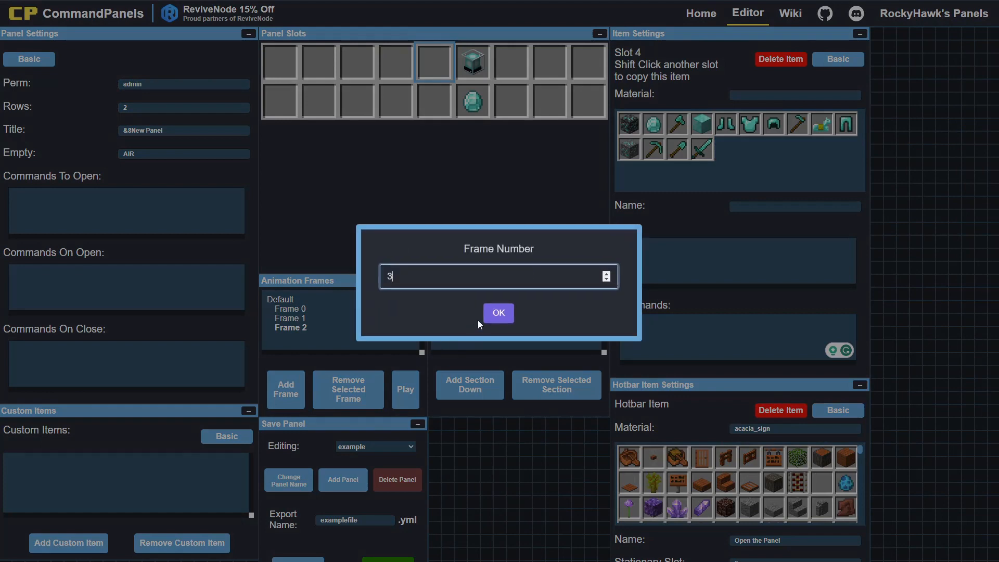
{"action": "left_click", "coordinate": [499, 313]}
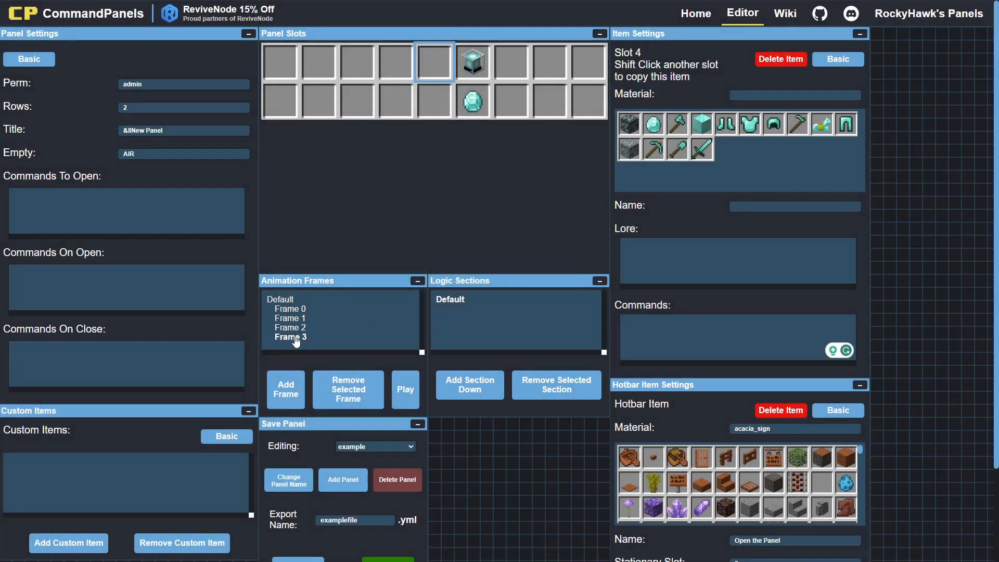
{"action": "left_click", "coordinate": [289, 309]}
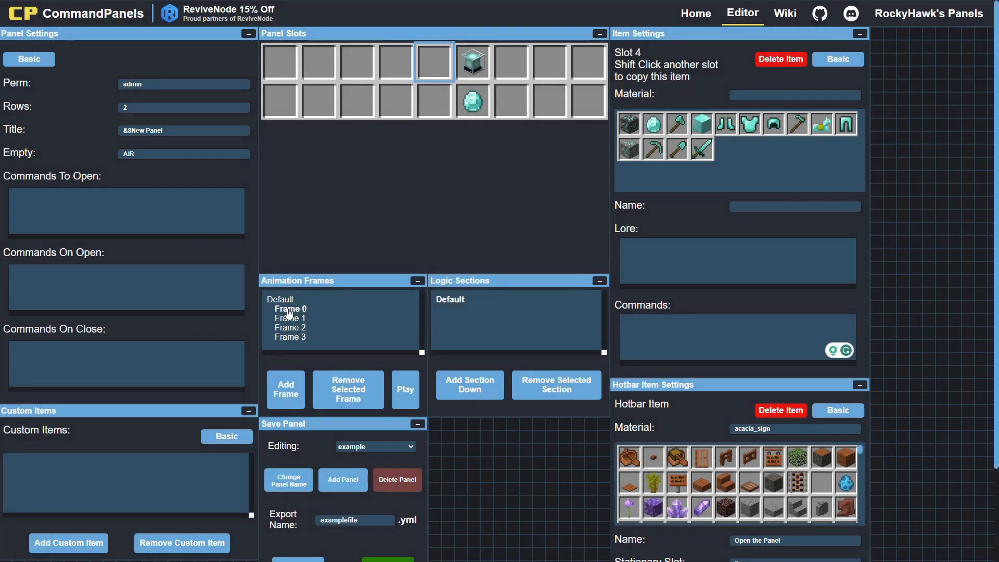
{"action": "left_click", "coordinate": [29, 59]}
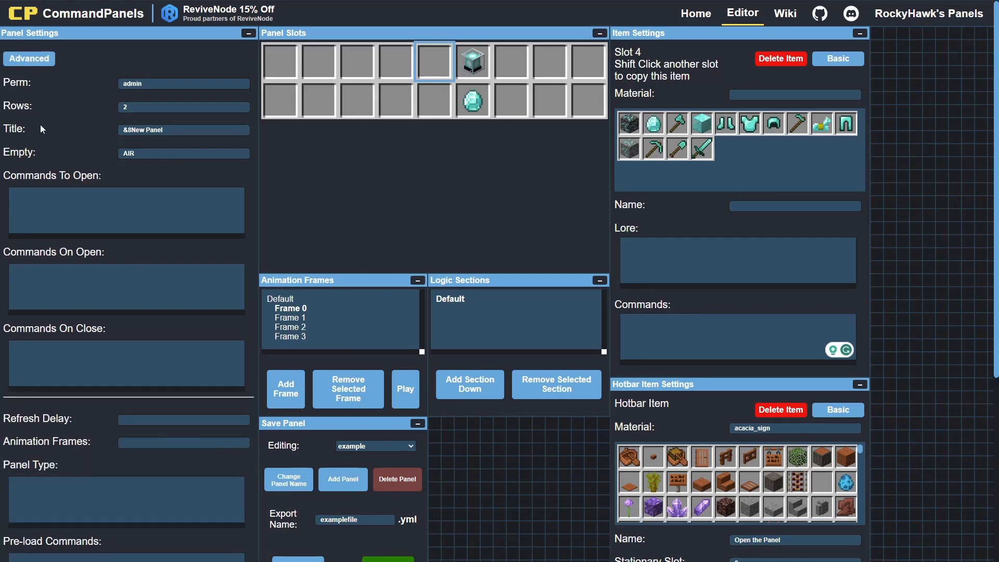
{"action": "scroll", "scroll_direction": "down", "scroll_amount": 3}
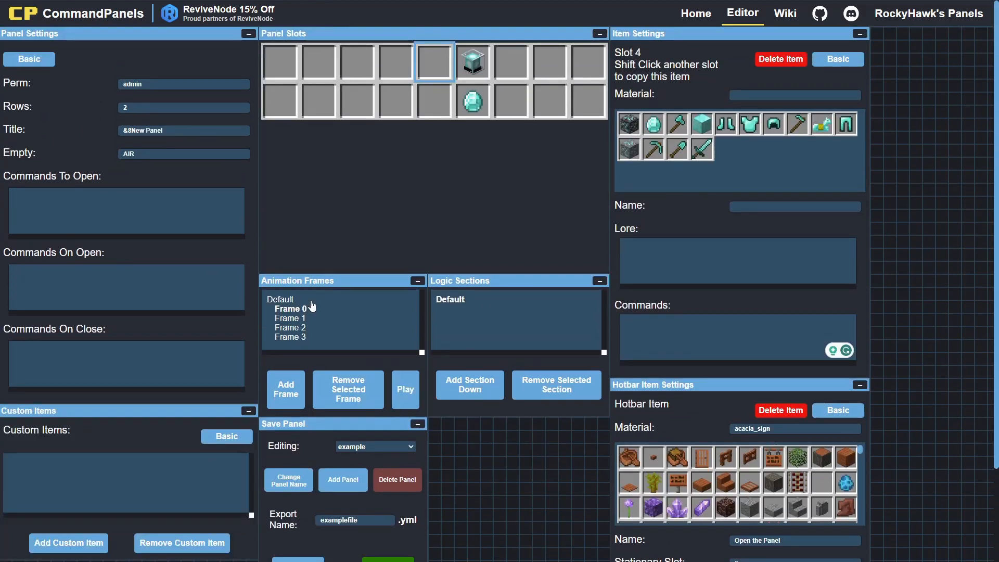
Search 'wool' in Material and put lime wool in slot 4 for this frame
{"action": "left_click", "coordinate": [794, 94]}
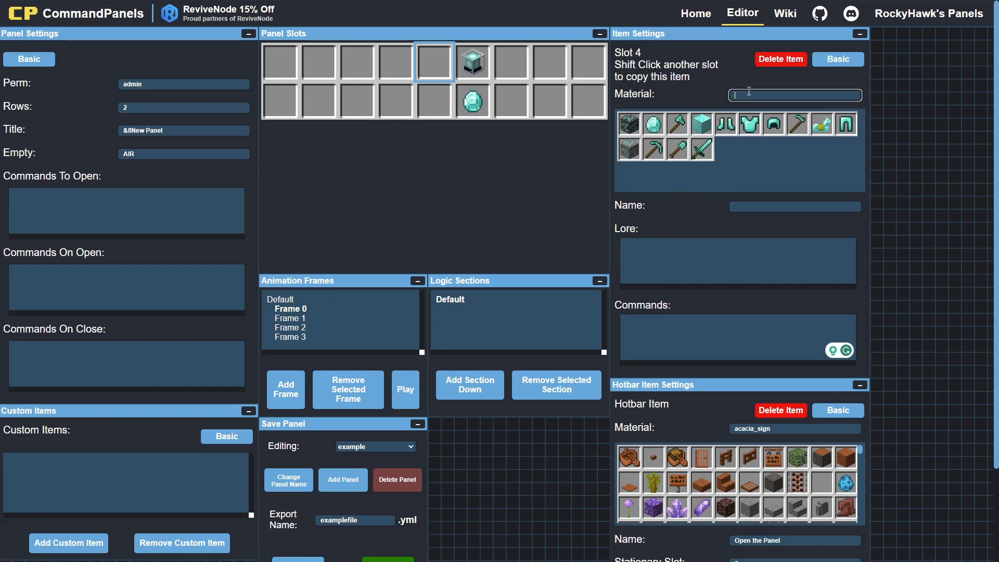
{"action": "type", "text": "wool"}
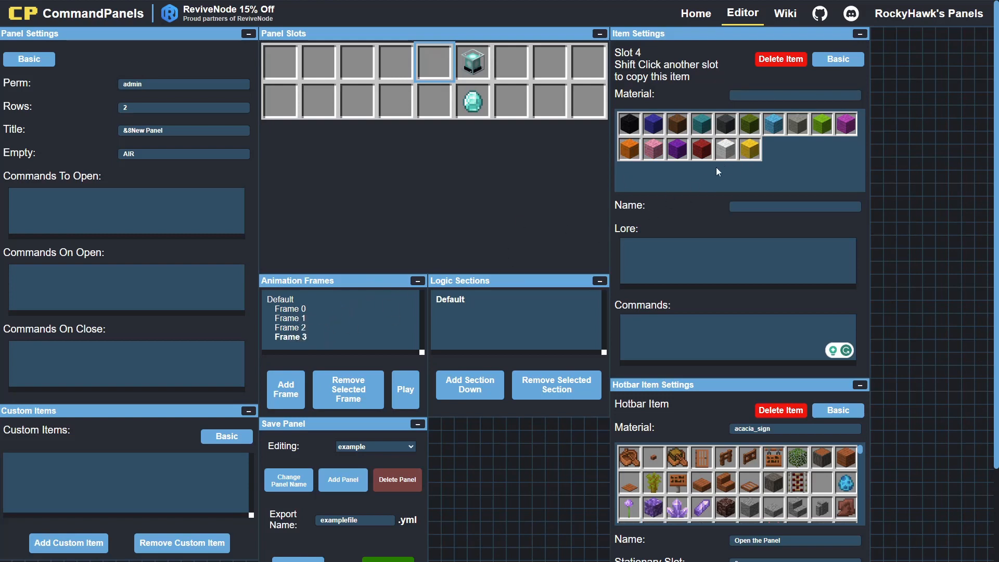
{"action": "left_click", "coordinate": [749, 123]}
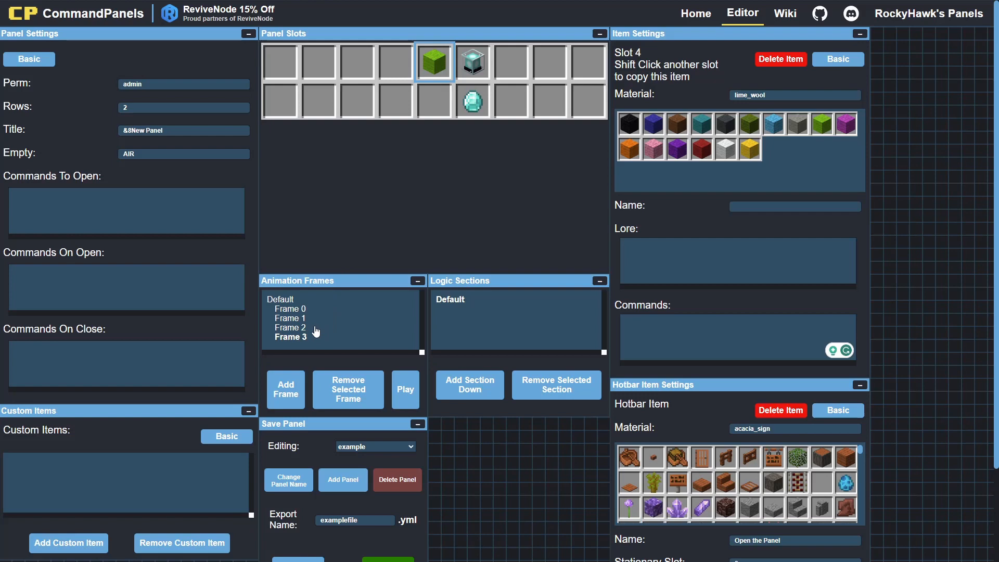
Play the frame animation preview and then pause it
{"action": "left_click", "coordinate": [404, 389]}
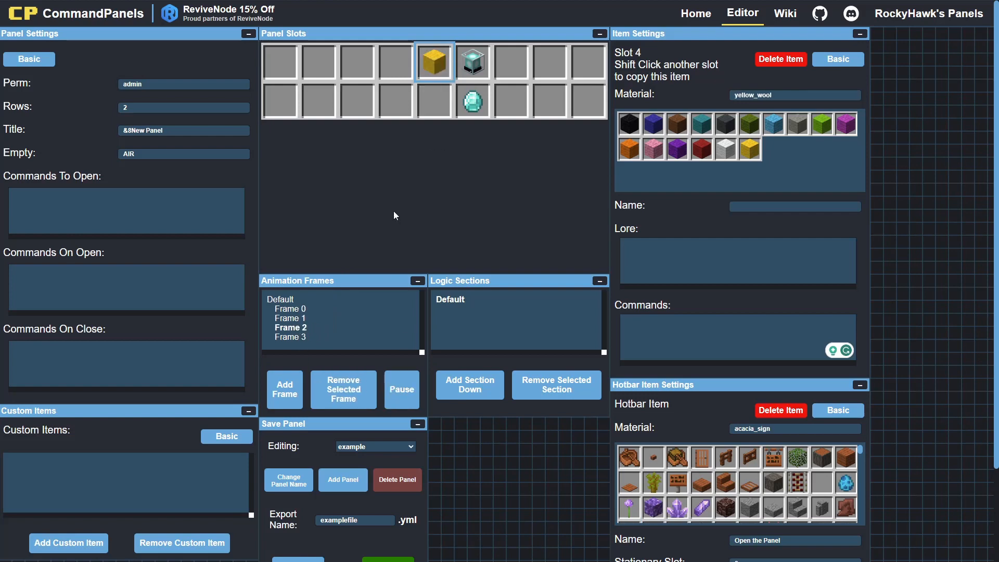
{"action": "left_click", "coordinate": [401, 389]}
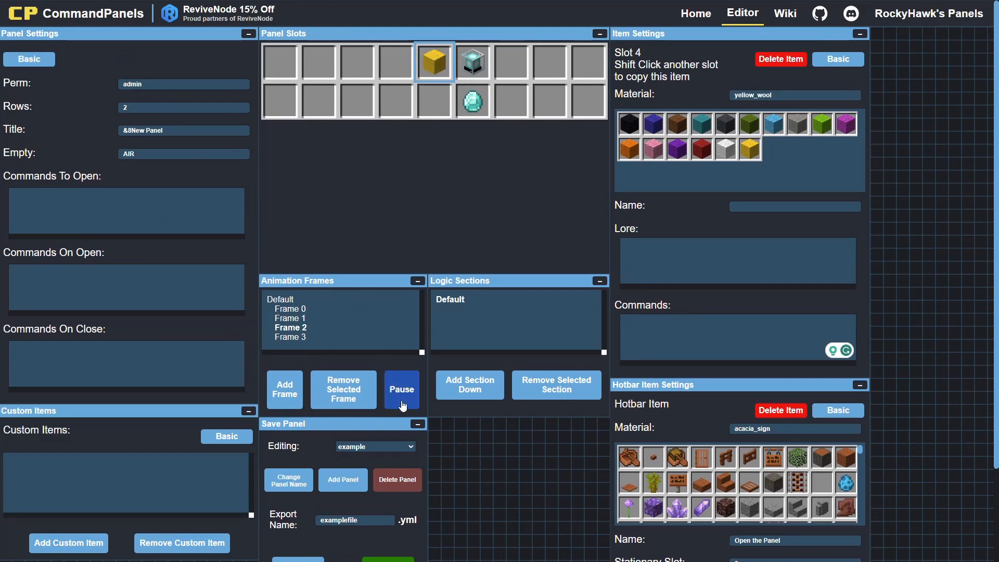
{"action": "left_click", "coordinate": [400, 389]}
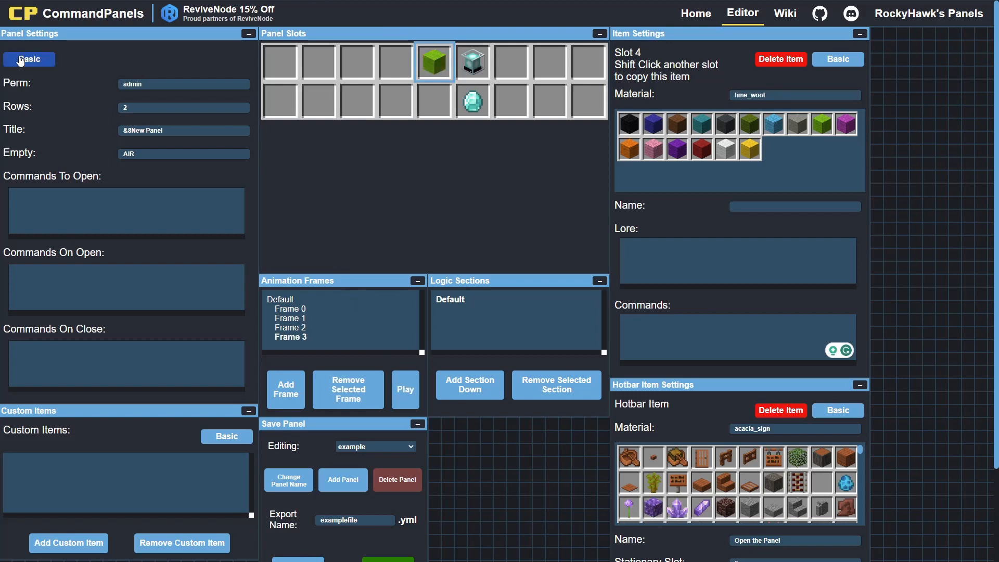
Set the panel's Perm to 'default' in the advanced panel settings
{"action": "left_click", "coordinate": [28, 58]}
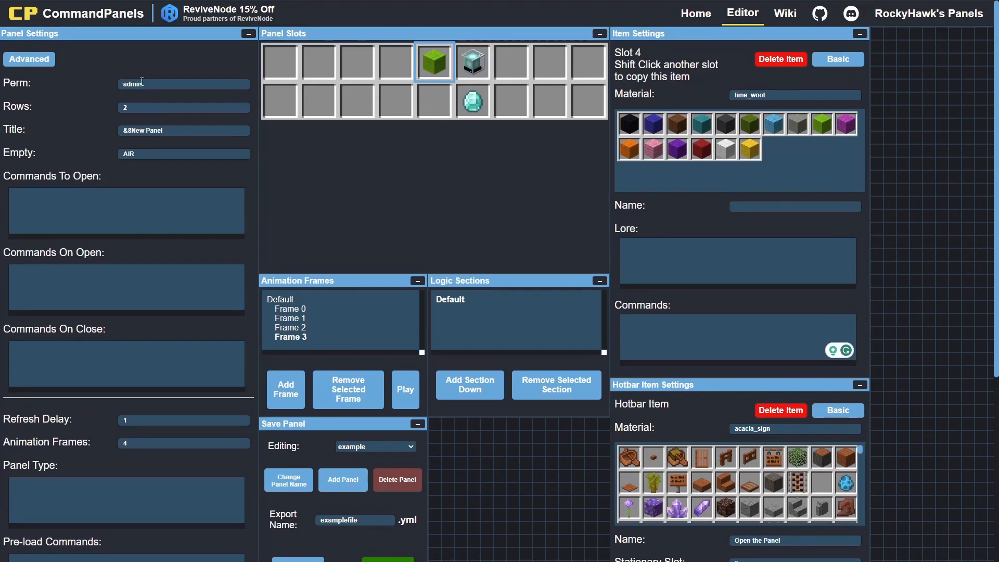
{"action": "left_click", "coordinate": [183, 83]}
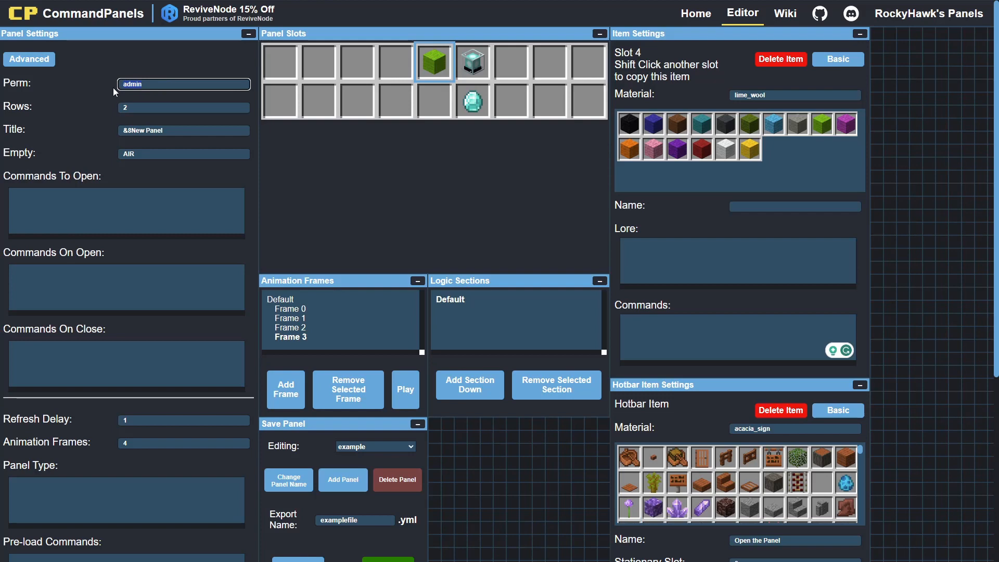
{"action": "left_click", "coordinate": [183, 83]}
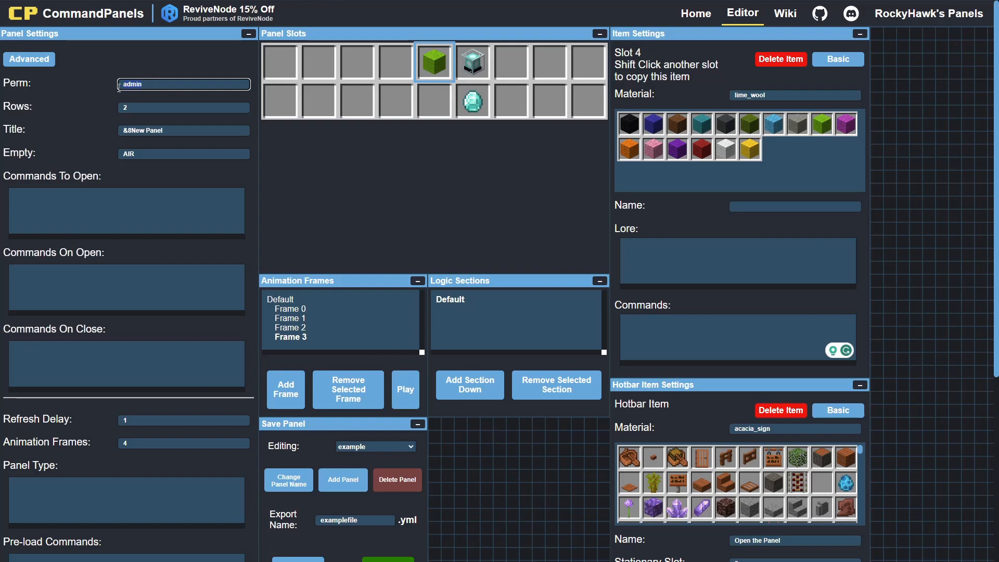
{"action": "type", "text": "default"}
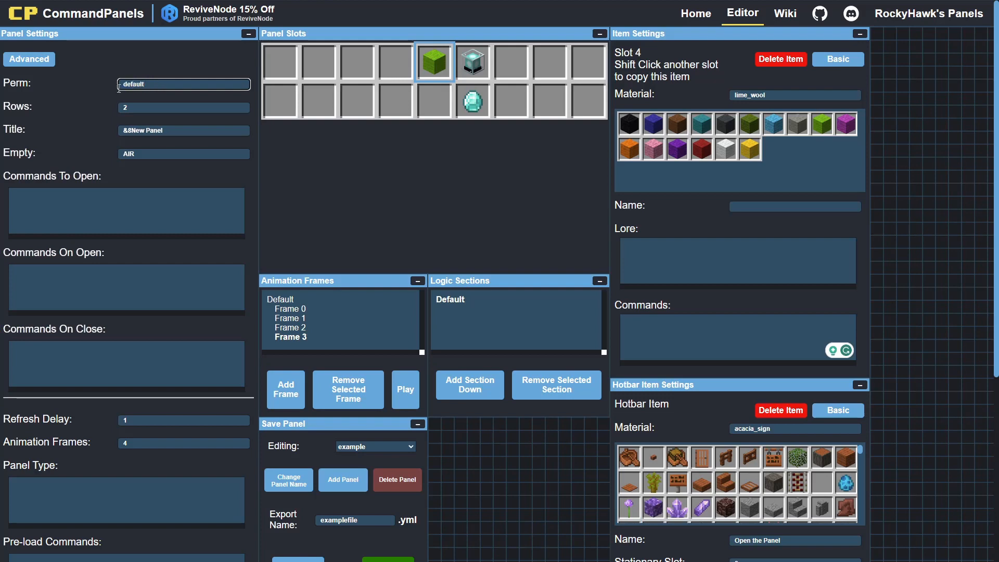
Change the panel Title to '&8This is the panel title'
{"action": "left_click", "coordinate": [183, 106]}
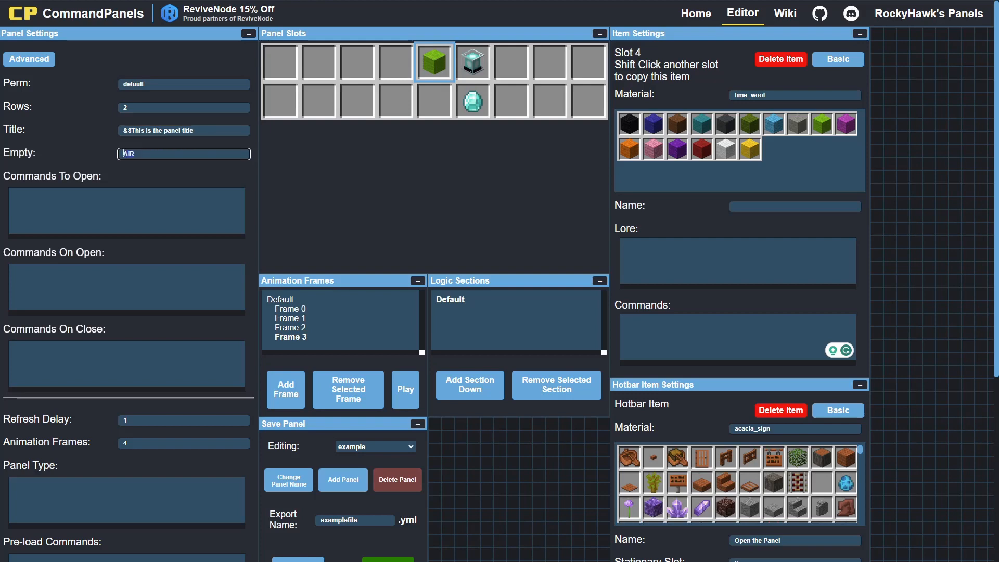
{"action": "left_click", "coordinate": [183, 154]}
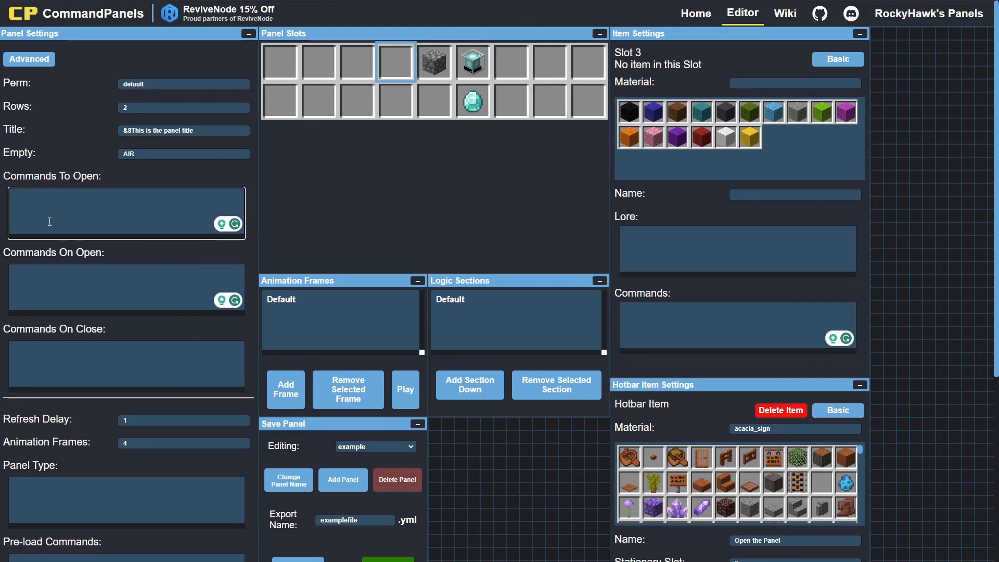
Set Commands To Open to 'openthepanel'
{"action": "type", "text": "openthepanel"}
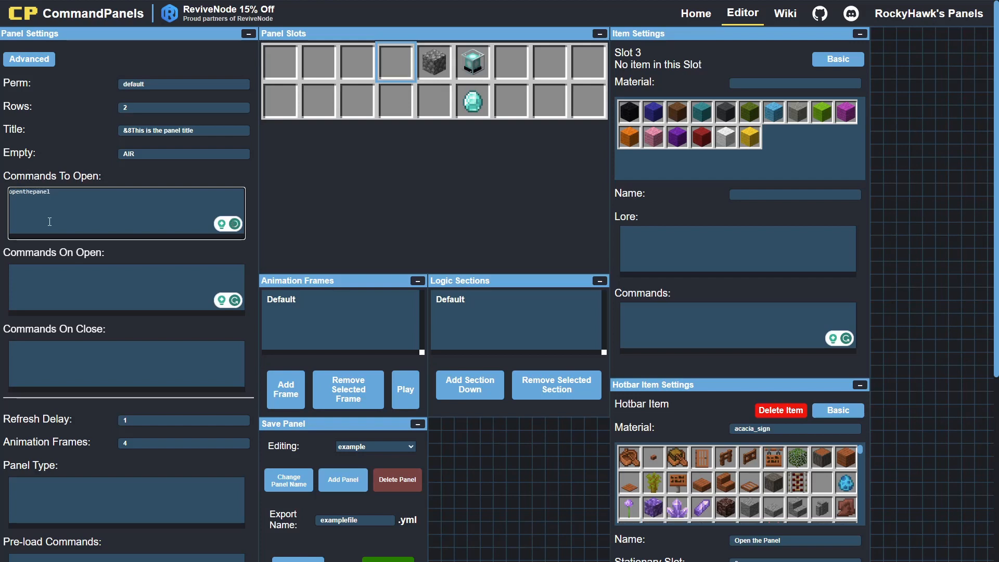
{"action": "scroll", "scroll_direction": "down", "scroll_amount": 3}
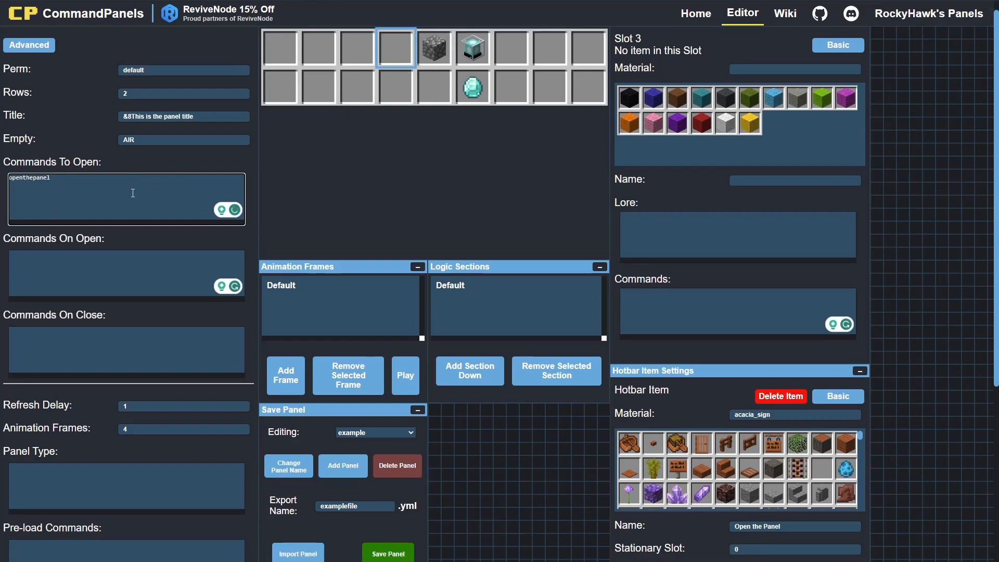
{"action": "scroll", "scroll_direction": "down", "scroll_amount": 3}
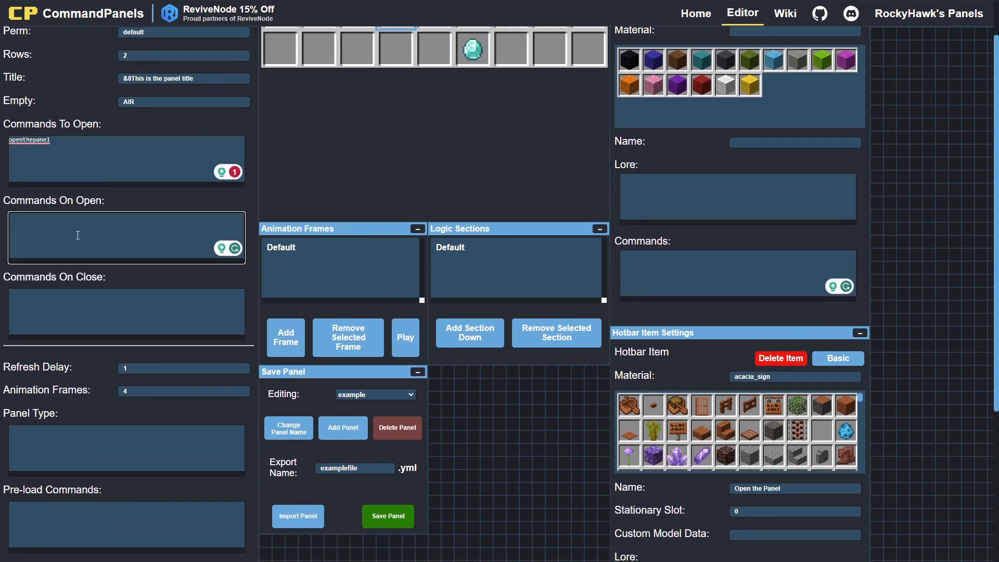
Add msg= 'you have opened the panel' on open and 'you have closed the panel' on close
{"action": "type", "text": "msg="}
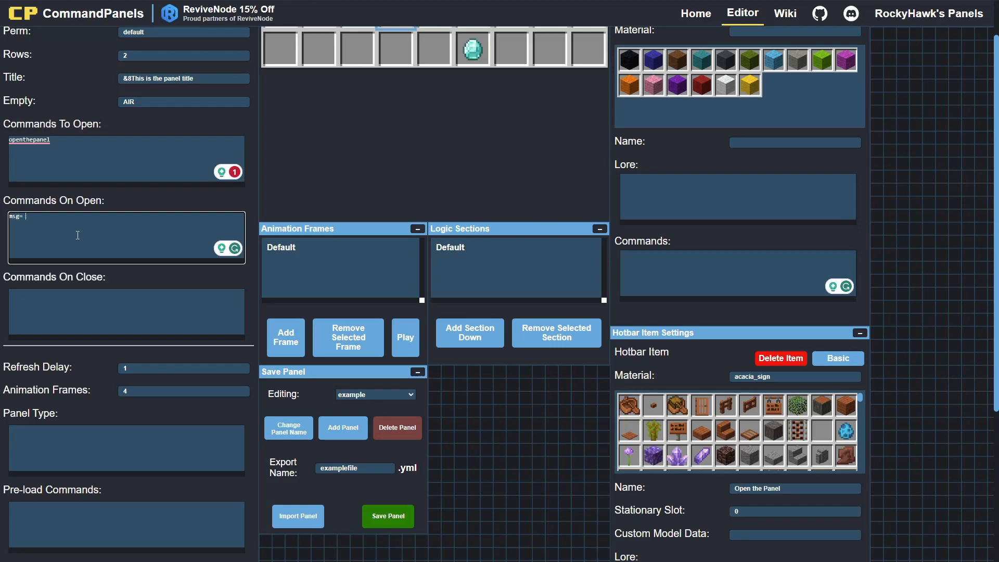
{"action": "type", "text": "you have opened the panel"}
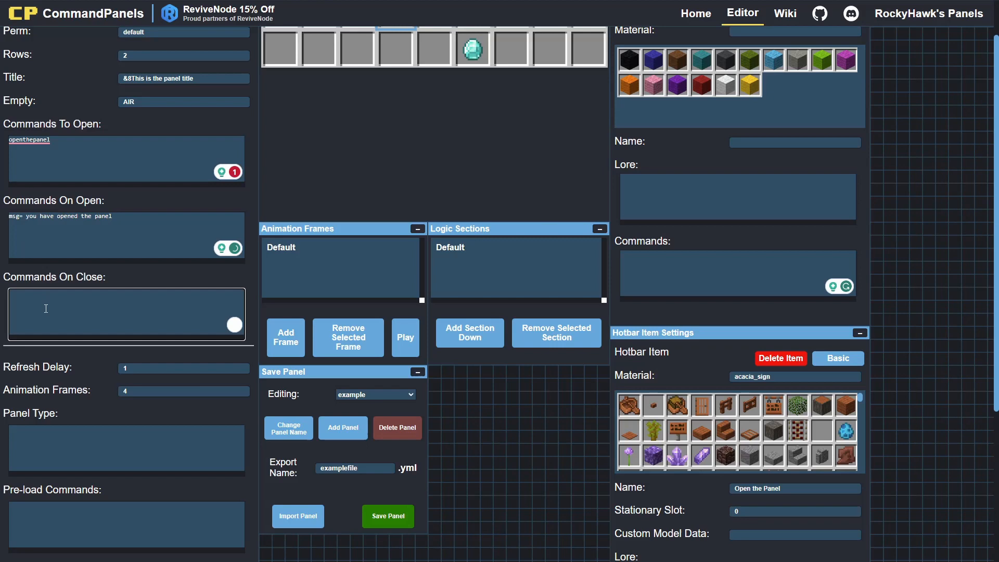
{"action": "type", "text": "msg= you have closed the panel"}
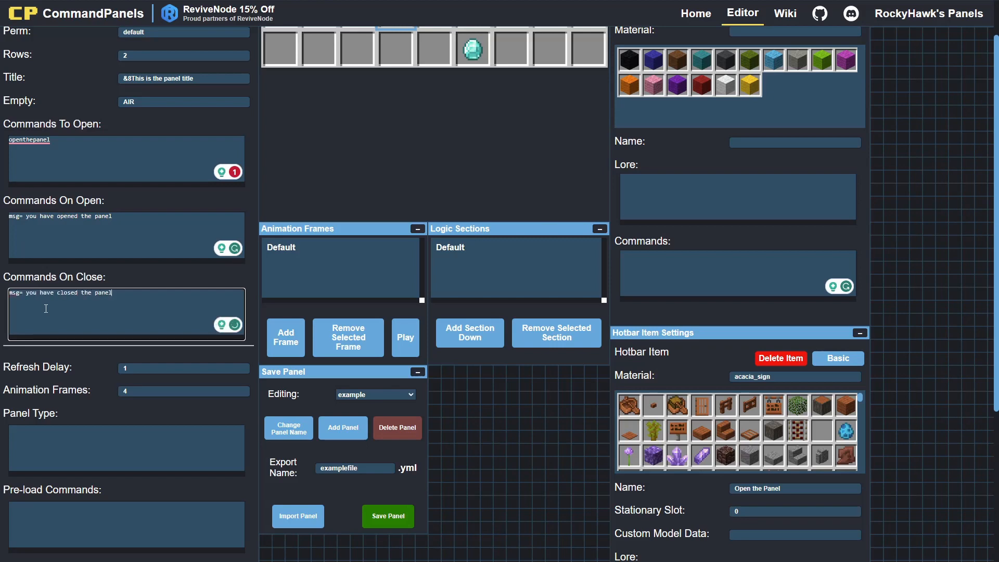
{"action": "scroll", "scroll_direction": "down", "scroll_amount": 3}
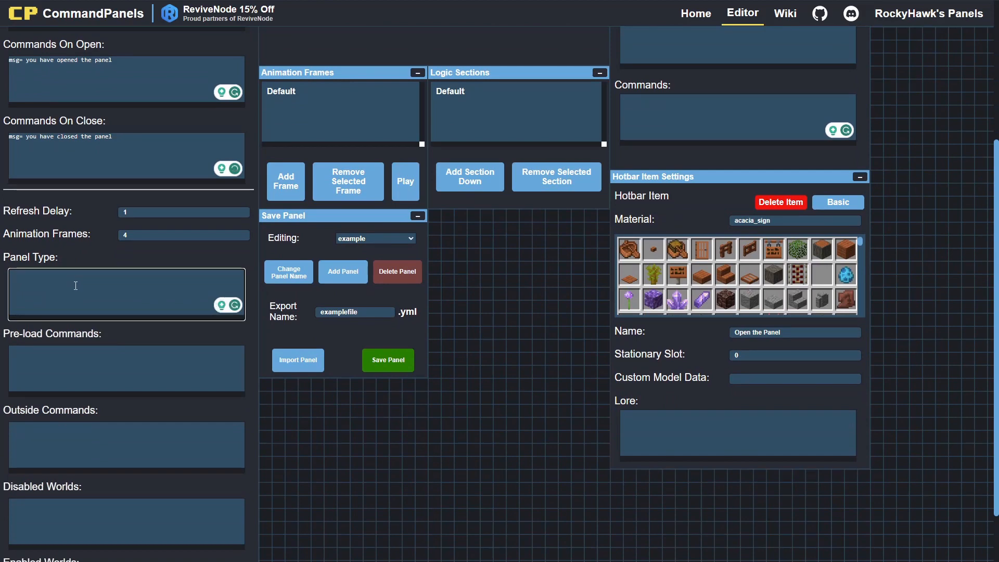
Try 'static' as the Panel Type, then go to the plugin's wiki documentation
{"action": "type", "text": "s"}
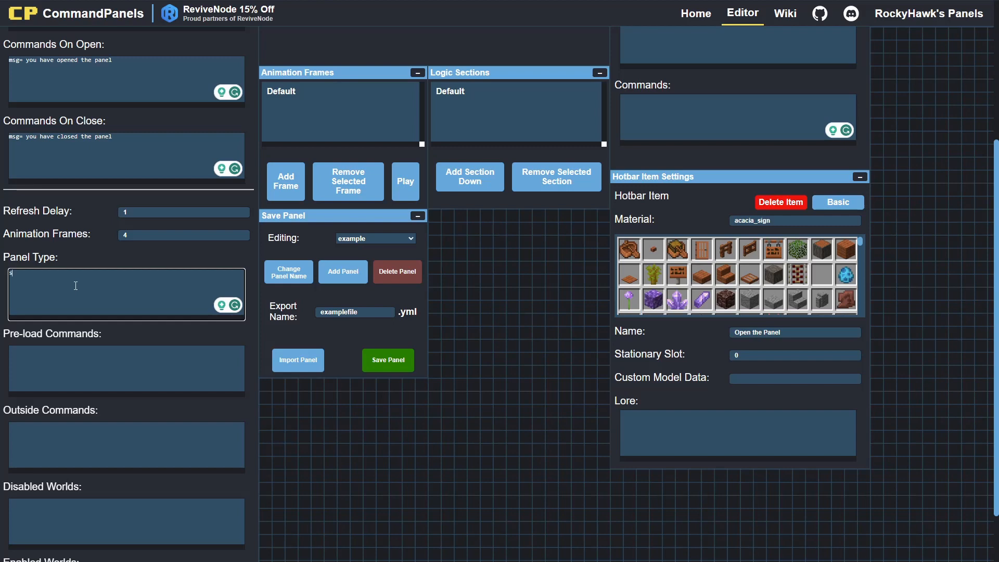
{"action": "type", "text": "static"}
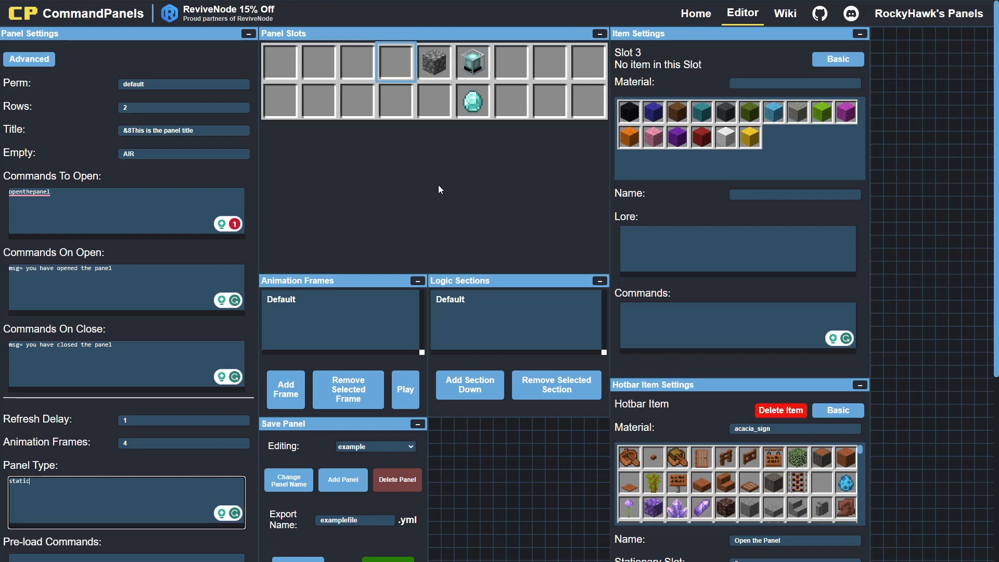
{"action": "scroll", "scroll_direction": "down", "scroll_amount": 3}
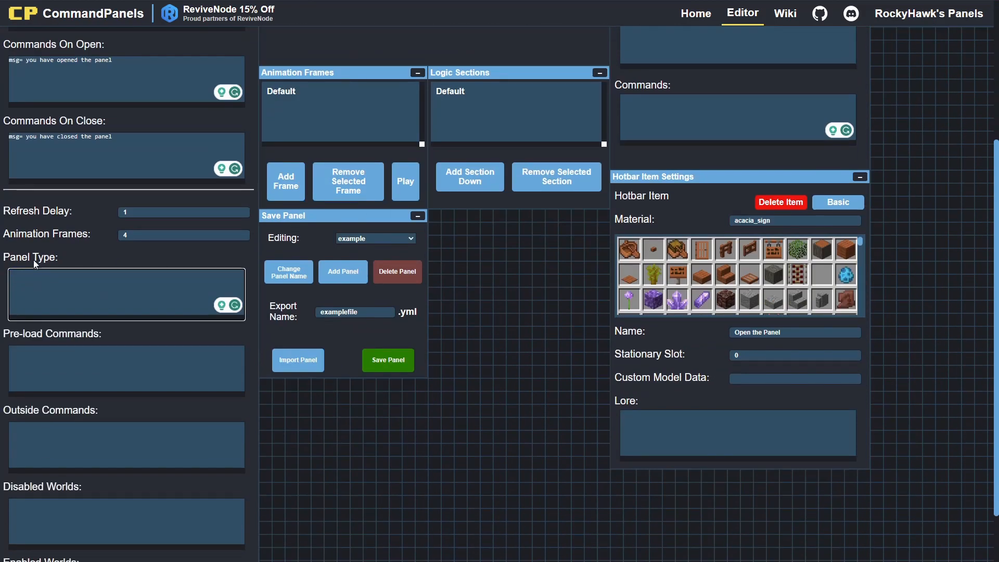
{"action": "scroll", "scroll_direction": "down", "scroll_amount": 3}
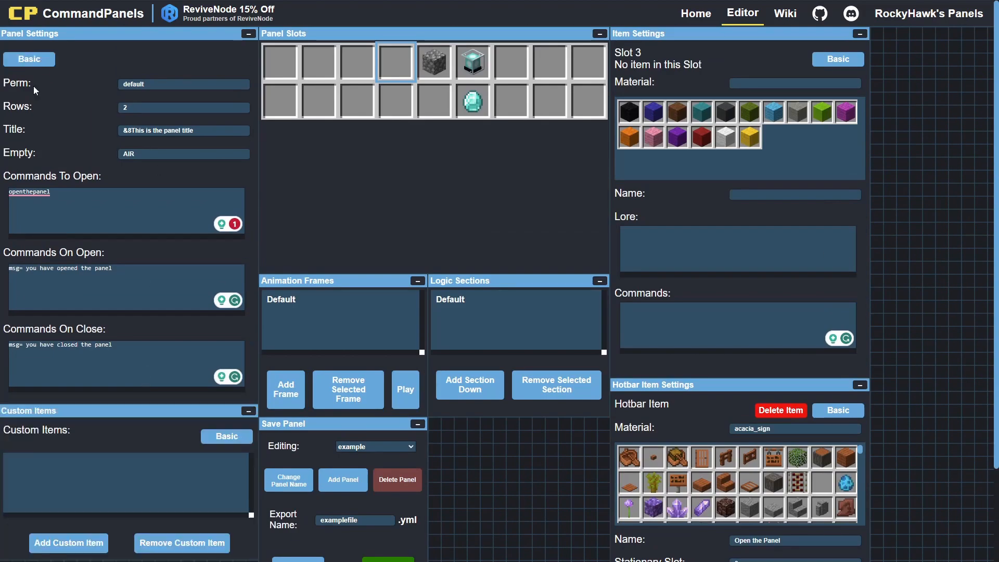
{"action": "scroll", "scroll_direction": "down", "scroll_amount": 3}
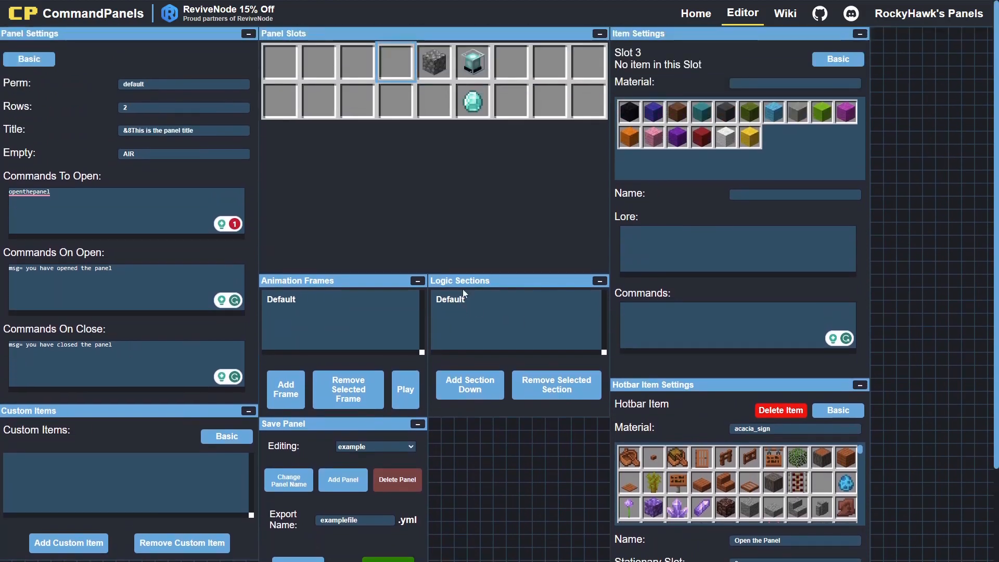
{"action": "left_click", "coordinate": [473, 61]}
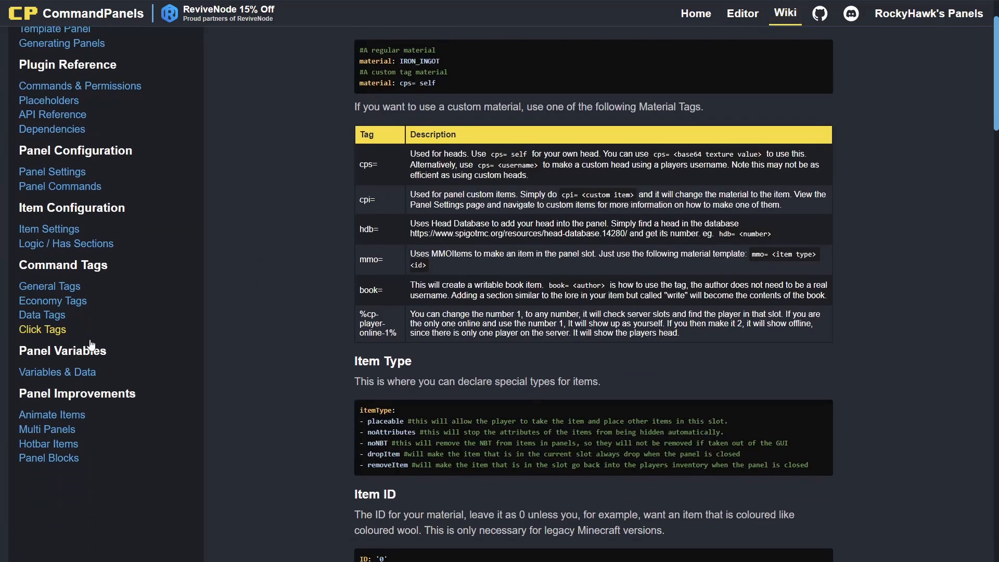
View the wiki's Logic / Has Sections page and its example script, then return to the editor
{"action": "scroll", "scroll_direction": "down", "scroll_amount": 3}
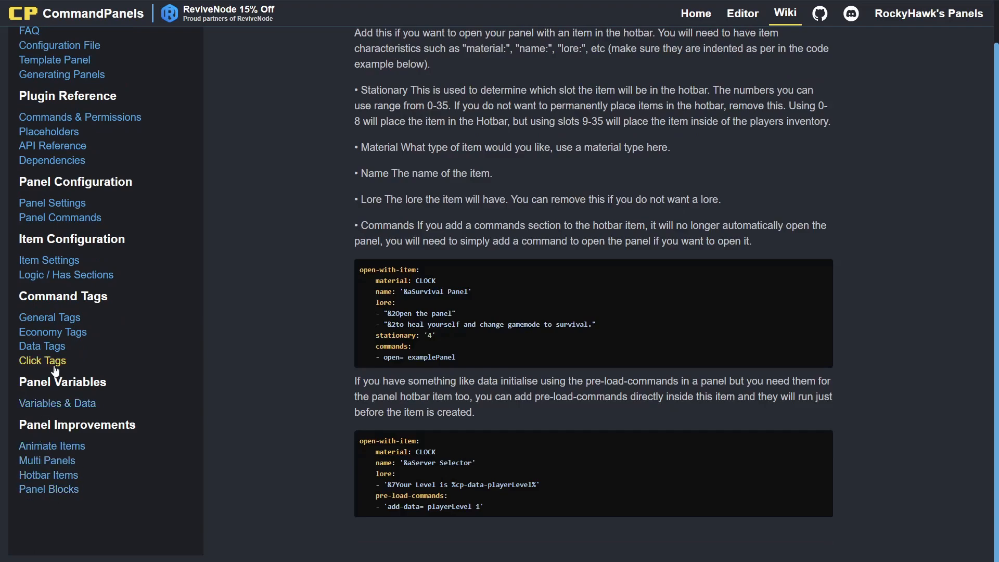
{"action": "left_click", "coordinate": [42, 361]}
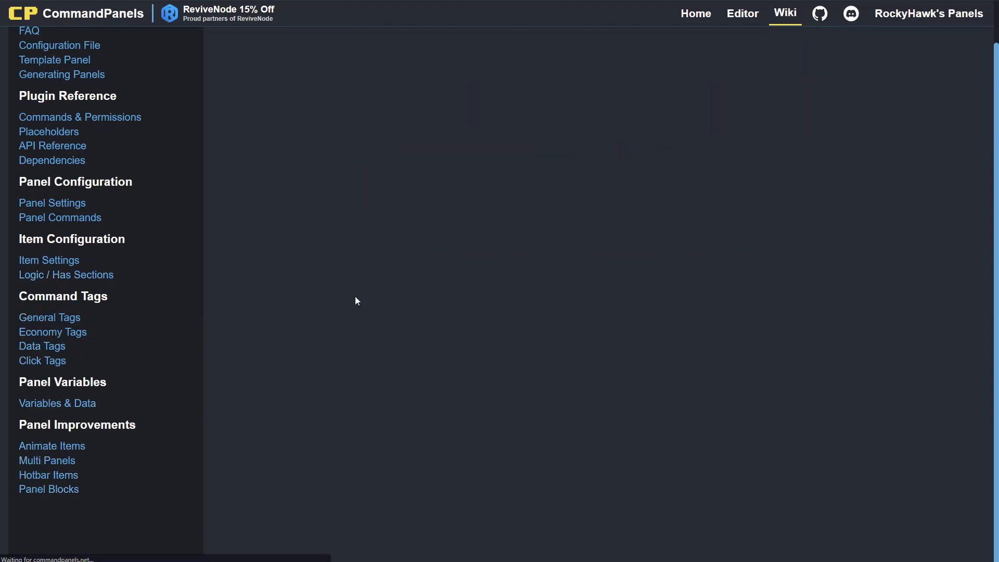
{"action": "left_click", "coordinate": [67, 275]}
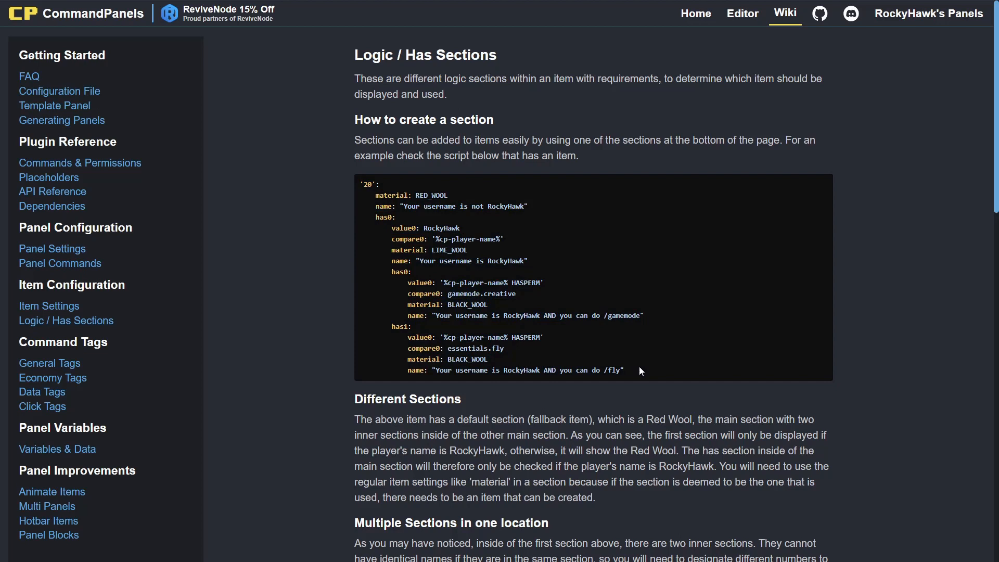
{"action": "mouse_move", "coordinate": [631, 364]}
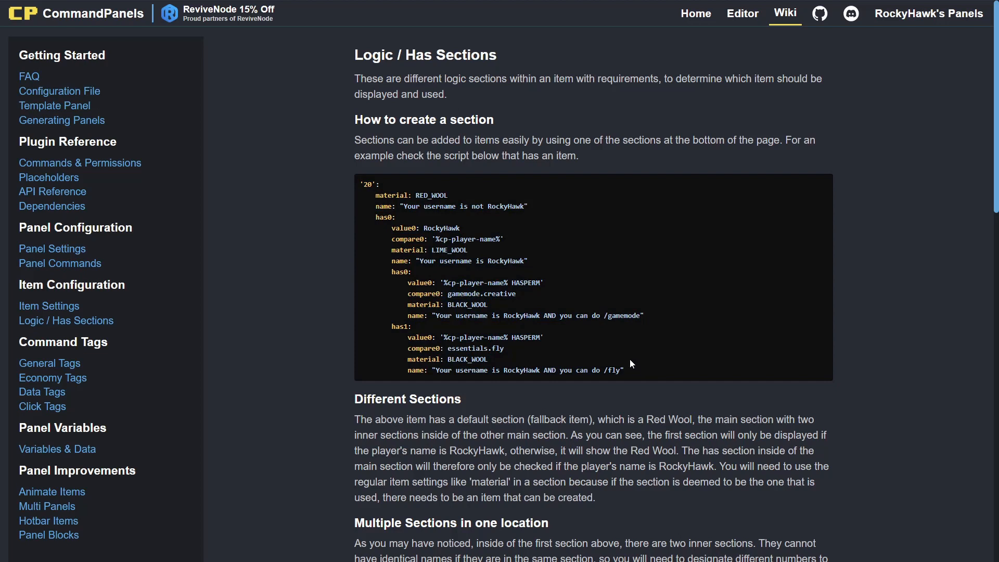
{"action": "double_click", "coordinate": [441, 228]}
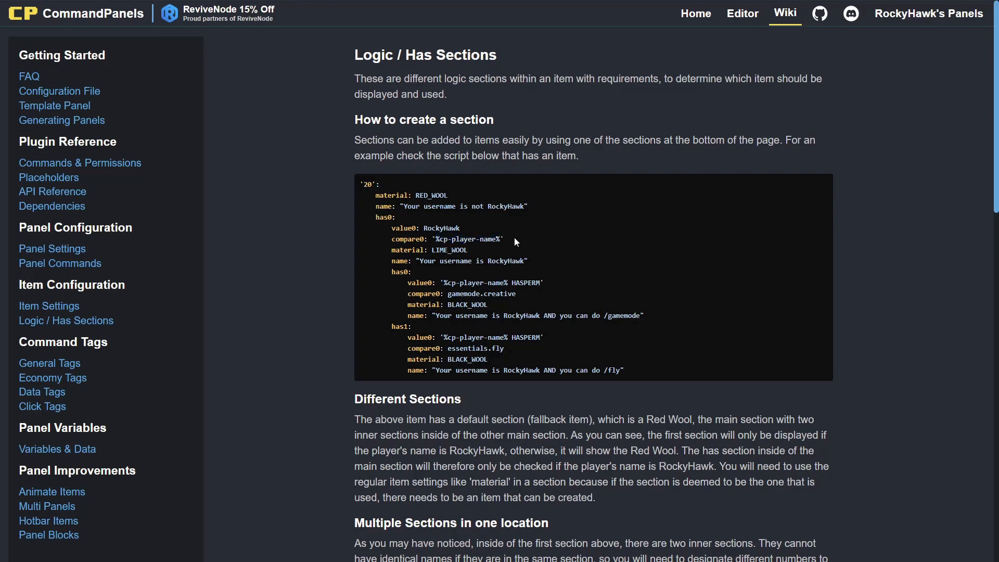
{"action": "left_click", "coordinate": [742, 13]}
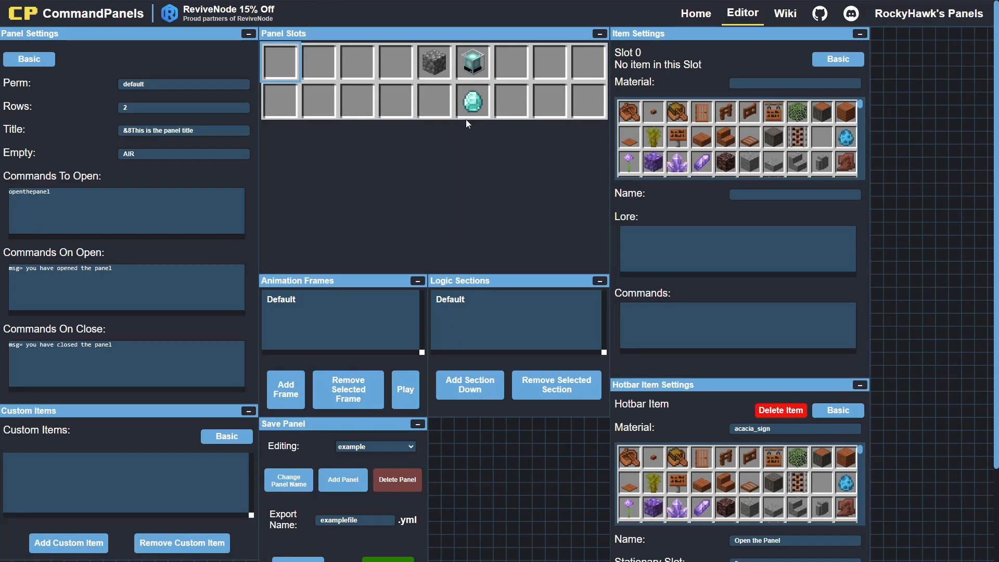
Give slot 5's Section 0 the condition If RockyHawk Is Equal To %cp-player-name%
{"action": "left_click", "coordinate": [472, 61]}
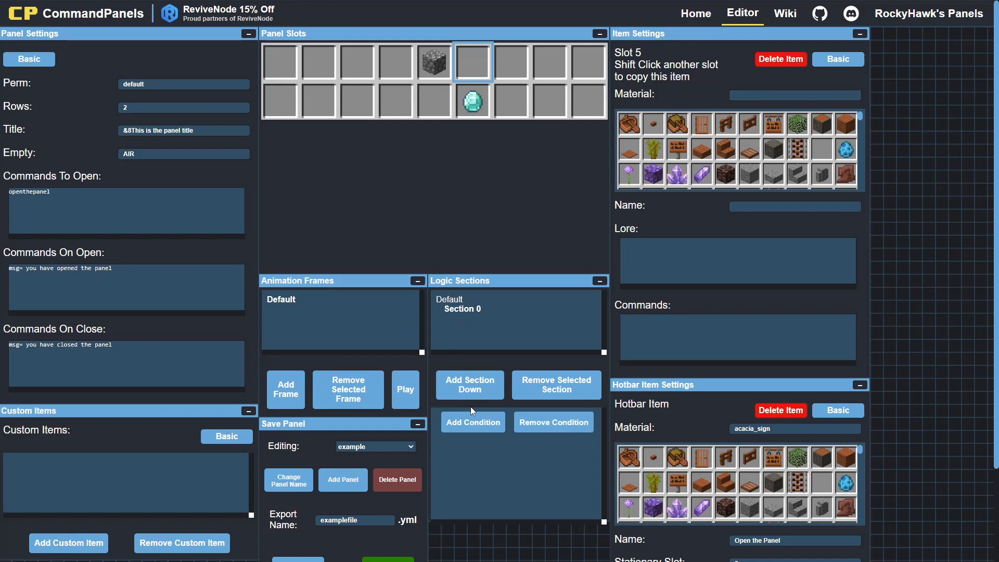
{"action": "left_click", "coordinate": [472, 422]}
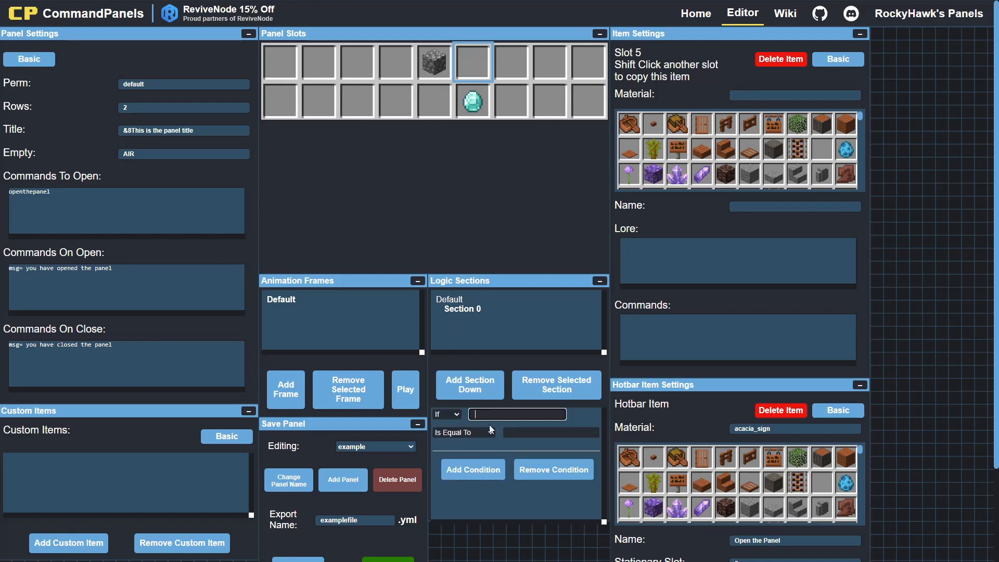
{"action": "type", "text": "RockyHawk"}
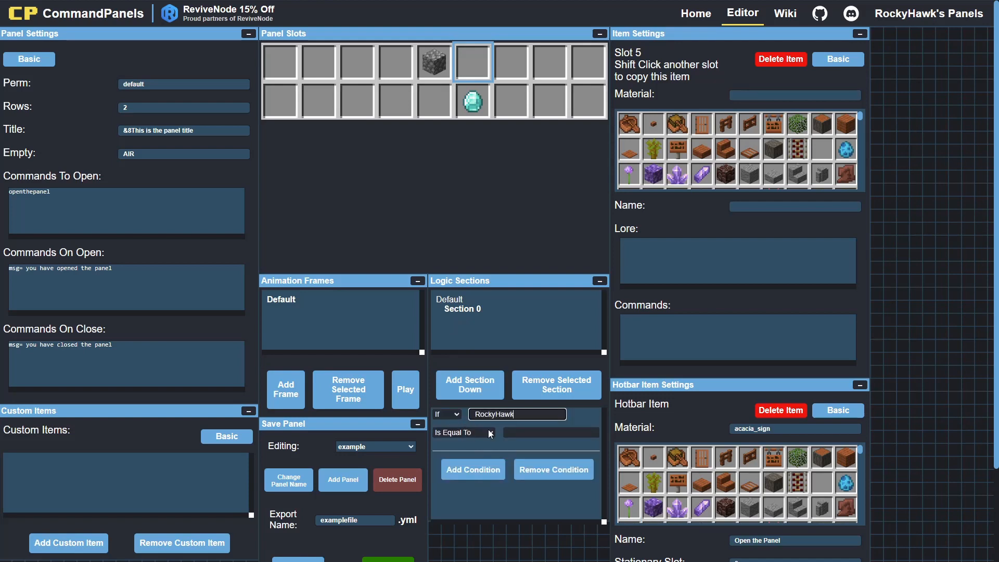
{"action": "type", "text": "%%"}
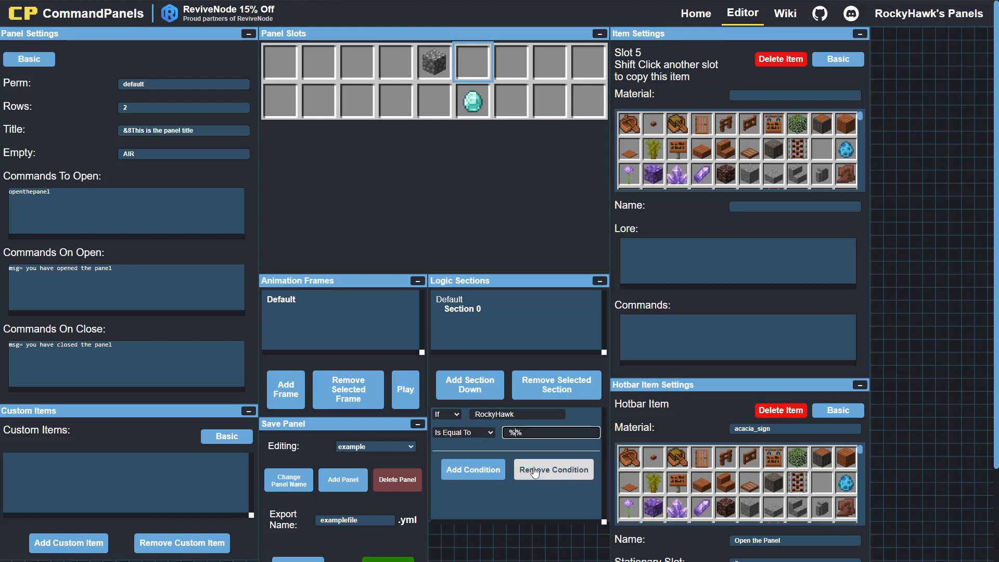
{"action": "type", "text": "%cp-player-nam%"}
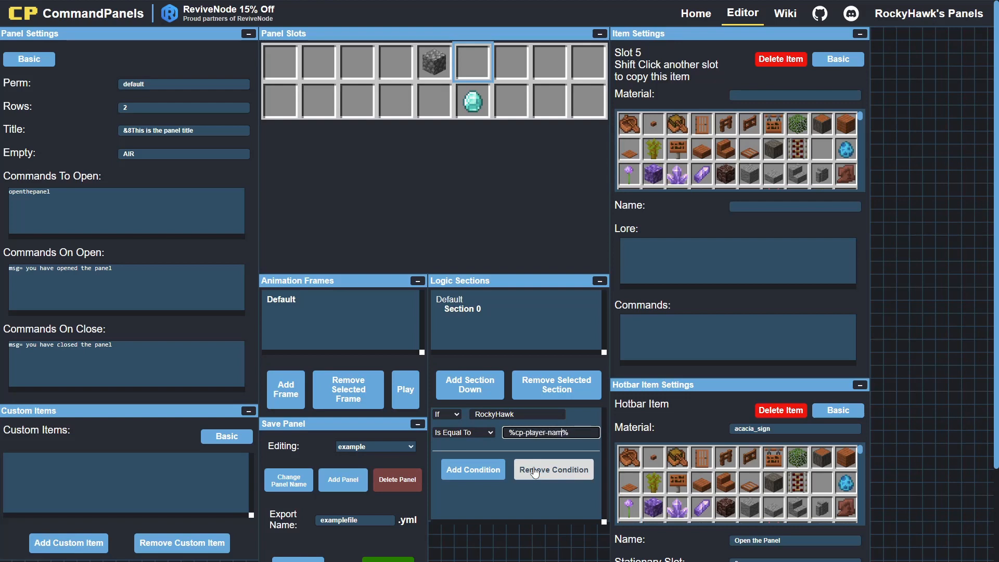
{"action": "type", "text": "e"}
{"action": "left_click", "coordinate": [795, 95]}
{"action": "type", "text": "beef"}
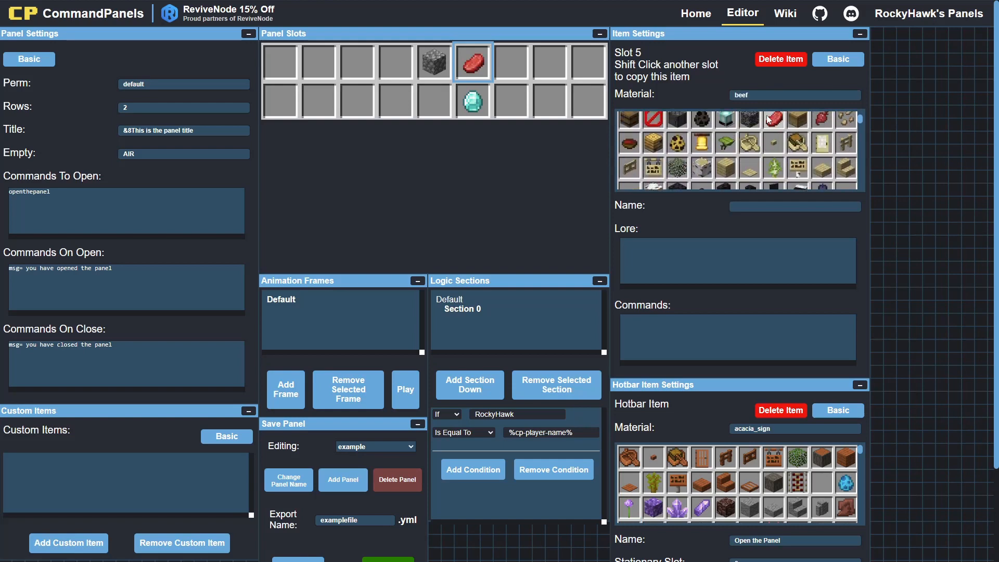
{"action": "left_click", "coordinate": [773, 120]}
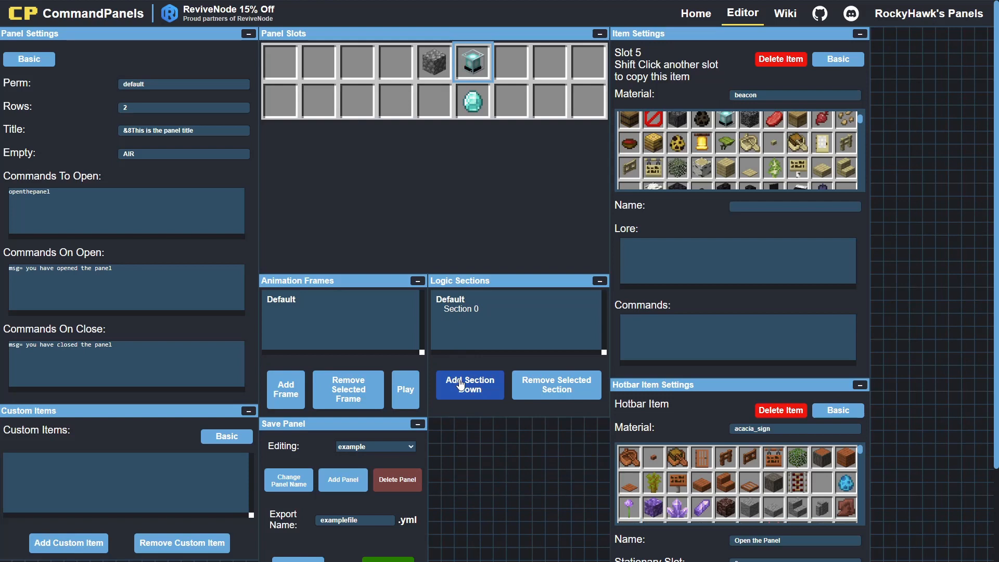
Experiment with adding Sections 1 and 2 and a subsection, then remove them again
{"action": "left_click", "coordinate": [469, 384]}
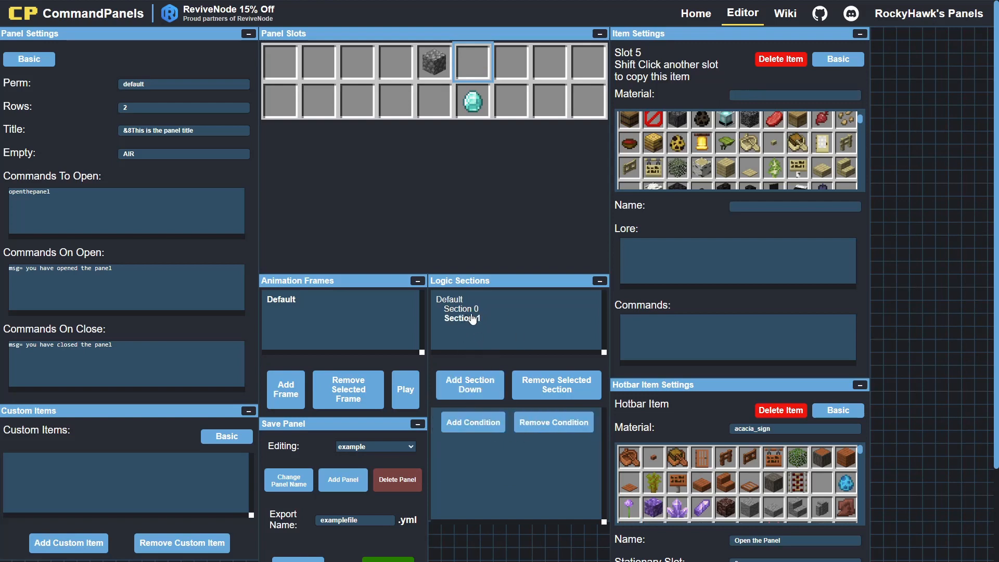
{"action": "left_click", "coordinate": [470, 384]}
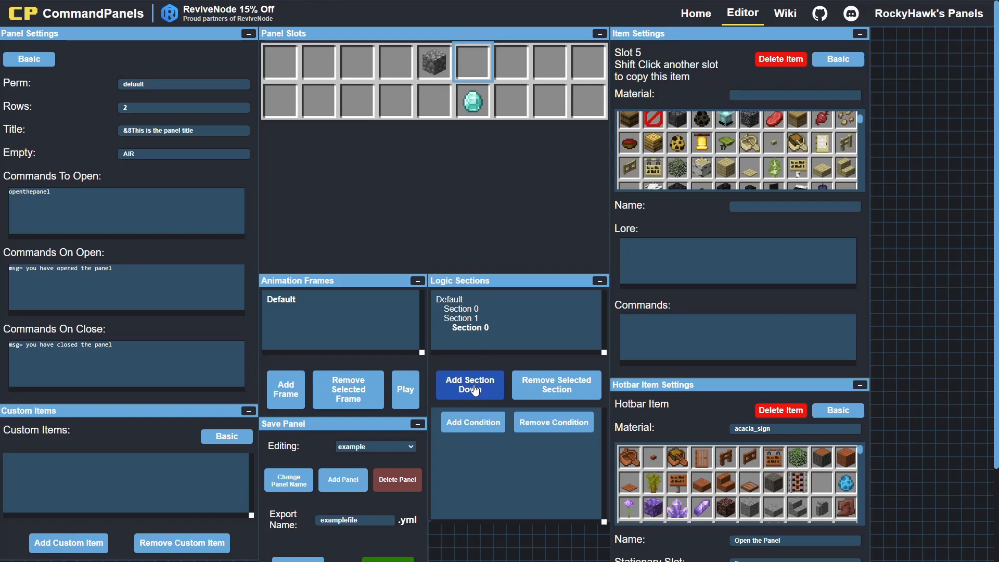
{"action": "left_click", "coordinate": [469, 385]}
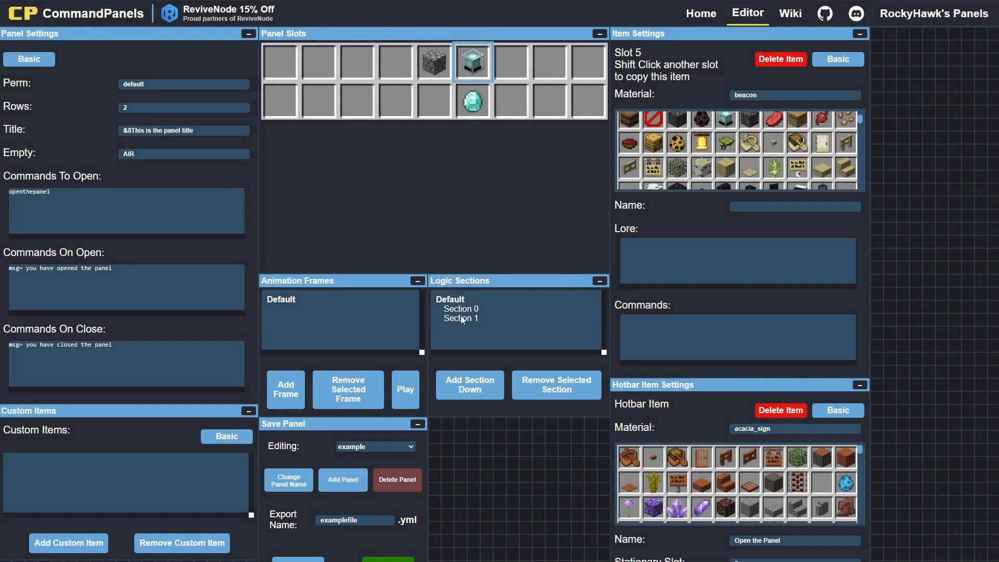
{"action": "left_click", "coordinate": [469, 384]}
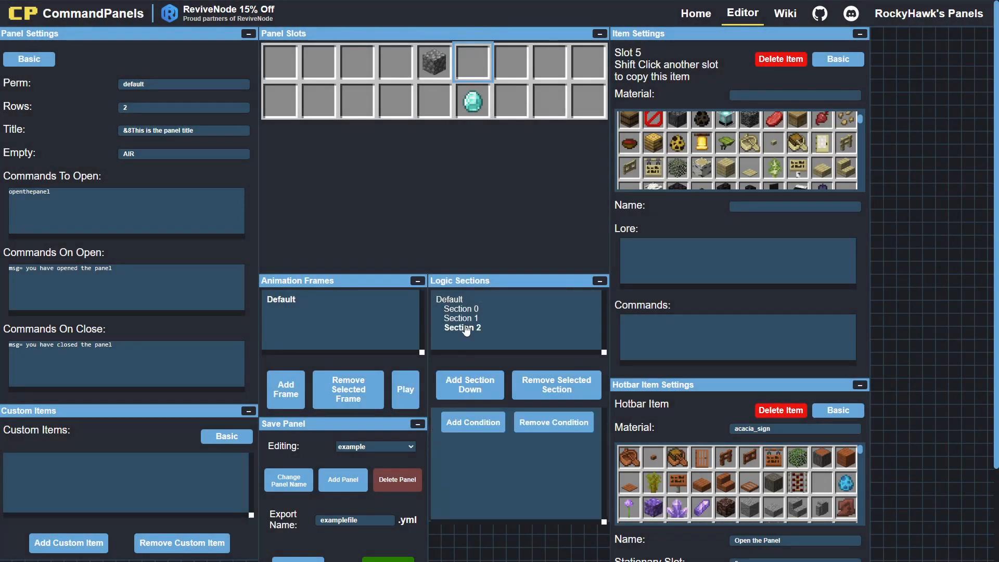
{"action": "left_click", "coordinate": [461, 318]}
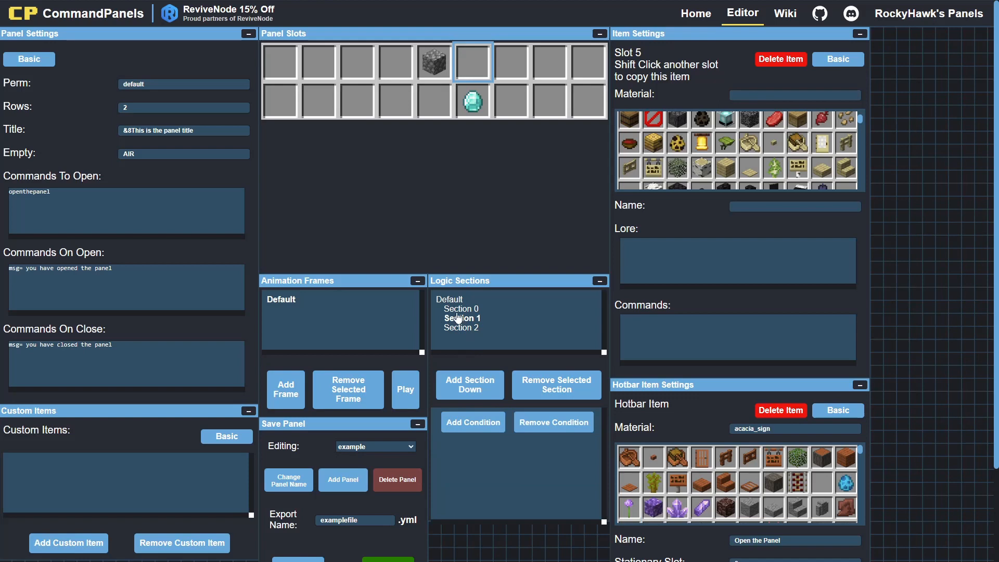
{"action": "left_click", "coordinate": [461, 328]}
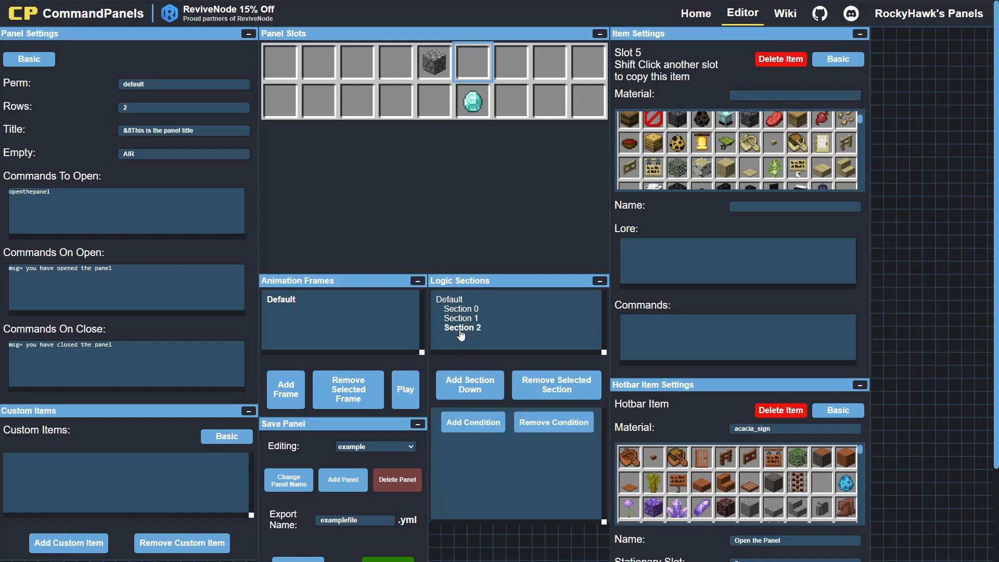
{"action": "left_click", "coordinate": [461, 319]}
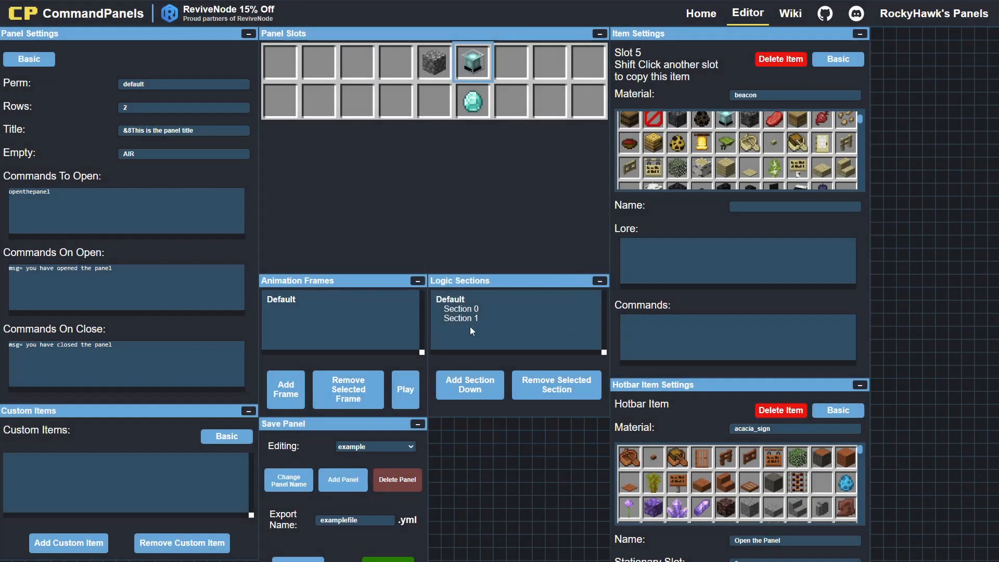
{"action": "left_click", "coordinate": [554, 384]}
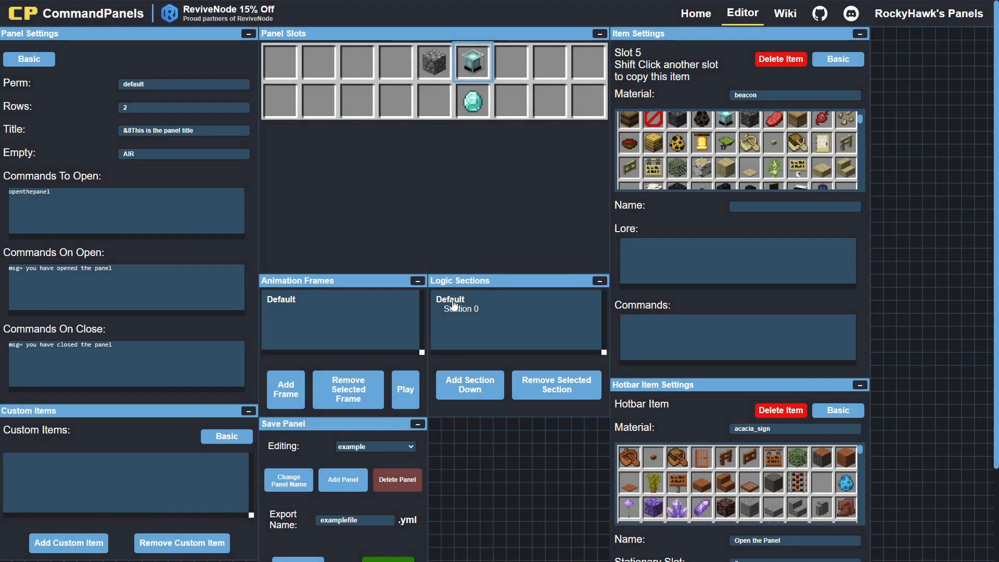
Add nested subsections 0 and 1 inside Section 0 and review its beef condition
{"action": "left_click", "coordinate": [469, 384]}
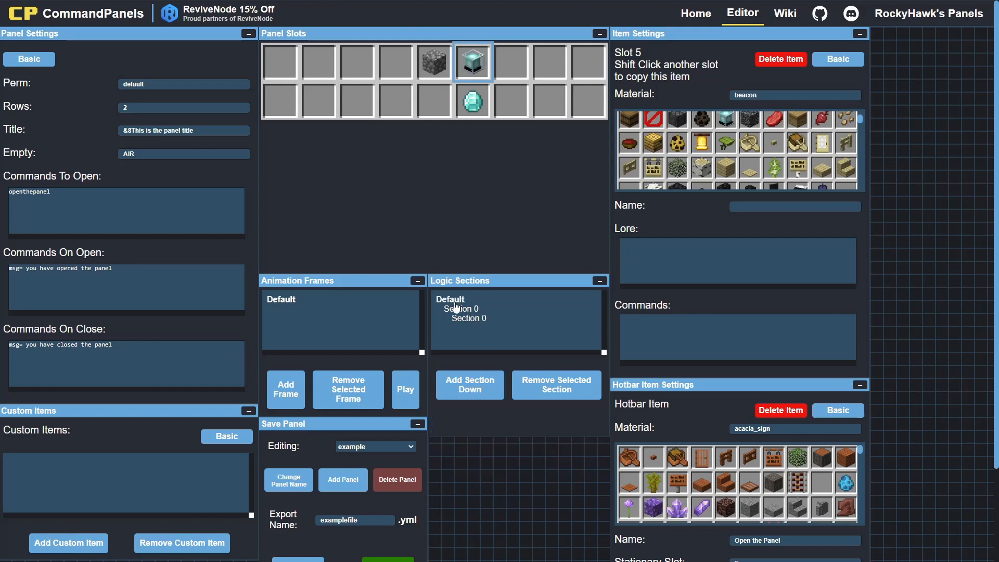
{"action": "left_click", "coordinate": [461, 308]}
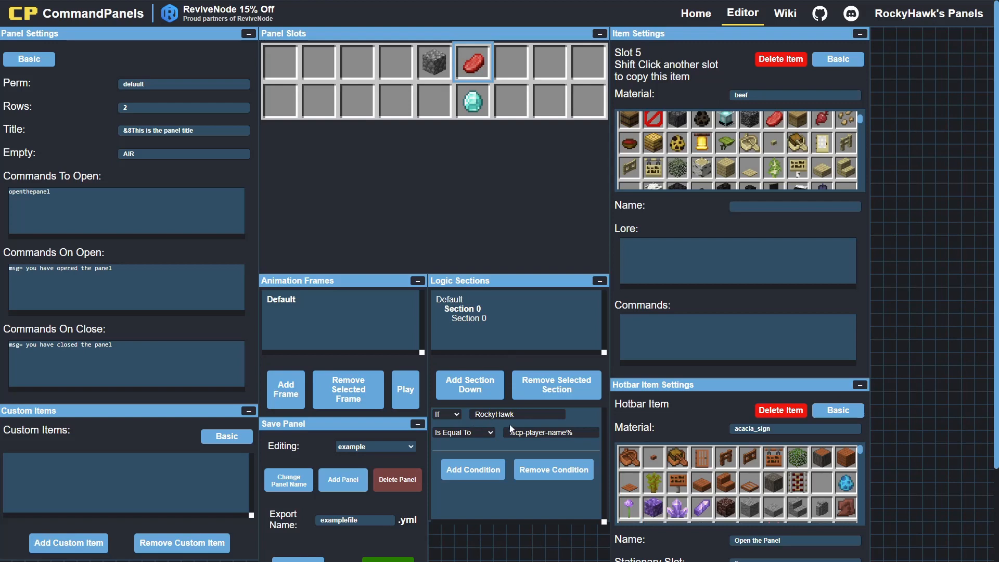
{"action": "mouse_move", "coordinate": [466, 312]}
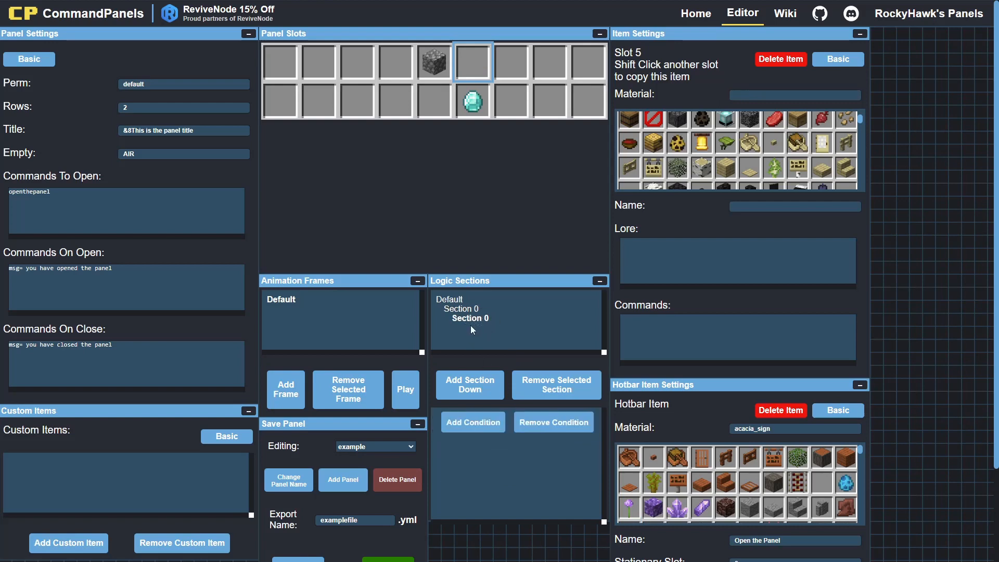
{"action": "left_click", "coordinate": [470, 385]}
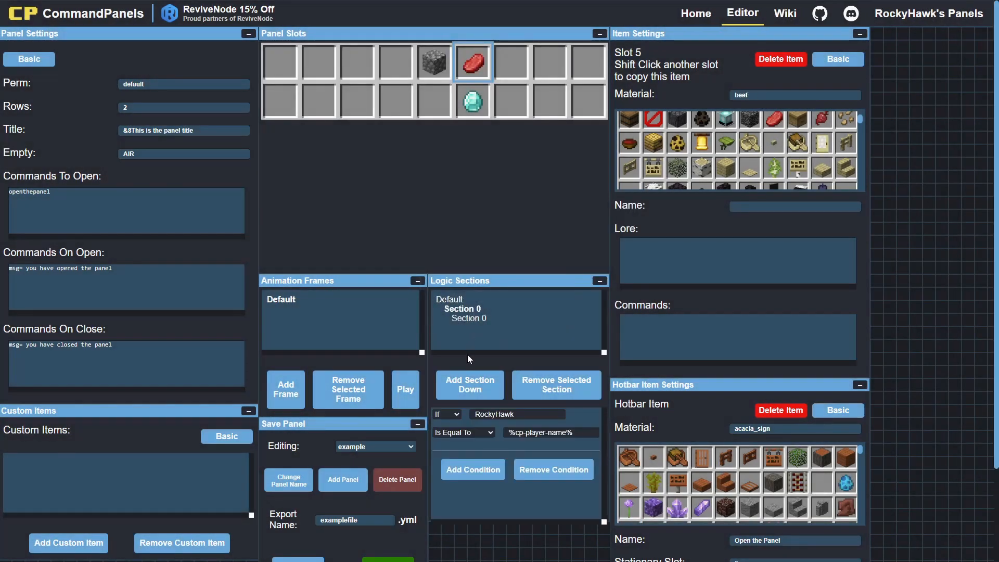
{"action": "left_click", "coordinate": [469, 384]}
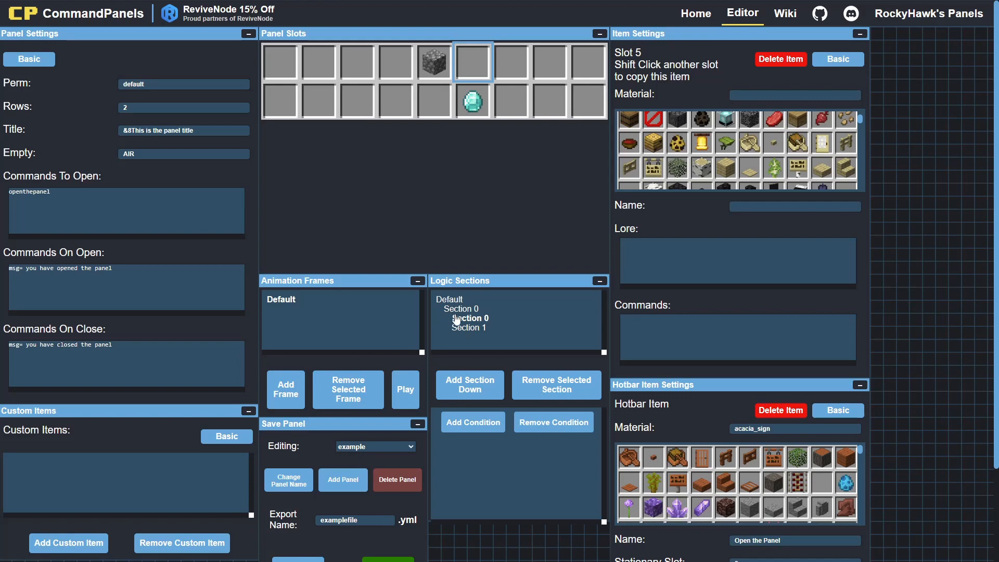
{"action": "left_click", "coordinate": [468, 328]}
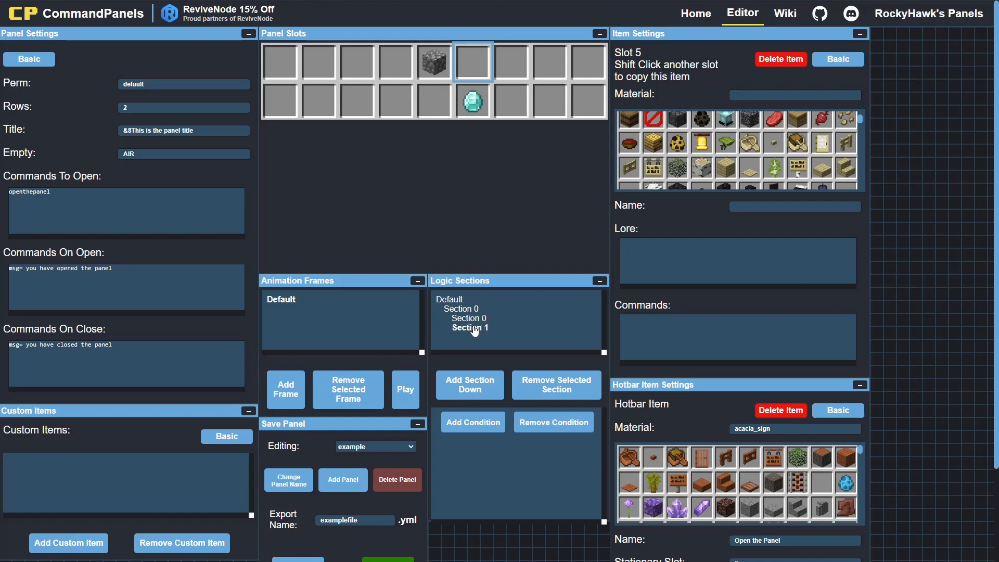
{"action": "left_click", "coordinate": [467, 319]}
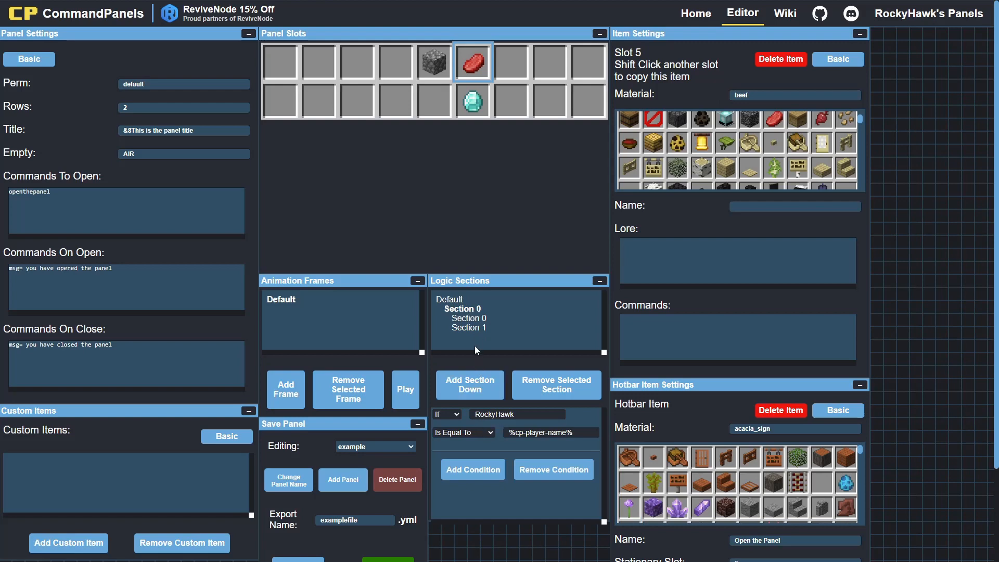
{"action": "mouse_move", "coordinate": [438, 303]}
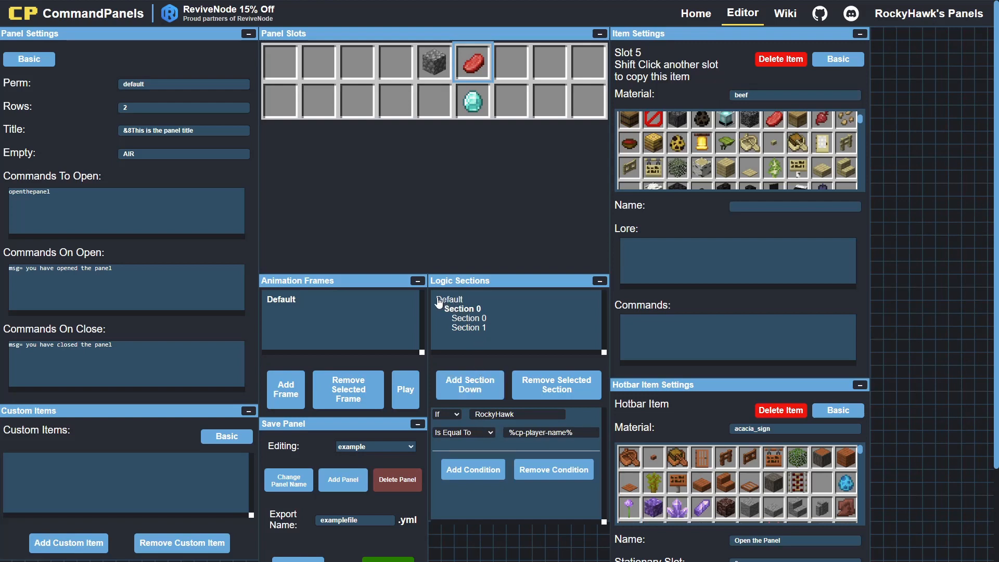
{"action": "mouse_move", "coordinate": [538, 349]}
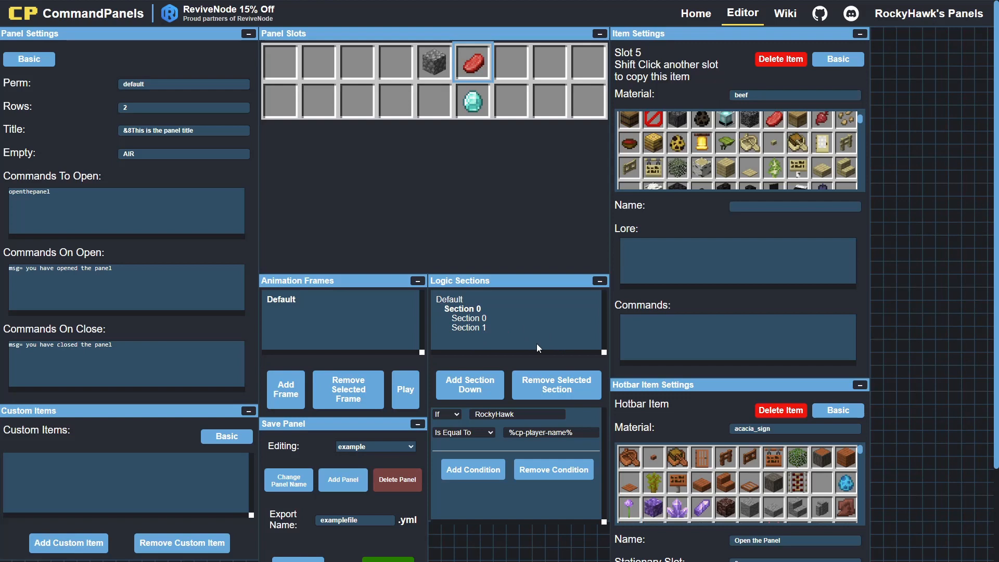
{"action": "mouse_move", "coordinate": [446, 304]}
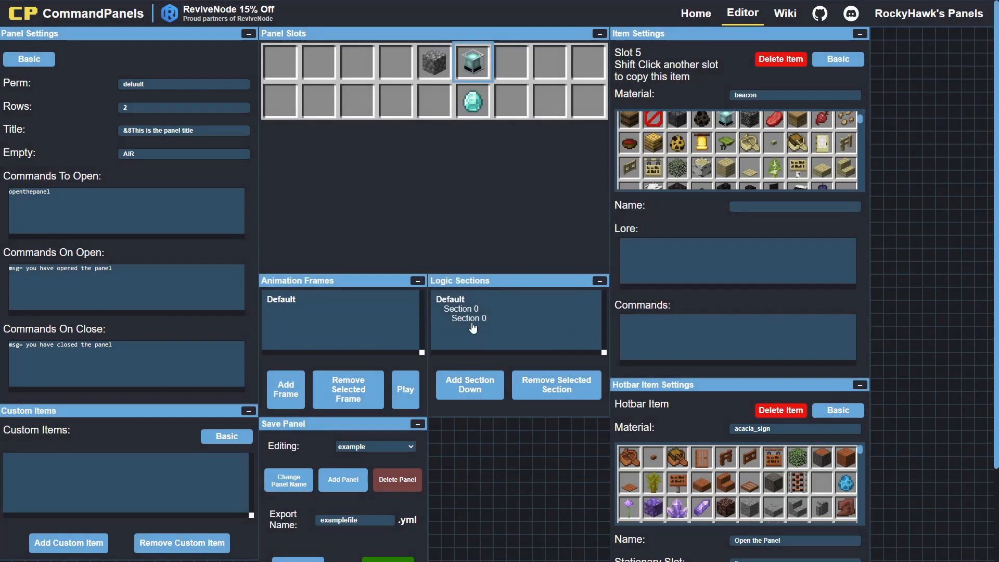
{"action": "left_click", "coordinate": [554, 384]}
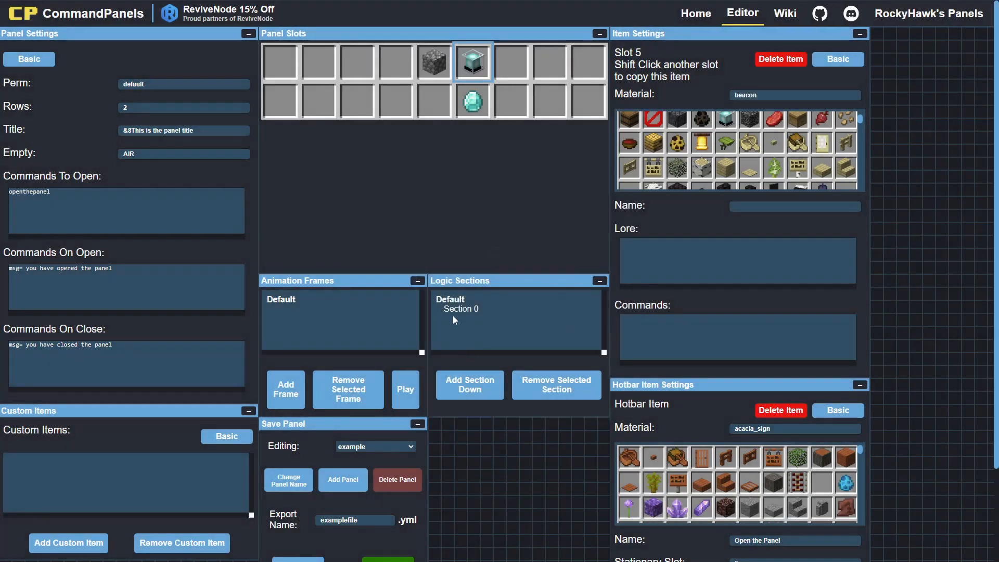
{"action": "scroll", "scroll_direction": "down", "scroll_amount": 3}
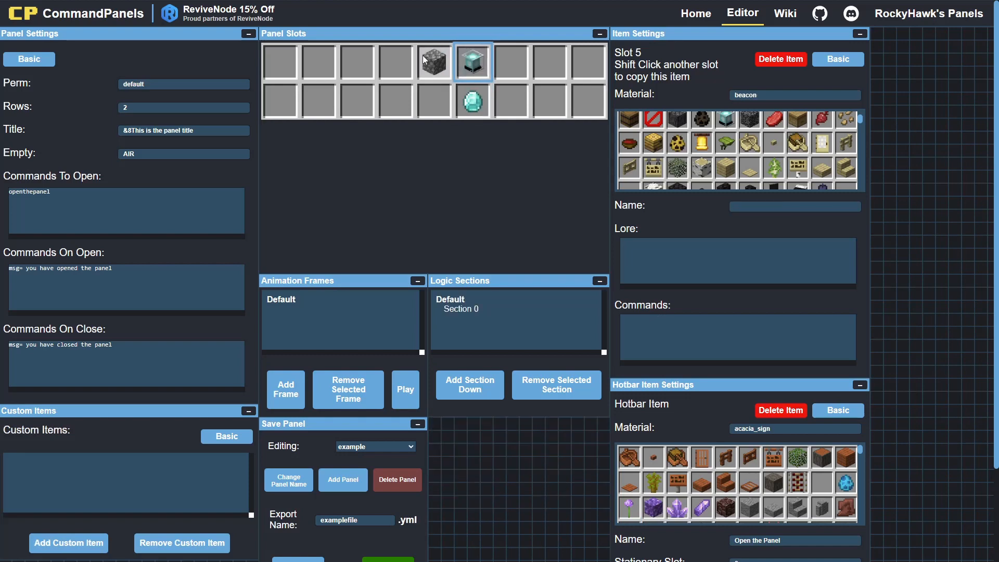
{"action": "scroll", "scroll_direction": "down", "scroll_amount": 3}
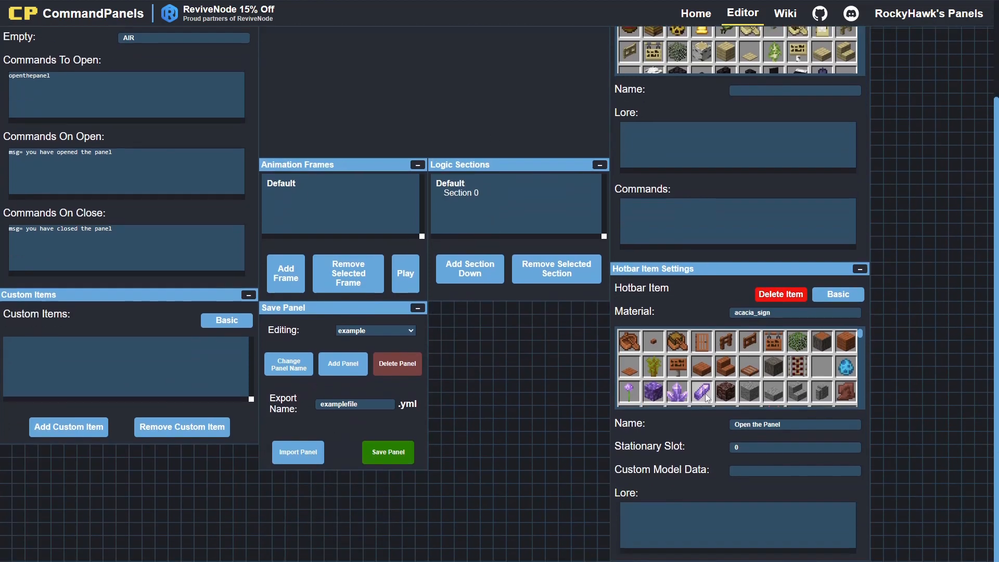
{"action": "mouse_move", "coordinate": [339, 438]}
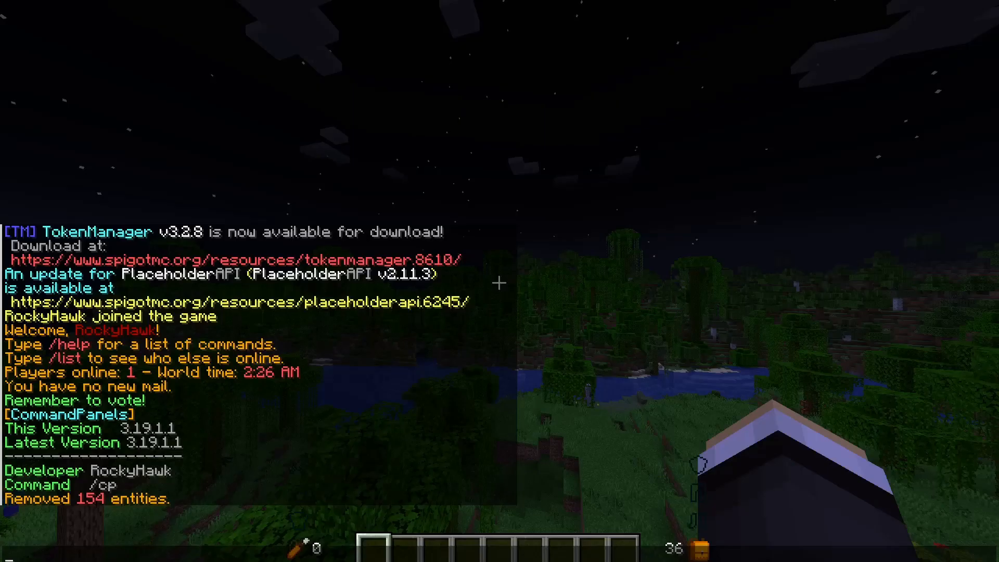
{"action": "mouse_move", "coordinate": [657, 396]}
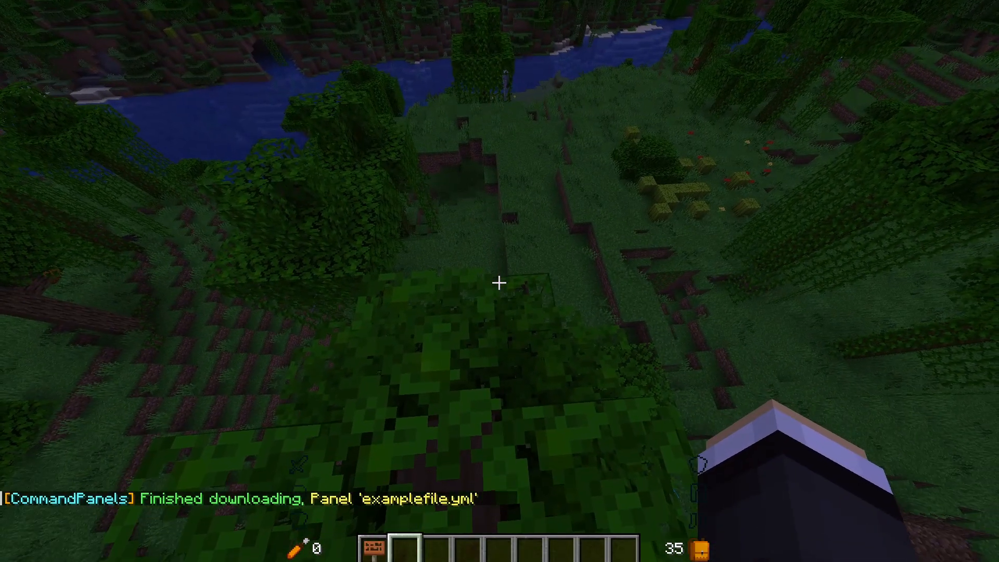
Take the Open the Panel sign from creative inventory and trigger the Diamond Button item
{"action": "key", "text": "e"}
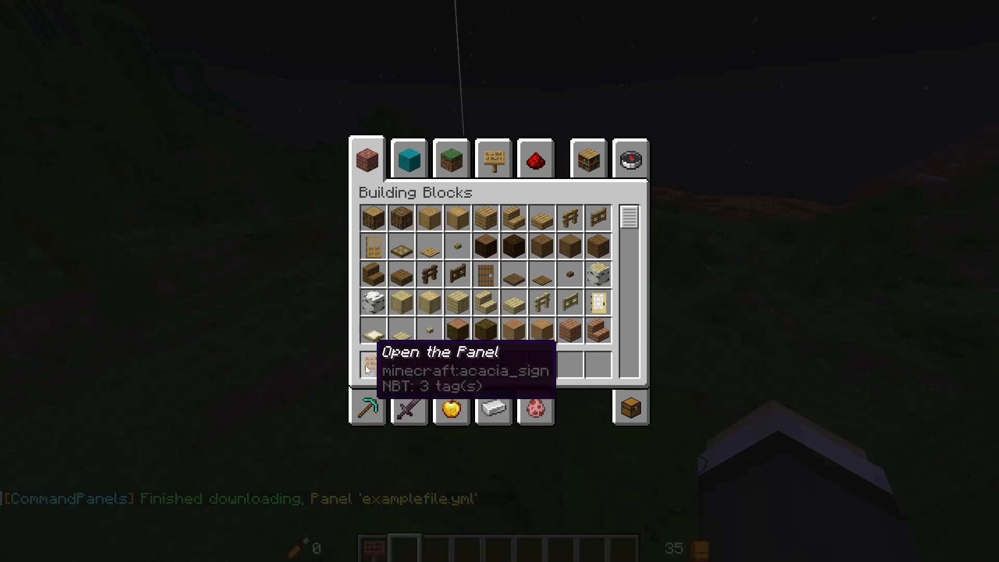
{"action": "left_click", "coordinate": [367, 368]}
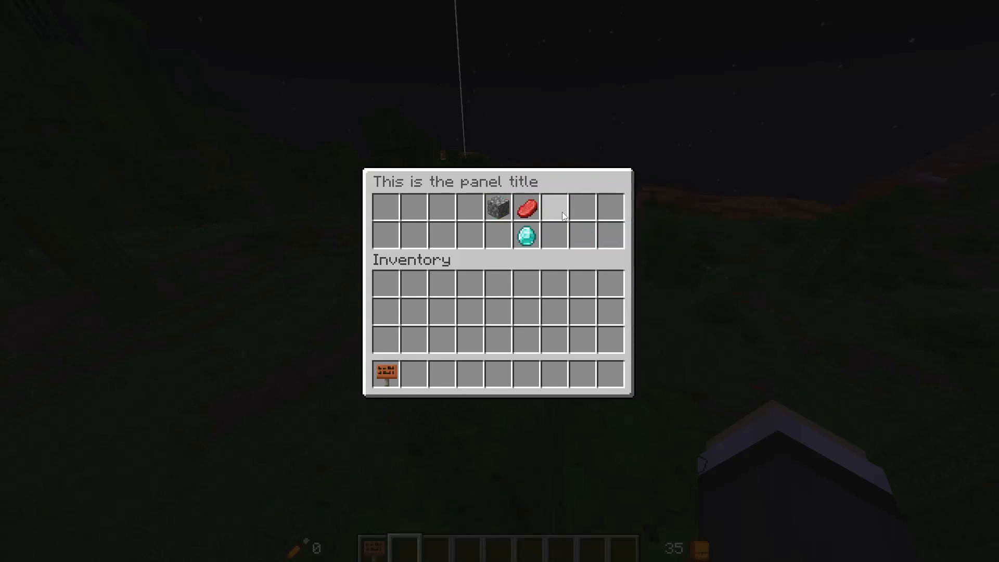
{"action": "mouse_move", "coordinate": [526, 208]}
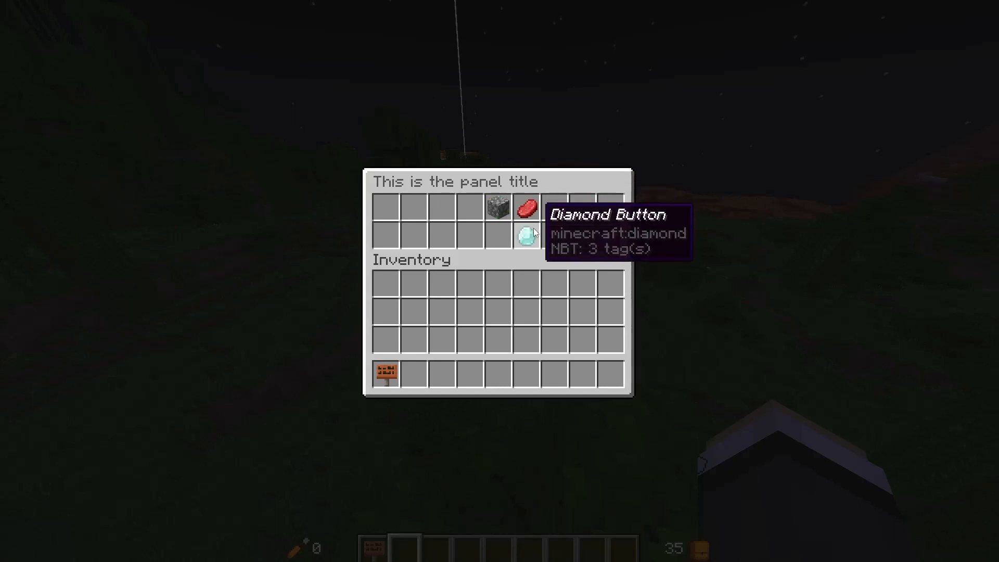
{"action": "left_click", "coordinate": [527, 234]}
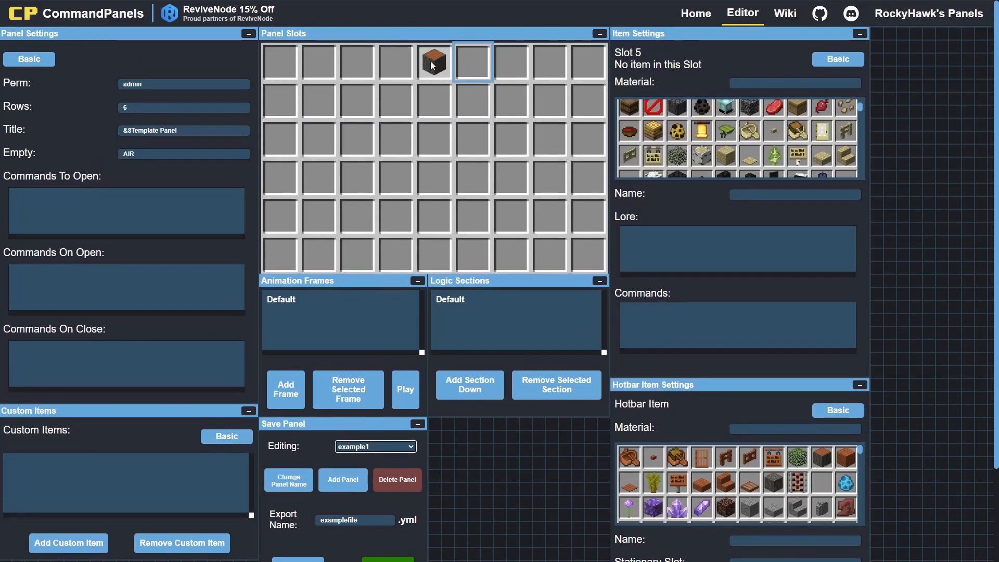
View the acacia log item in slot 4 of the Template Panel
{"action": "left_click", "coordinate": [434, 61]}
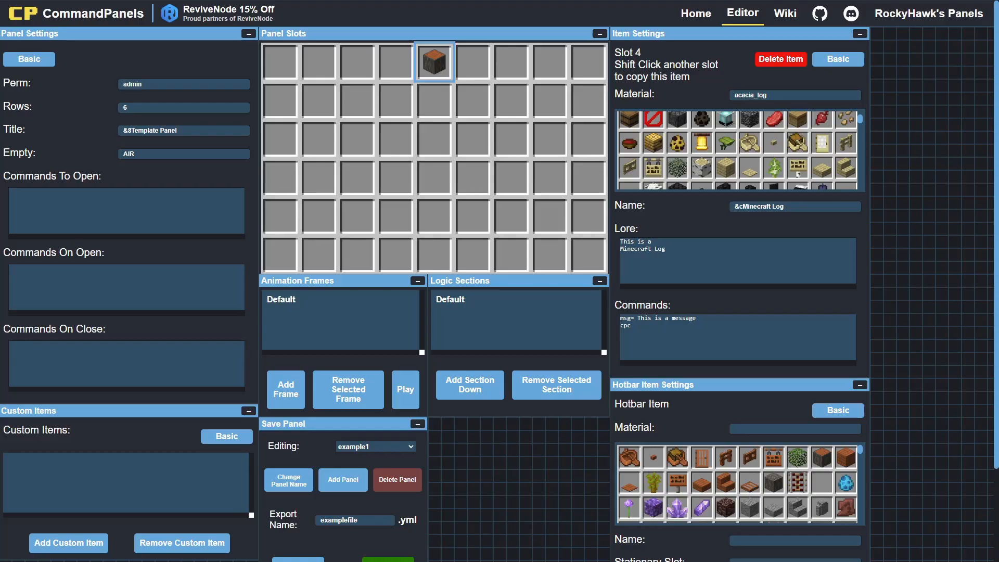
{"action": "left_click", "coordinate": [405, 389]}
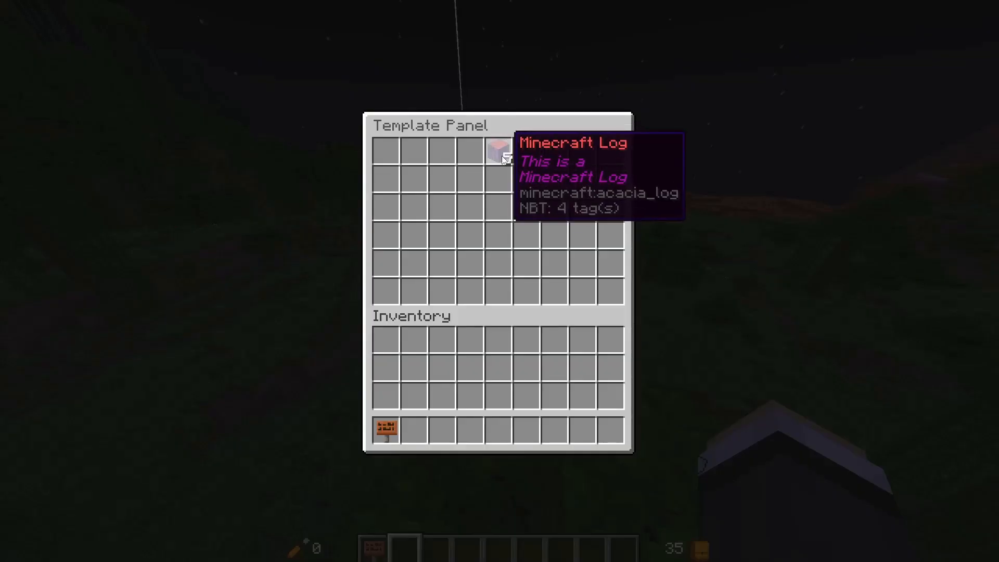
Close the panel, reopen the example panel and test its Raw Beef item
{"action": "key", "text": "Escape"}
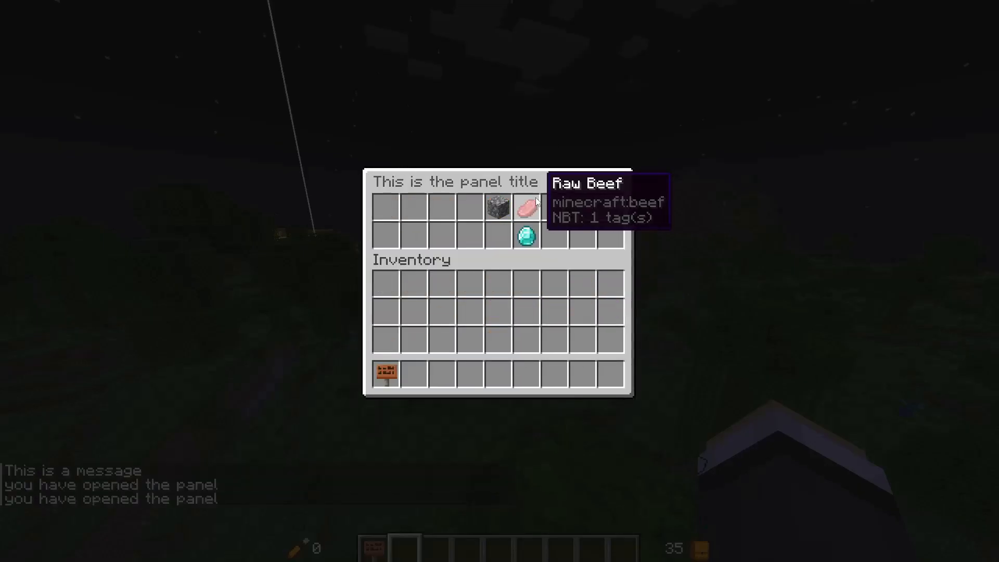
{"action": "left_click", "coordinate": [525, 205]}
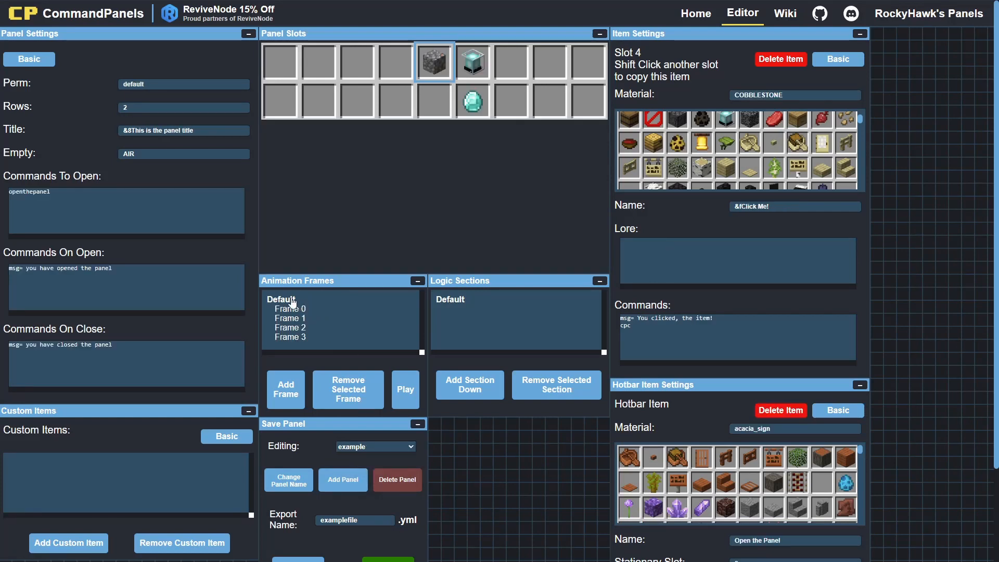
Save the example panel to the profile and select its /cpe import command to copy
{"action": "left_click", "coordinate": [28, 59]}
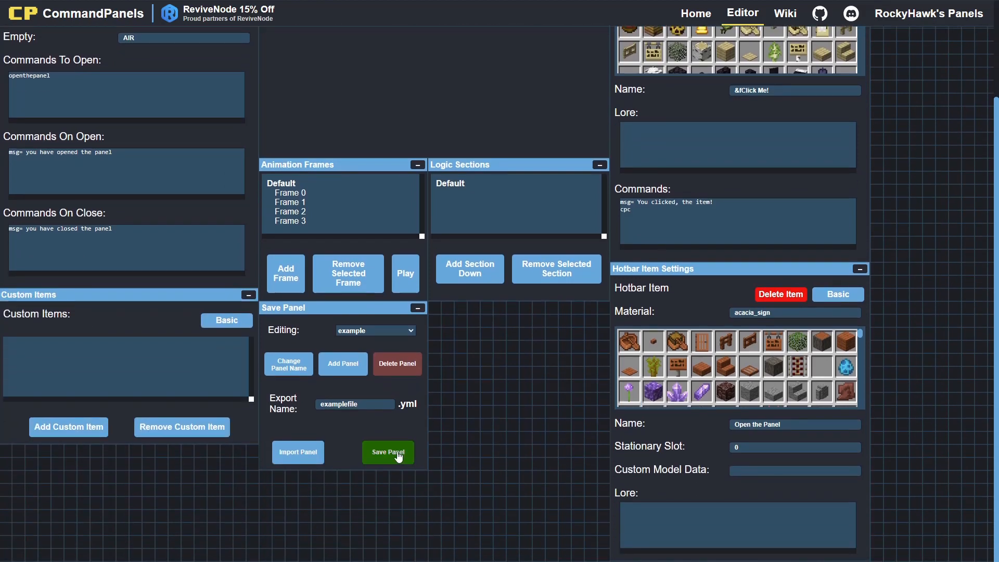
{"action": "left_click", "coordinate": [387, 452]}
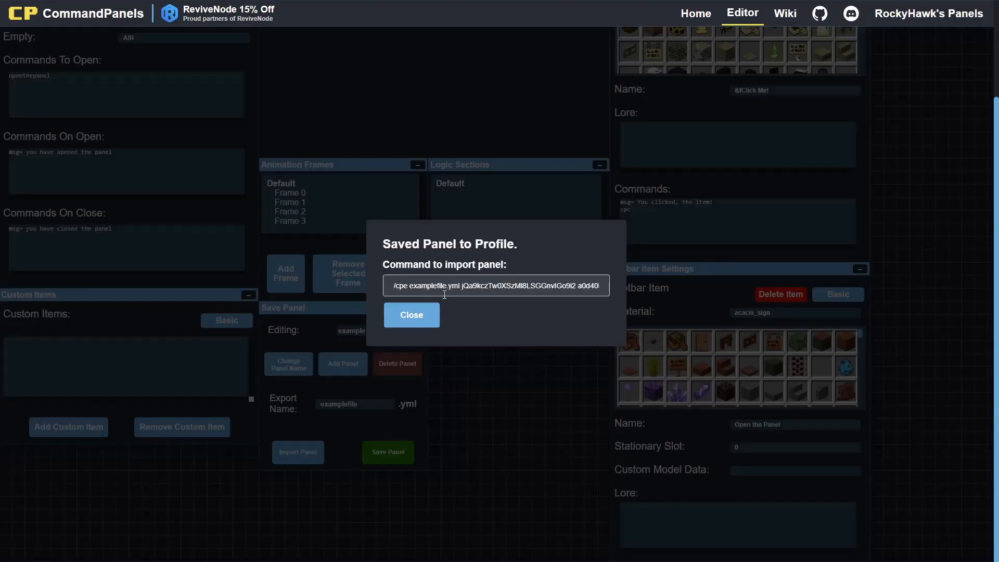
{"action": "left_click", "coordinate": [411, 314]}
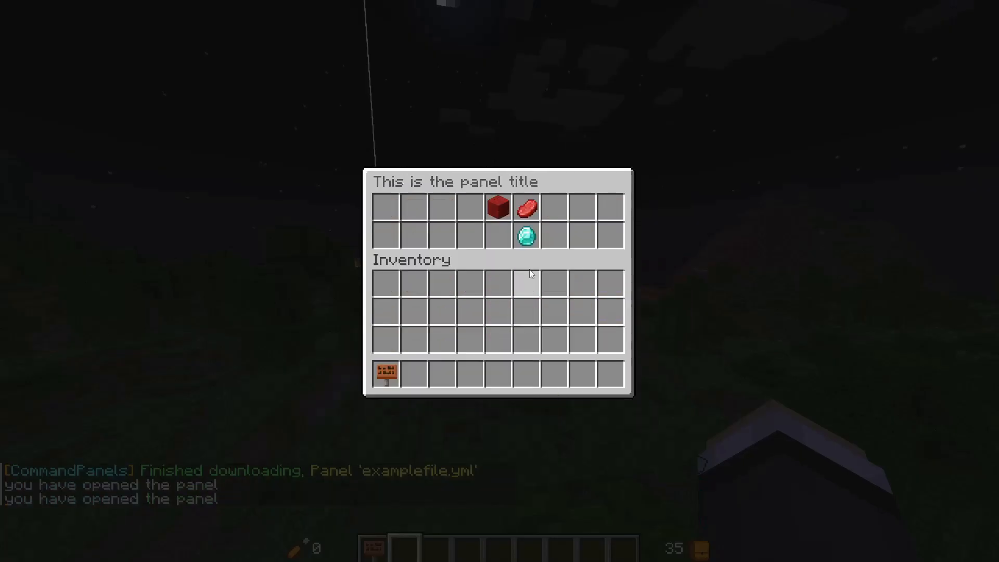
{"action": "mouse_move", "coordinate": [537, 328]}
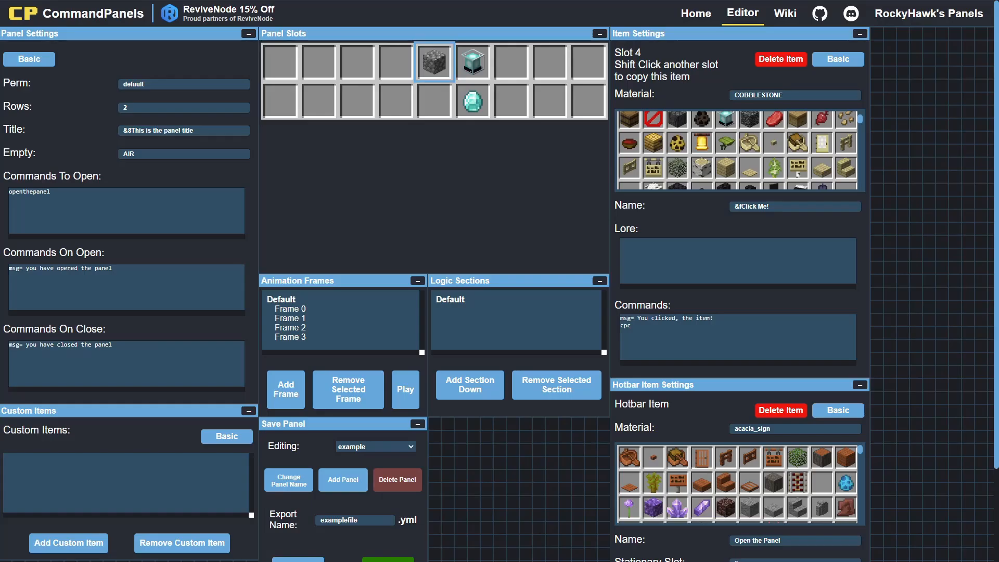
{"action": "mouse_move", "coordinate": [421, 220]}
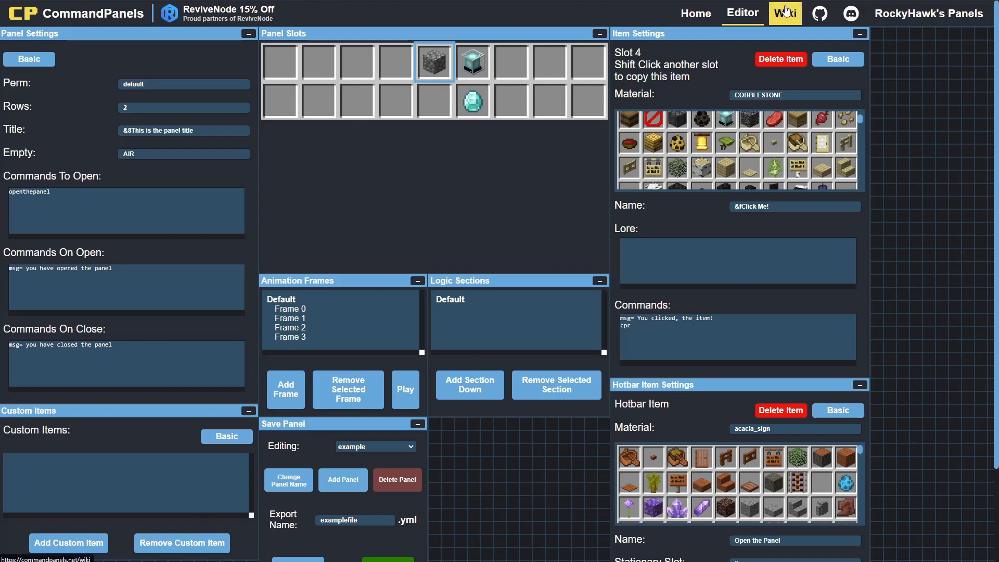
{"action": "left_click", "coordinate": [785, 12]}
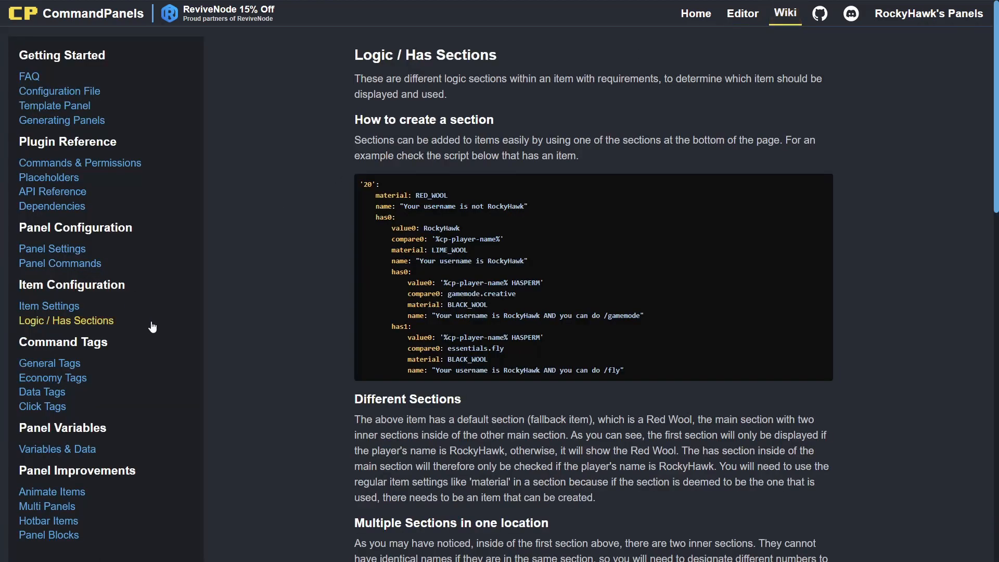
{"action": "mouse_move", "coordinate": [149, 332]}
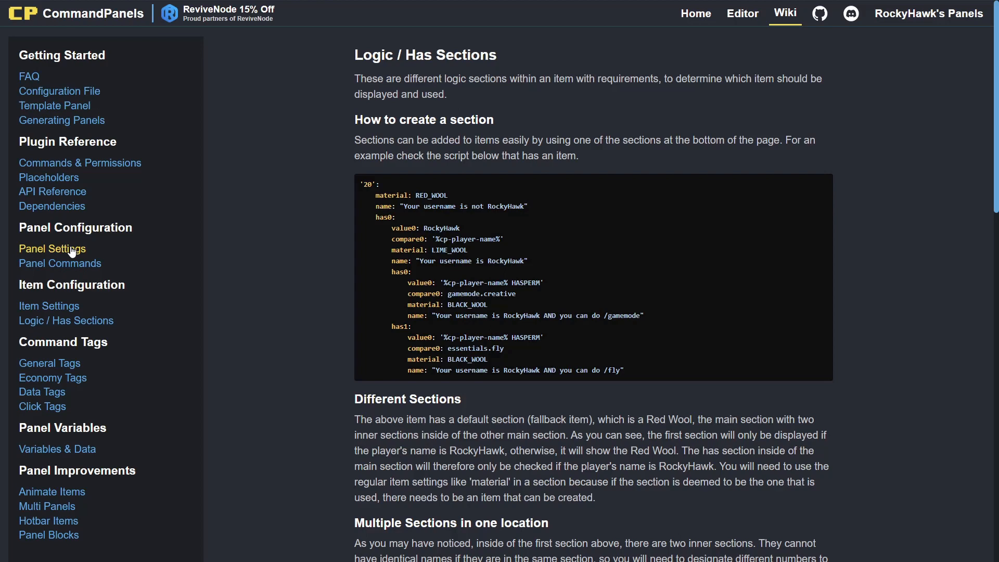
{"action": "left_click", "coordinate": [742, 12]}
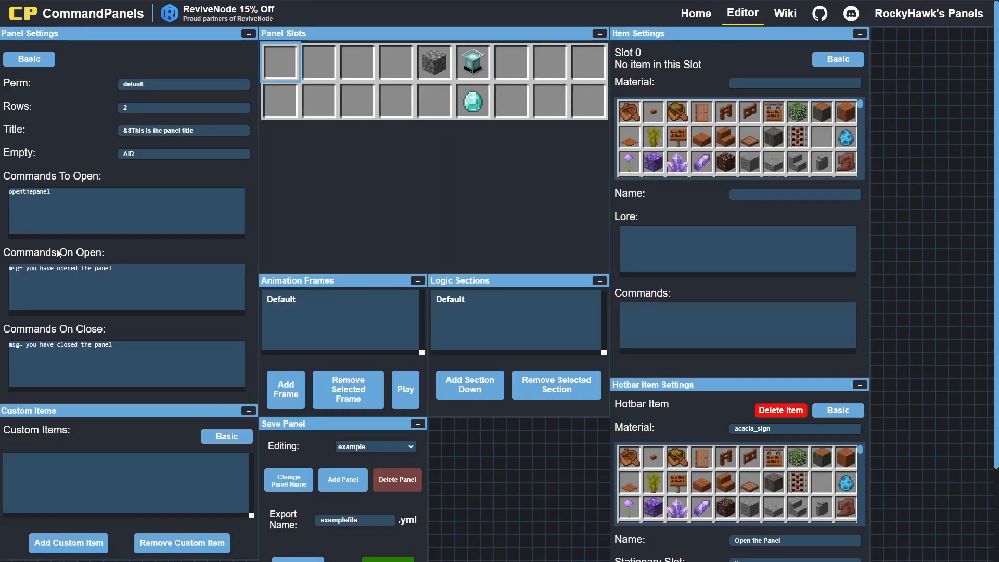
{"action": "left_click", "coordinate": [784, 12]}
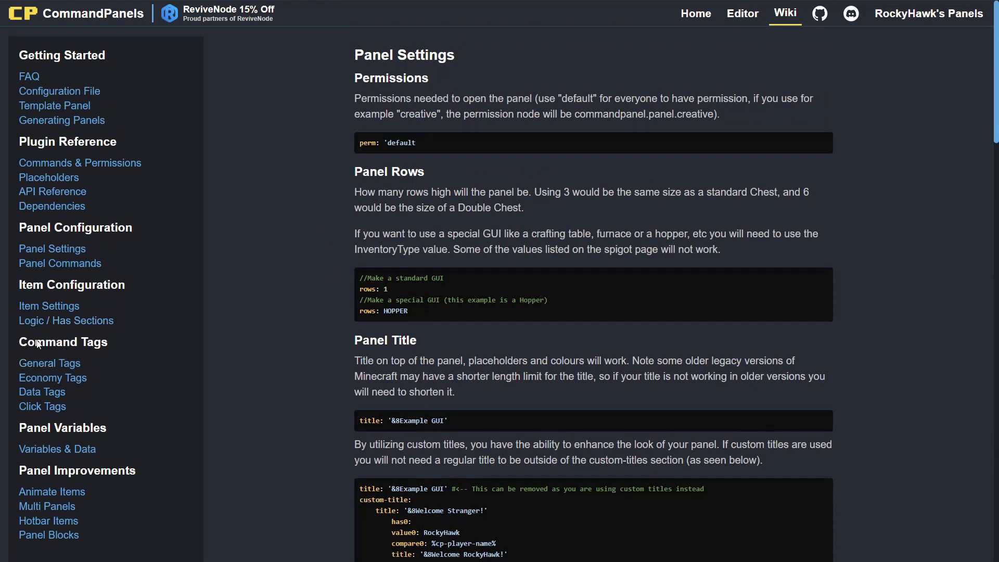
{"action": "left_click", "coordinate": [48, 362]}
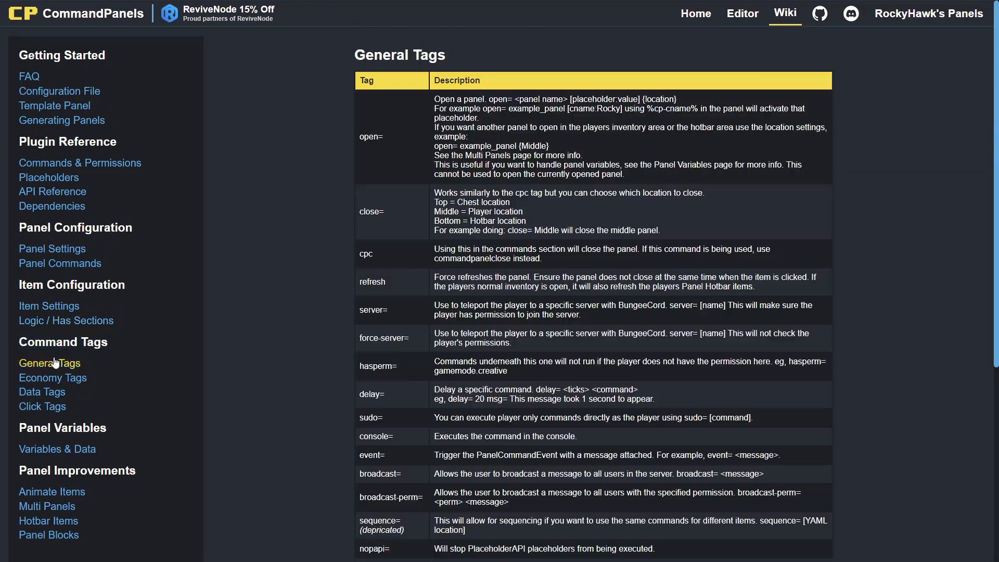
{"action": "left_click", "coordinate": [42, 406]}
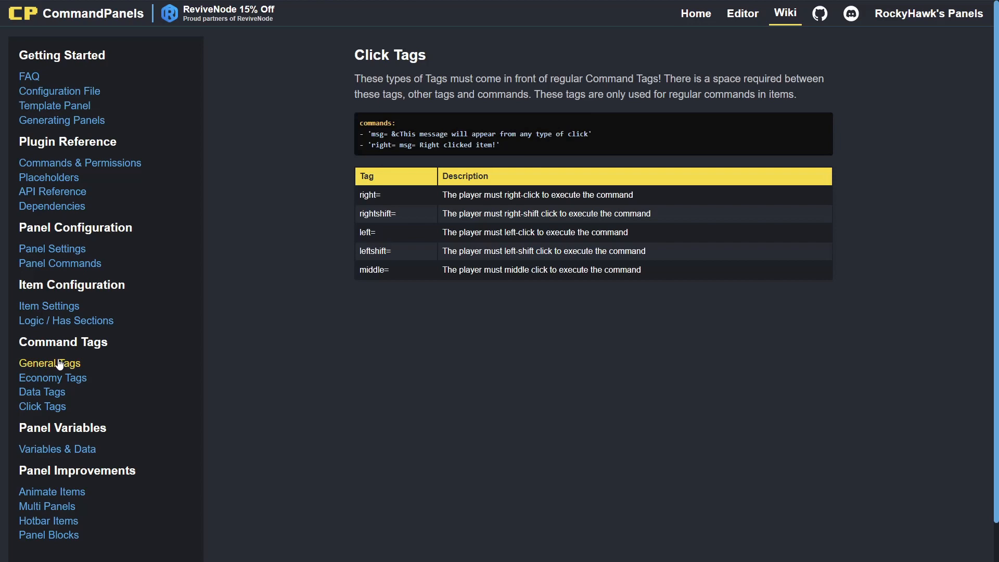
{"action": "left_click", "coordinate": [49, 363]}
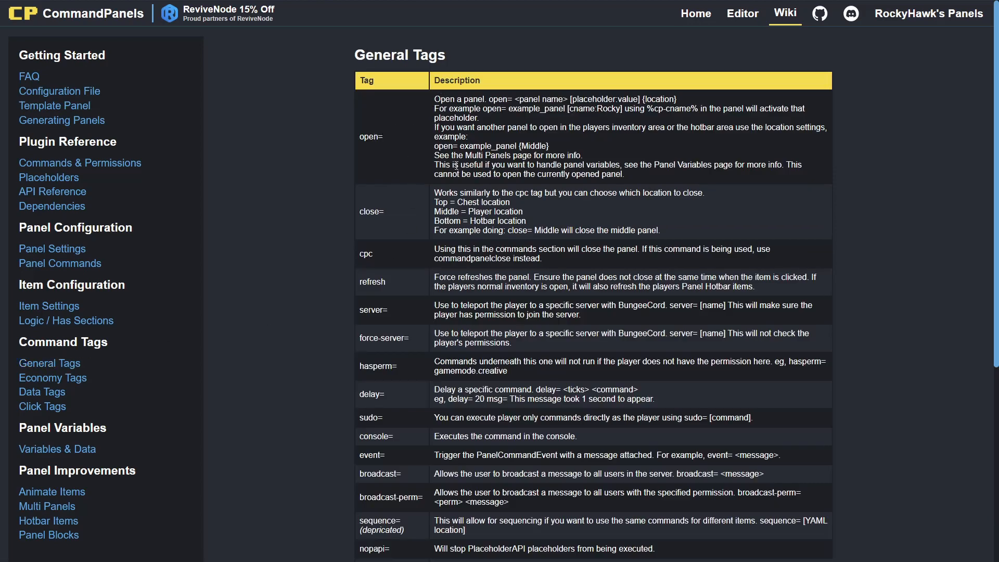
{"action": "double_click", "coordinate": [370, 136]}
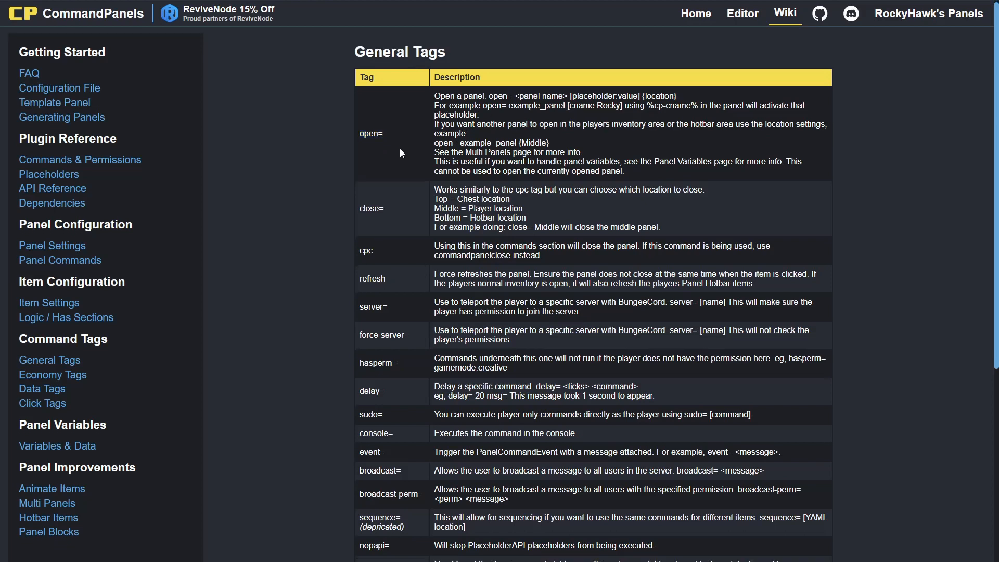
{"action": "scroll", "scroll_direction": "down", "scroll_amount": 3}
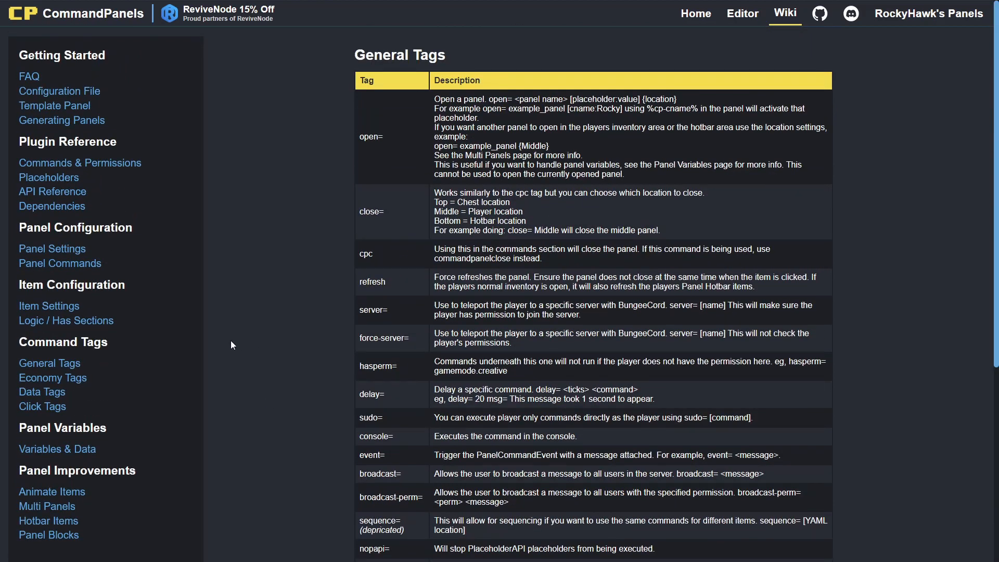
{"action": "left_click", "coordinate": [742, 12]}
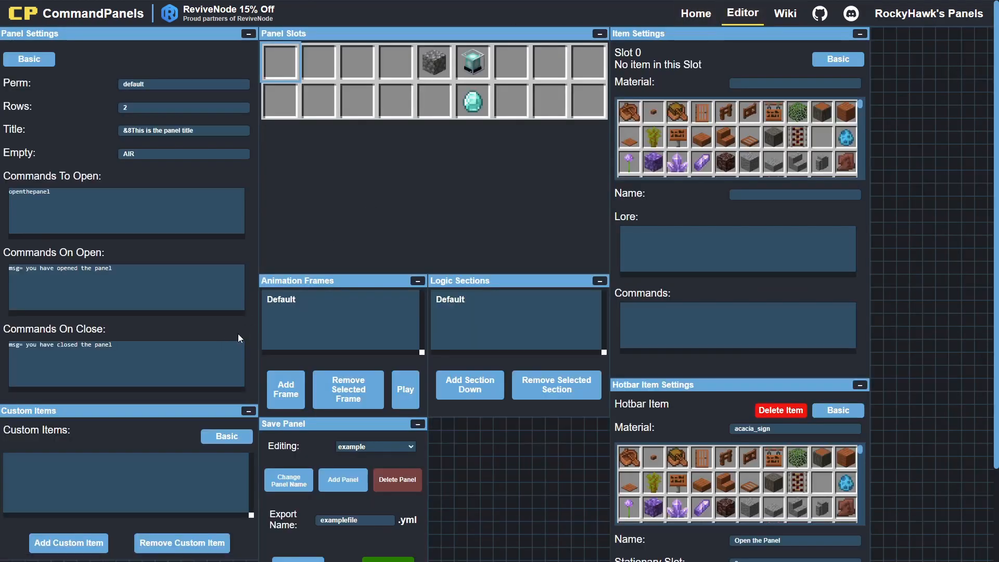
{"action": "mouse_move", "coordinate": [268, 329]}
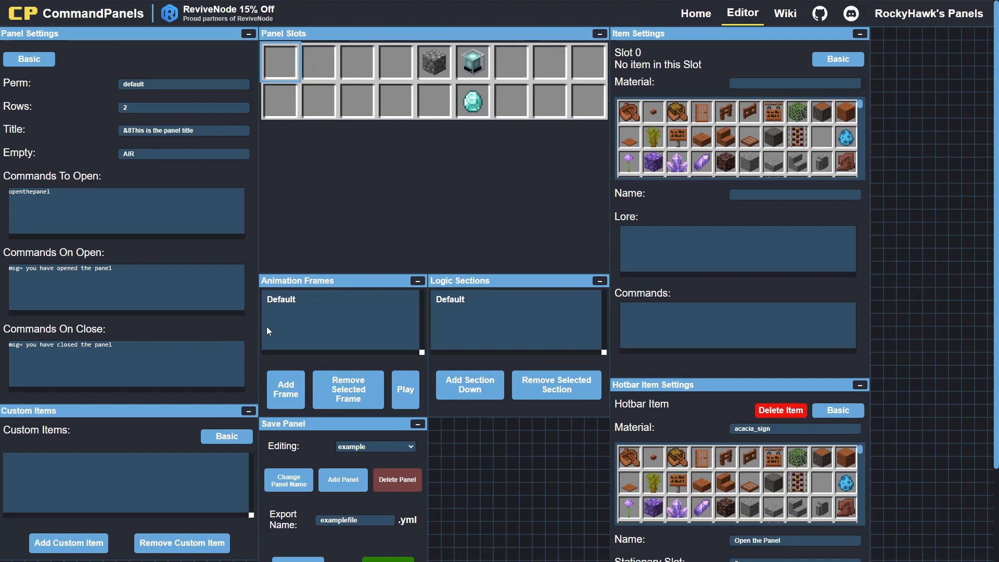